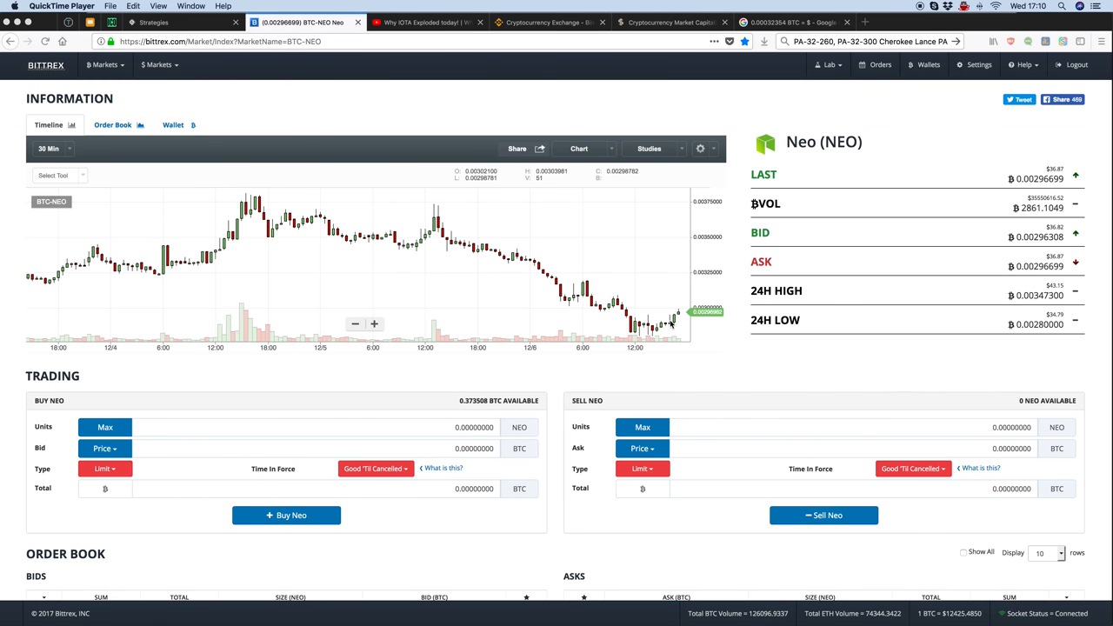
Step: Review the NEO market's order history, pointing out a Limit Buy order
scroll("down", 3)
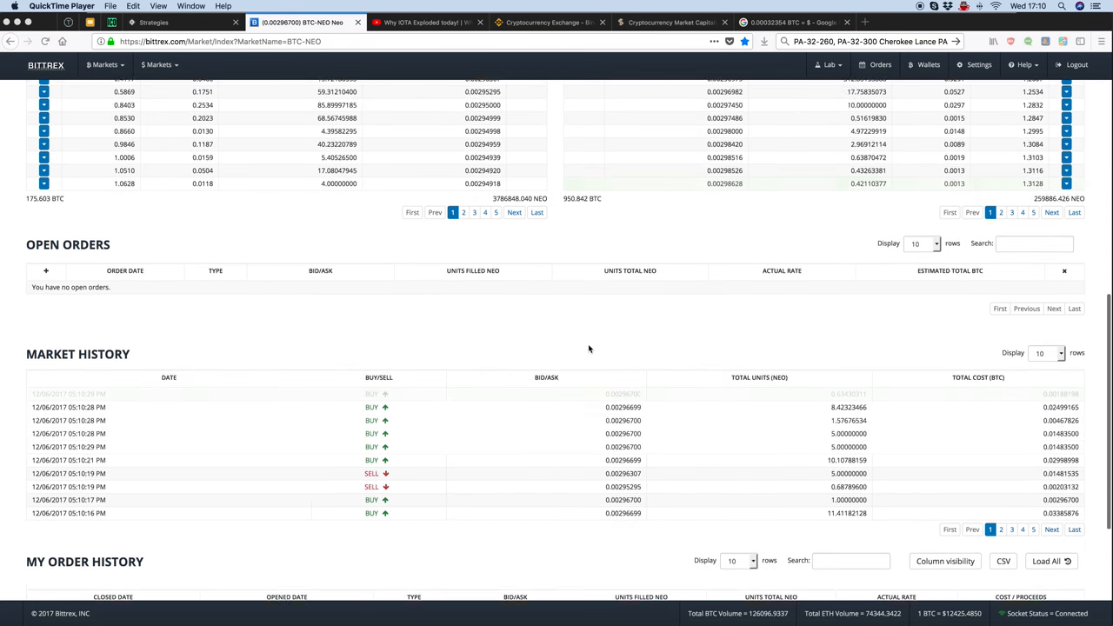
scroll("down", 3)
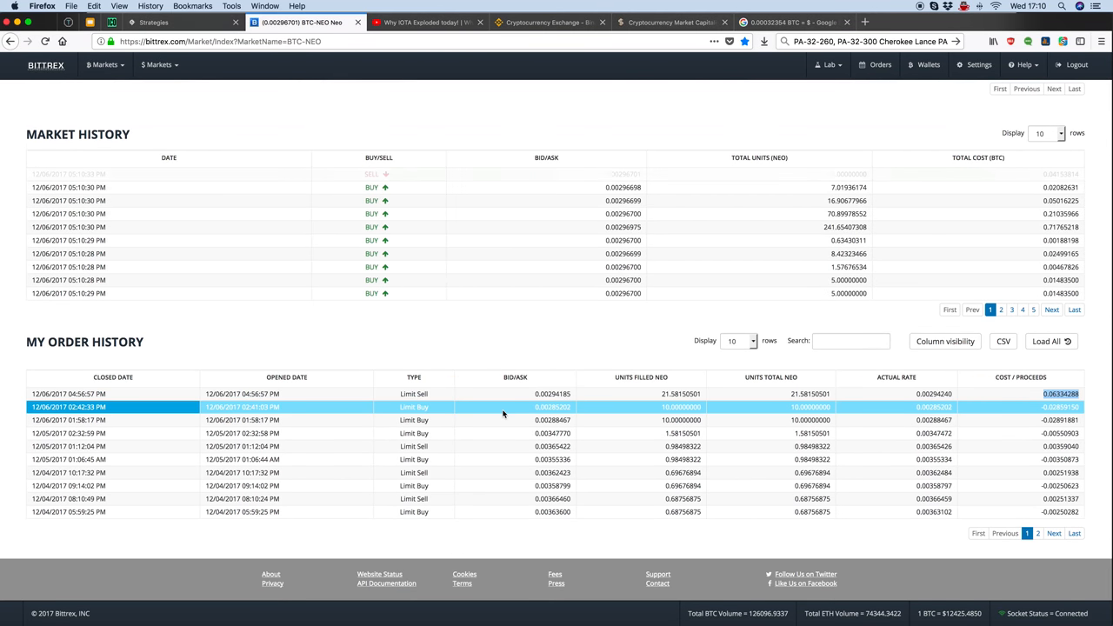
left_click(503, 420)
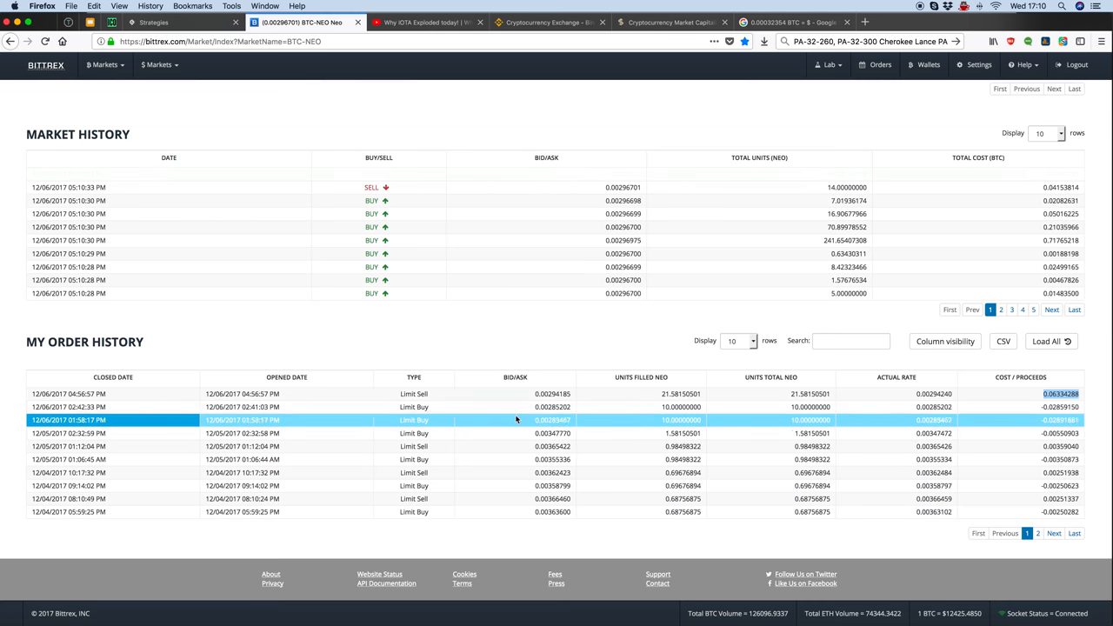
scroll("up", 3)
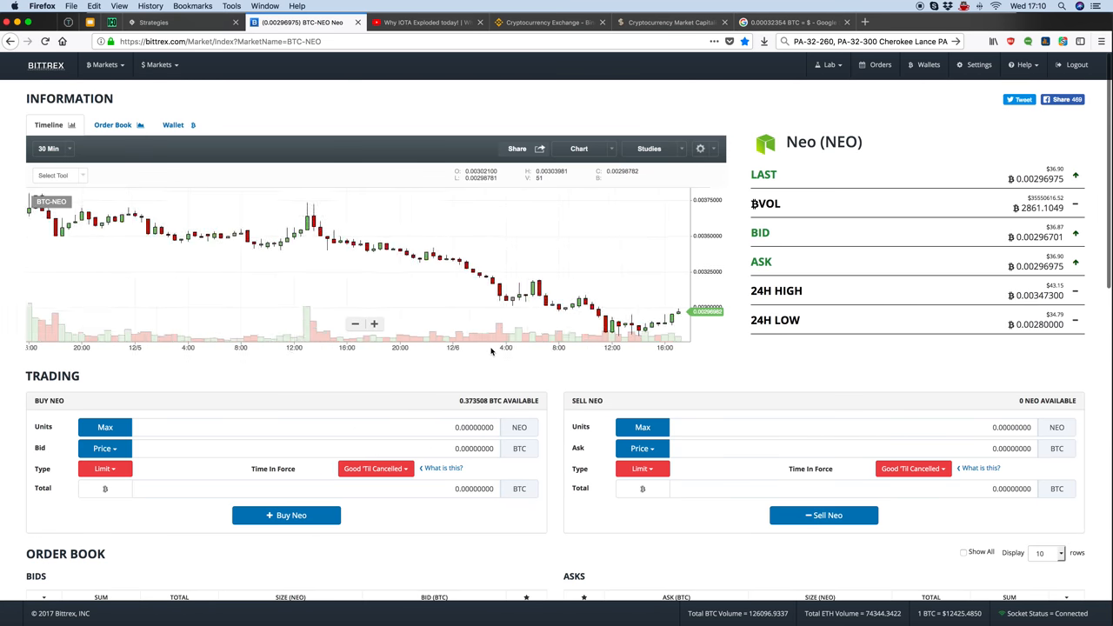
scroll("down", 3)
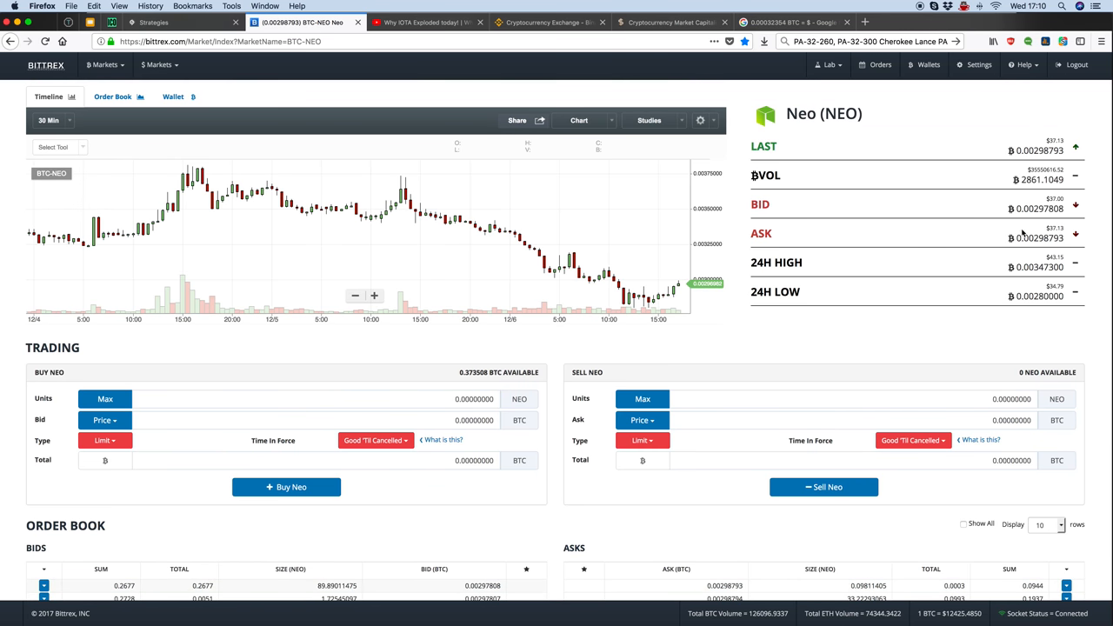
scroll("up", 3)
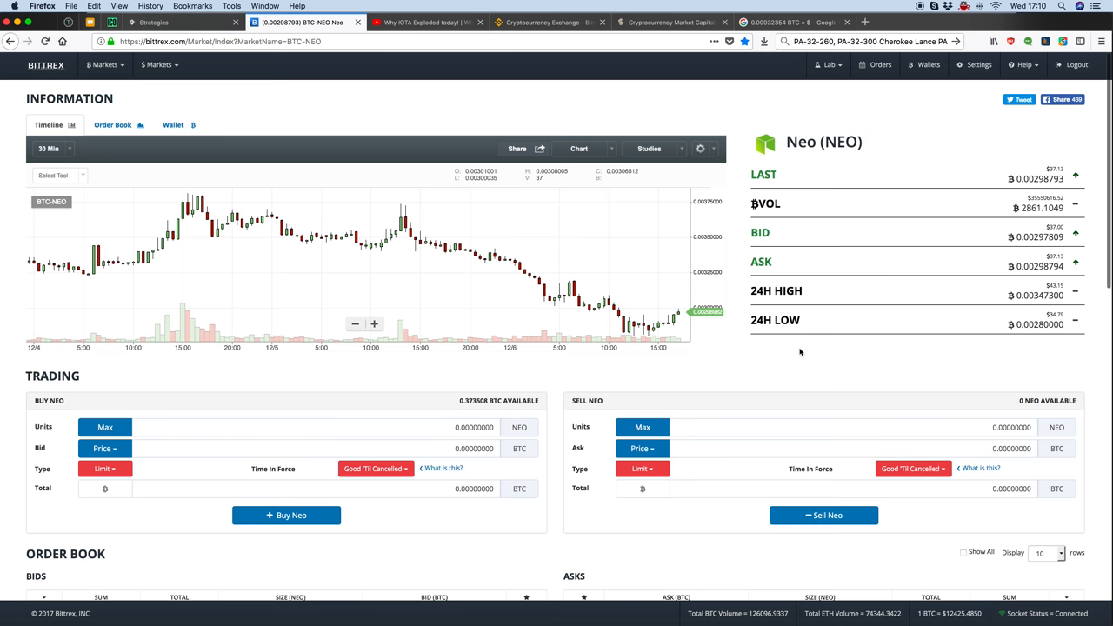
Step: Go through Wallets to the SafeExchangeCoin (BTC-SAFEX) market page
left_click(923, 64)
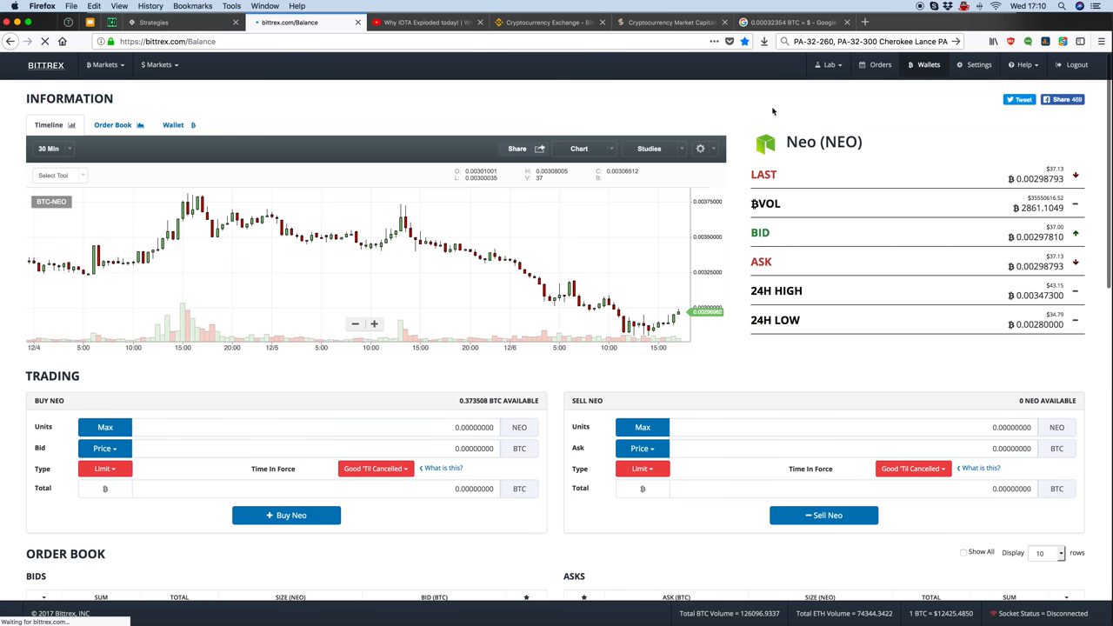
left_click(923, 64)
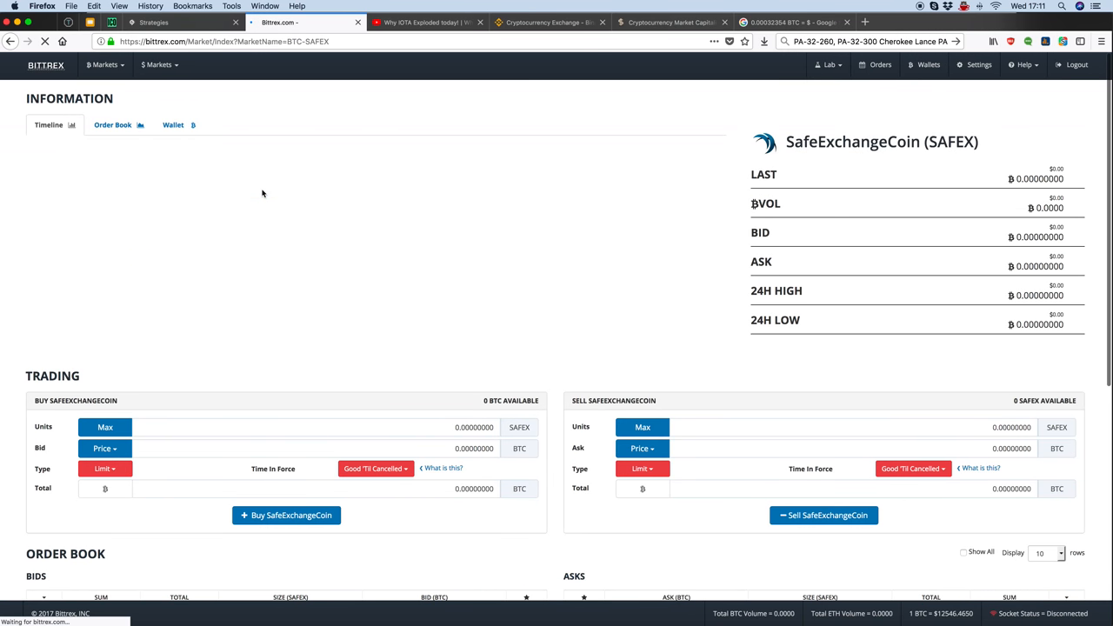
left_click(49, 124)
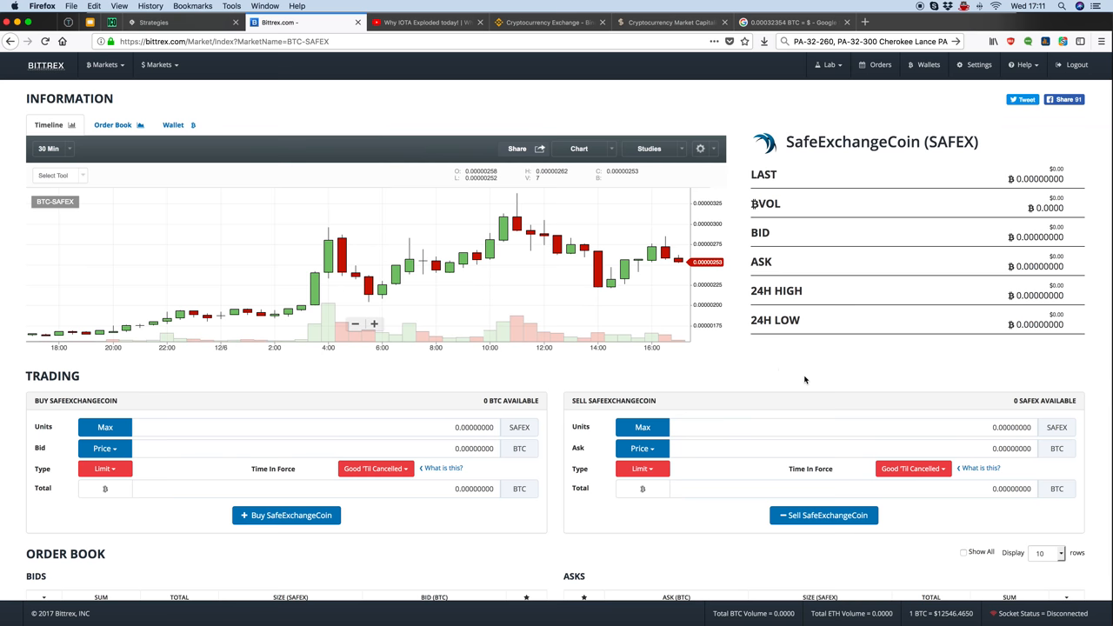
Step: Review the SAFEX order history, picking out the 33010.29397081 SAFEX filled amount
scroll("down", 3)
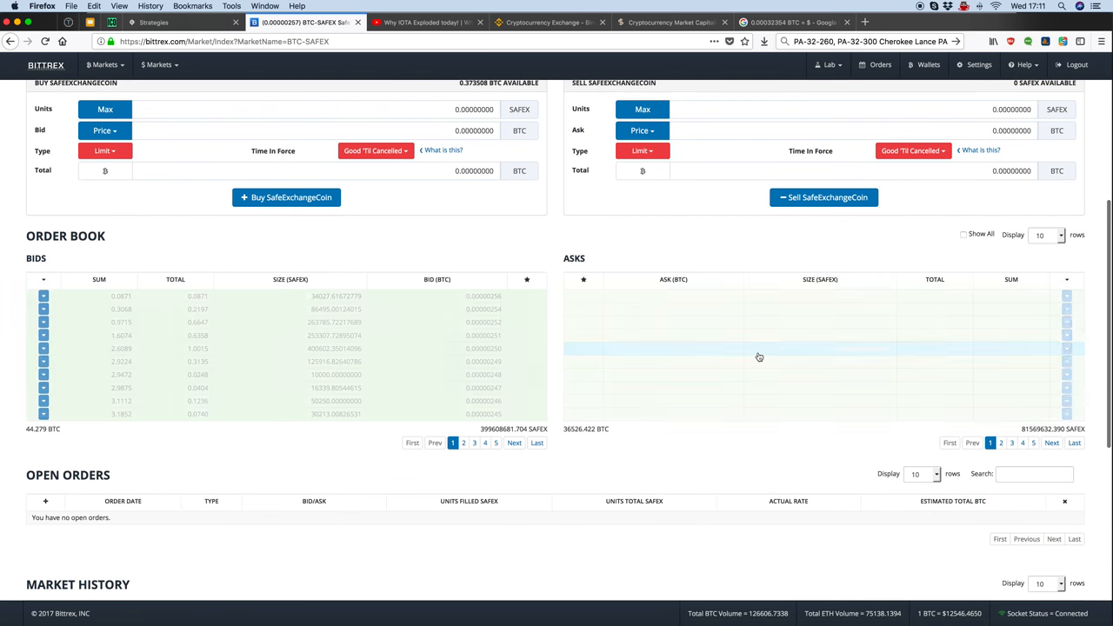
scroll("down", 3)
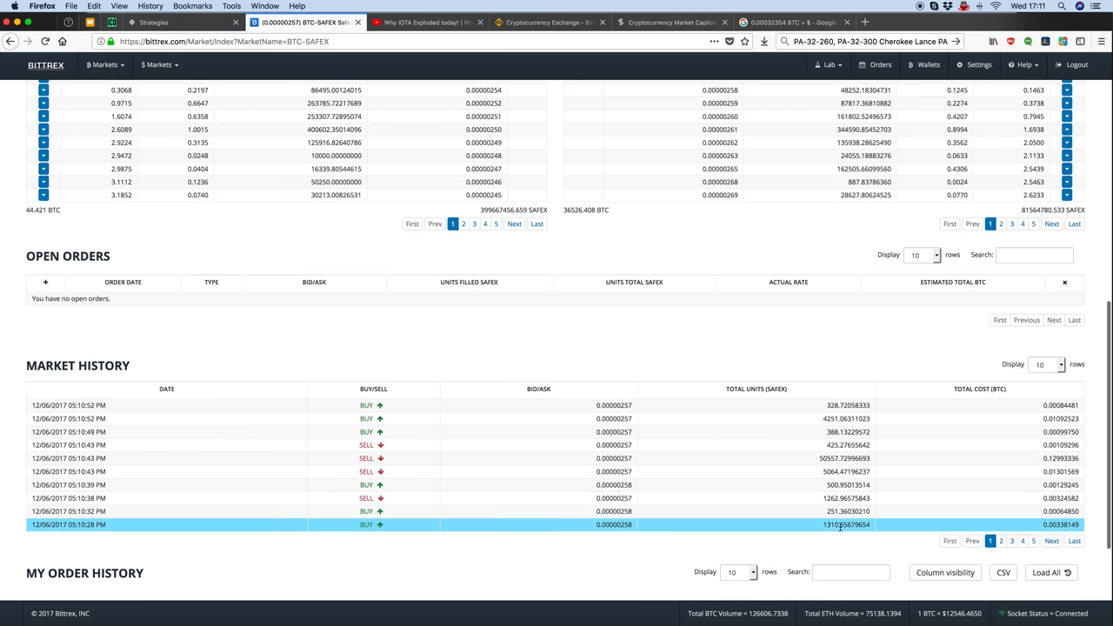
scroll("down", 3)
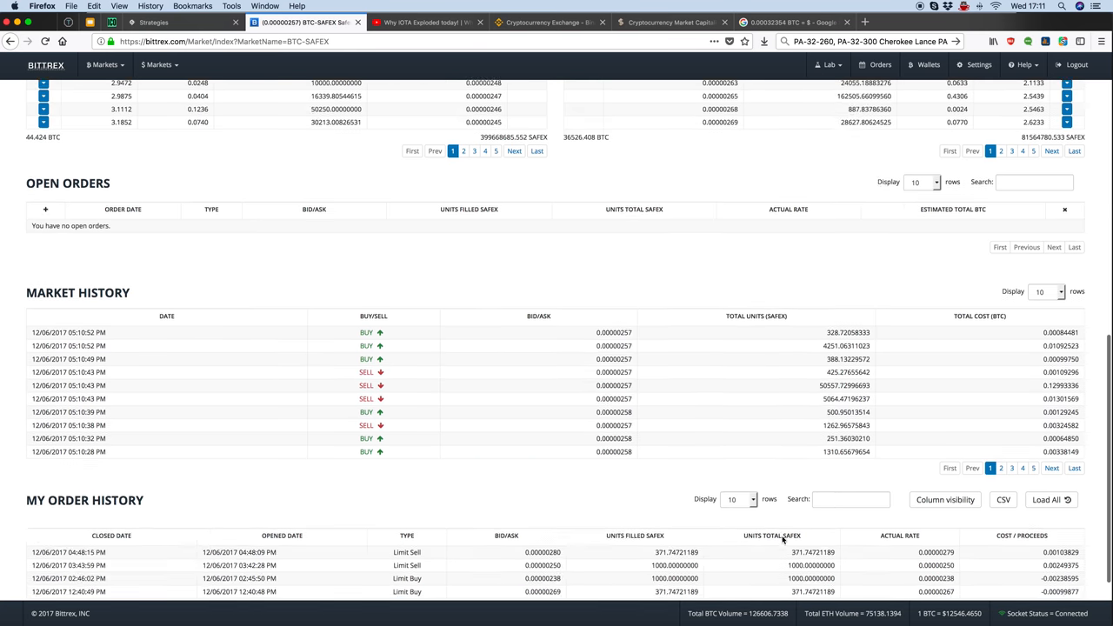
scroll("down", 3)
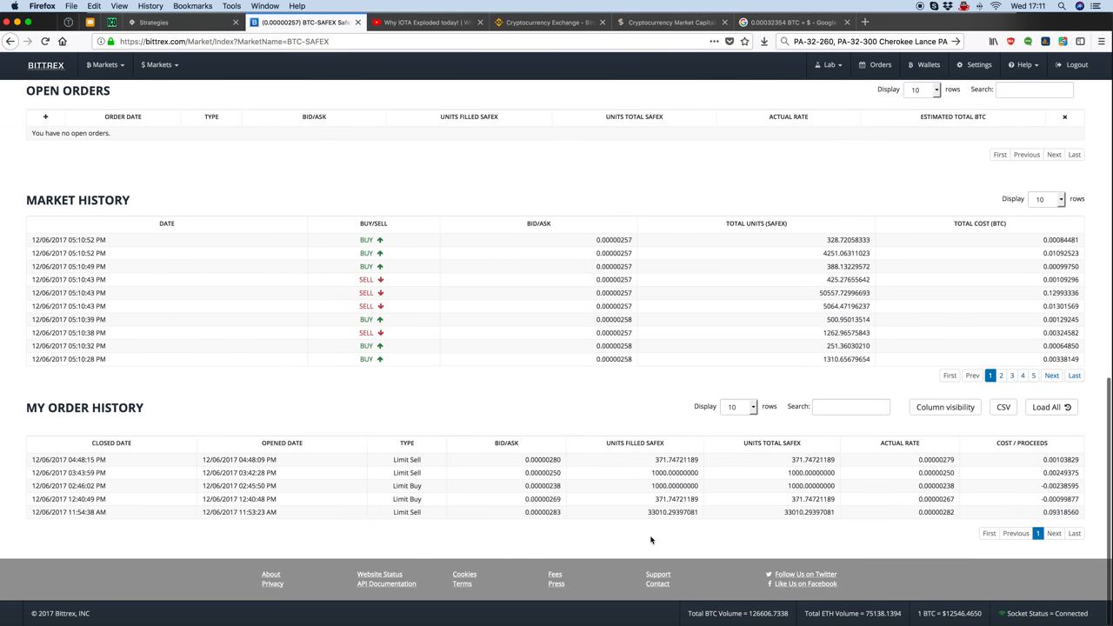
double_click(671, 511)
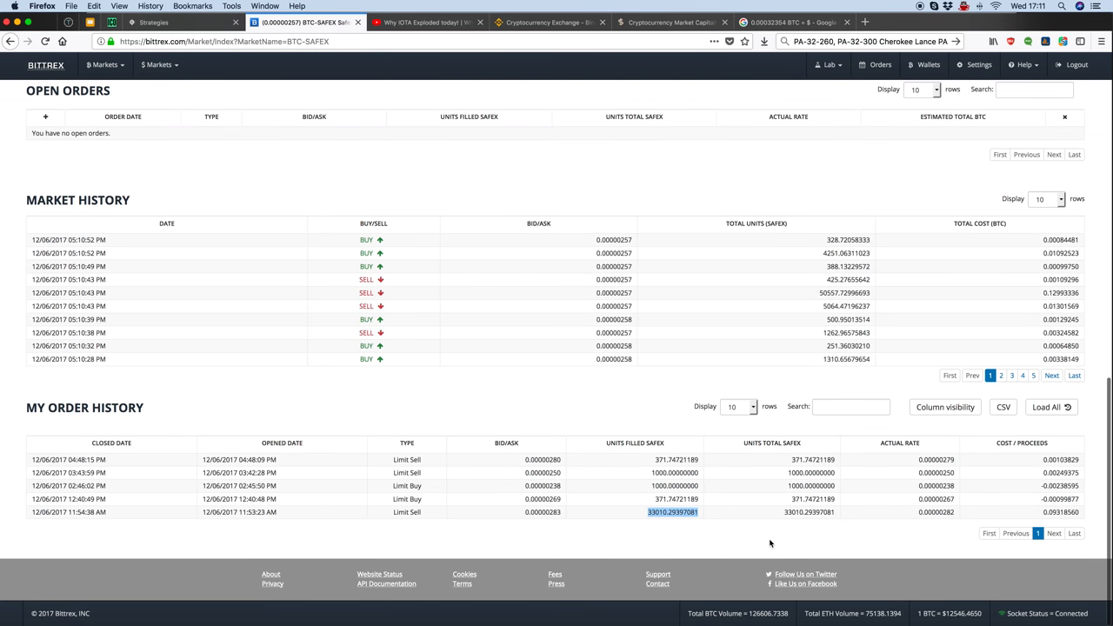
mouse_move(1058, 526)
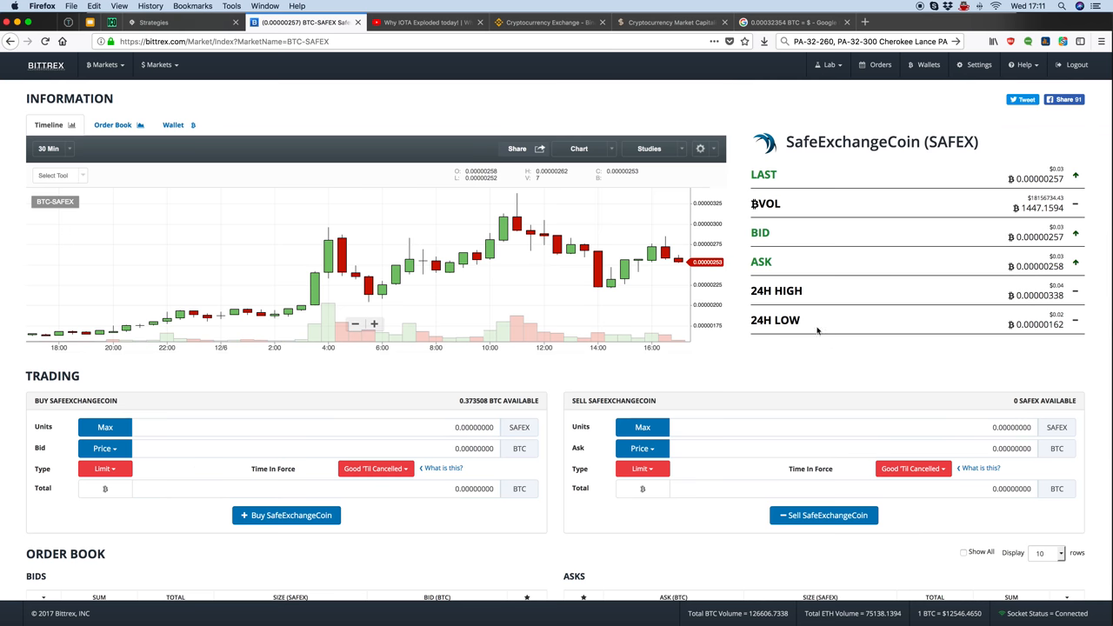
Step: Switch to the Gunthy bot dashboard showing the Sideways setup and its live logs
left_click(174, 22)
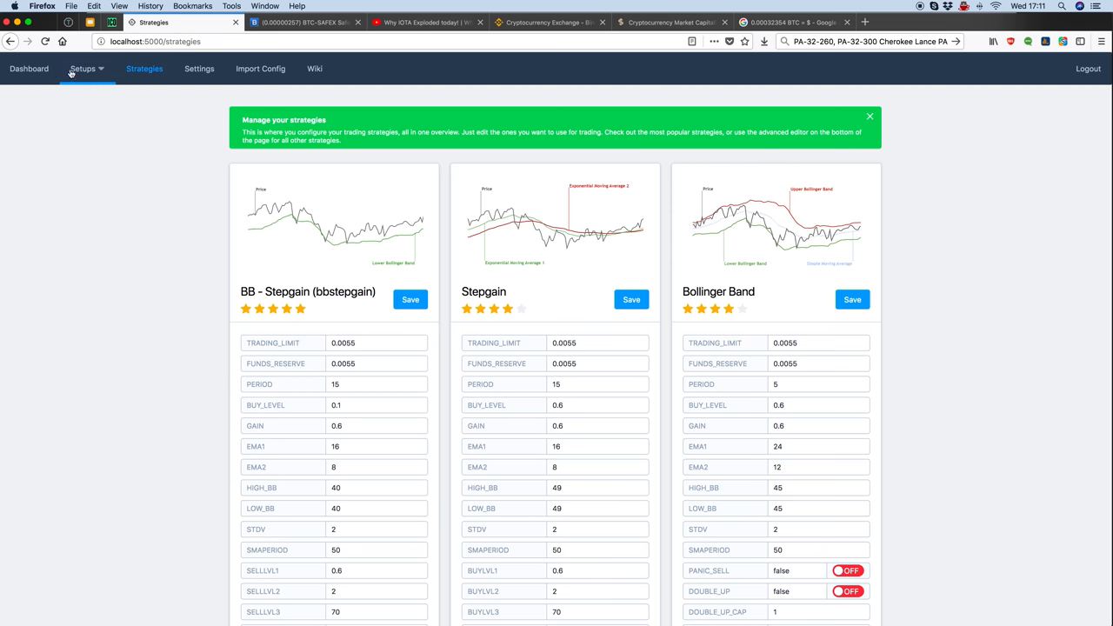
left_click(82, 68)
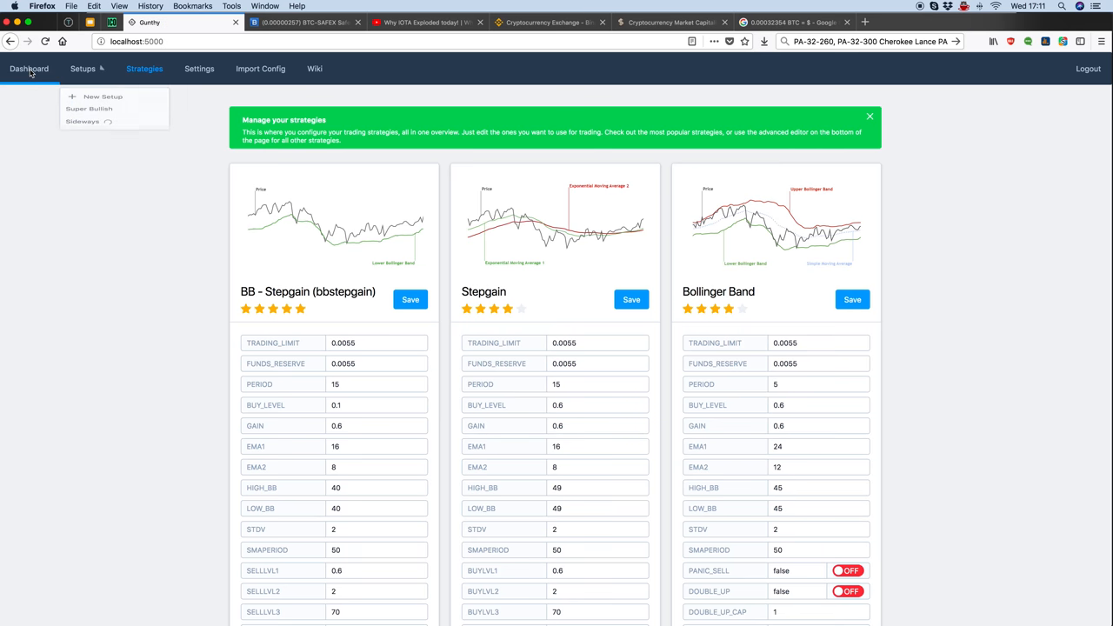
left_click(29, 69)
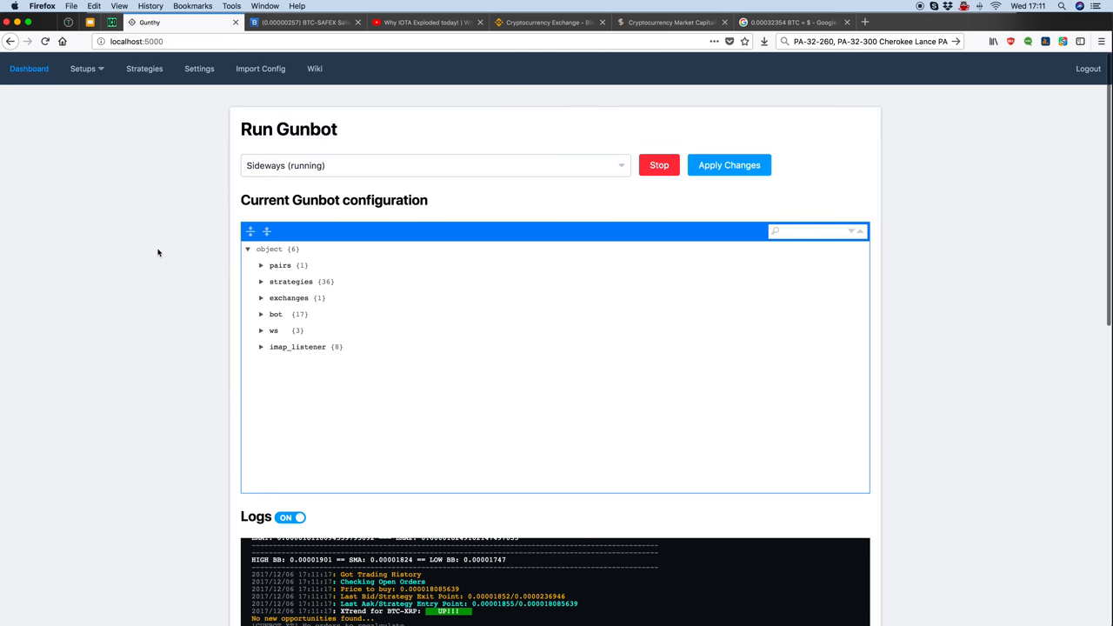
scroll("down", 3)
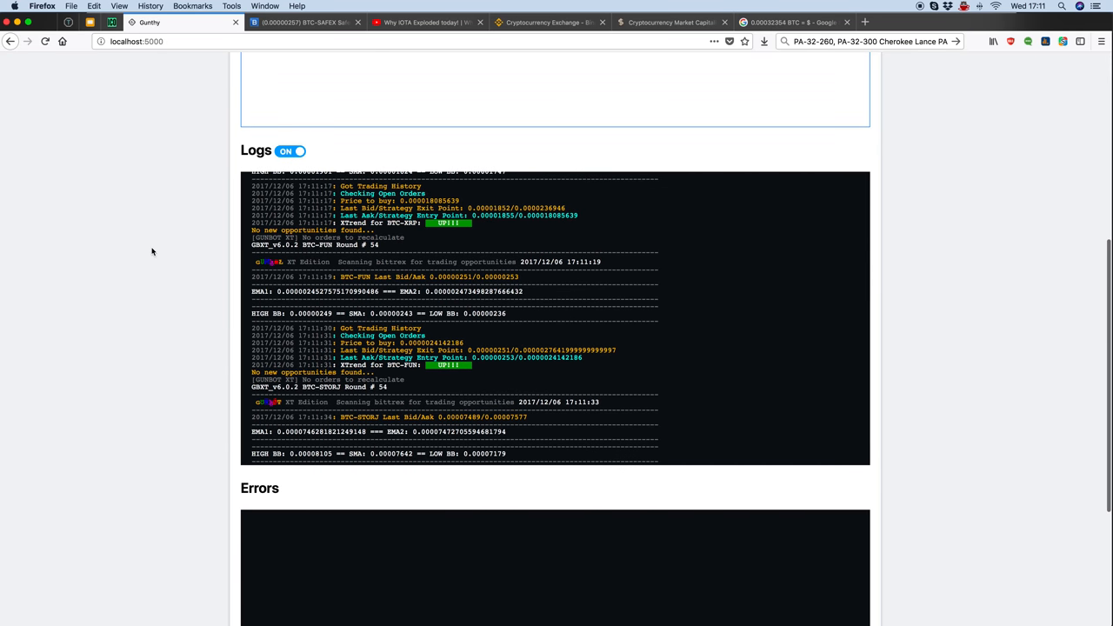
mouse_move(244, 215)
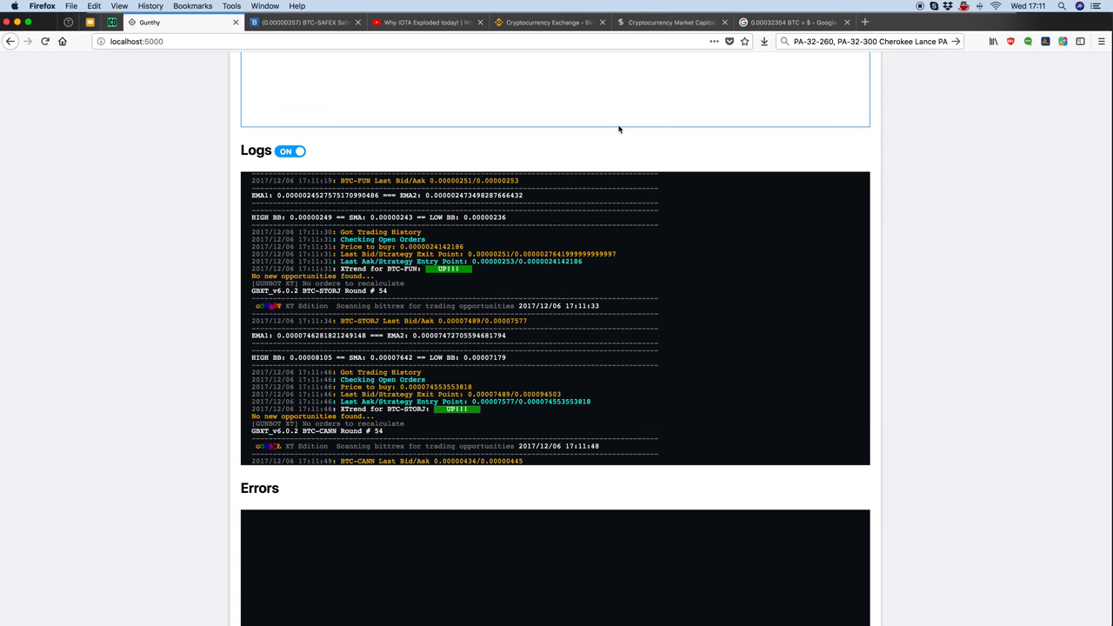
Step: Return to the Bittrex BTC-SAFEX market page with its price chart
left_click(304, 22)
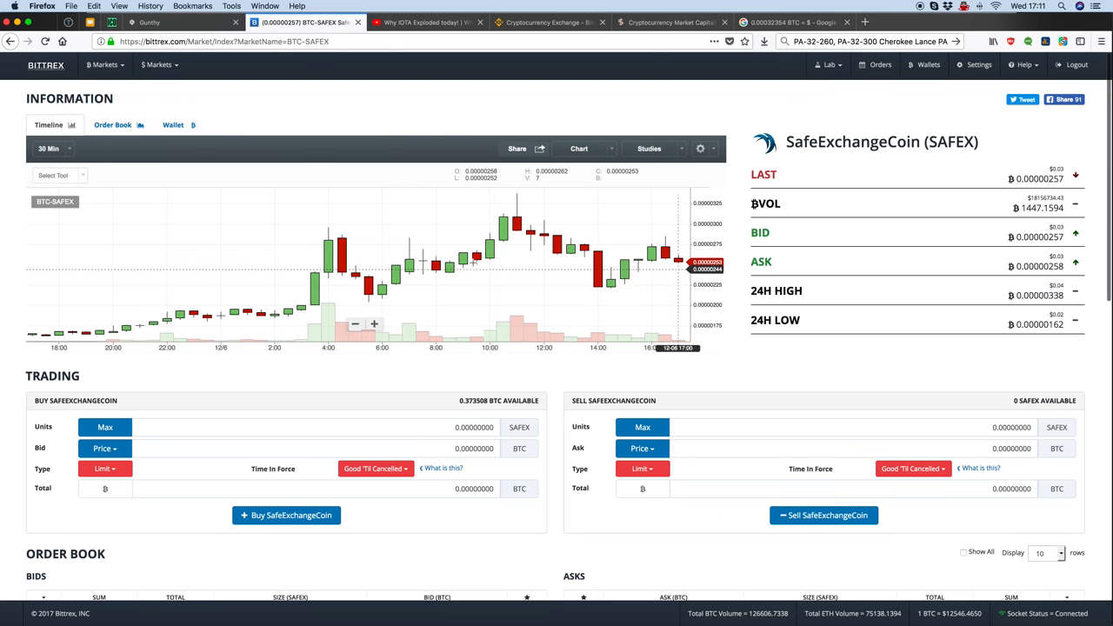
mouse_move(500, 246)
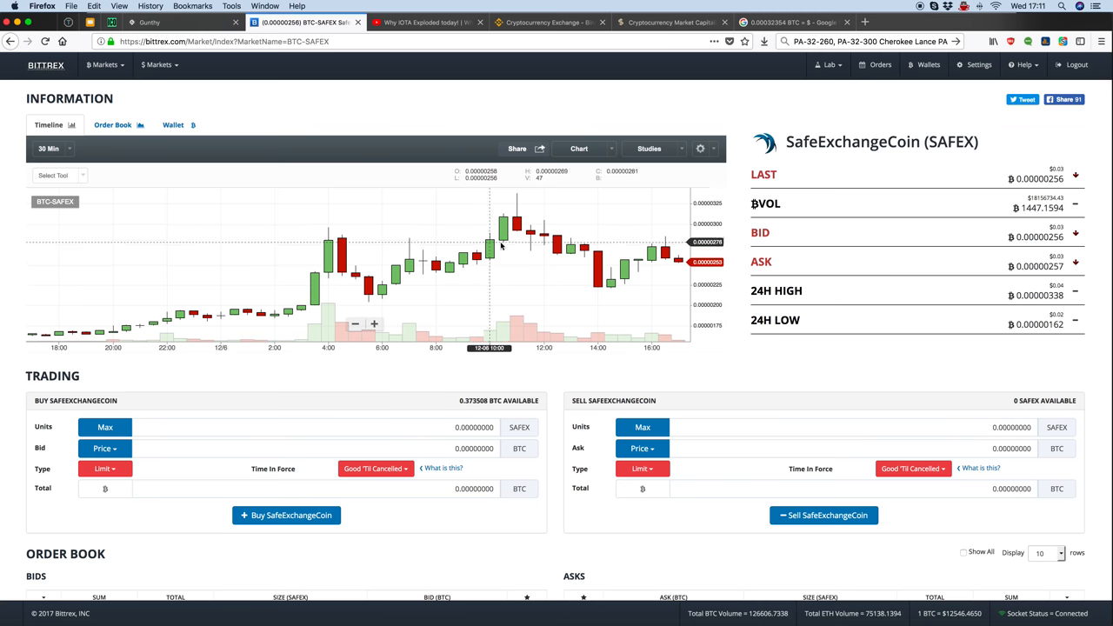
mouse_move(652, 311)
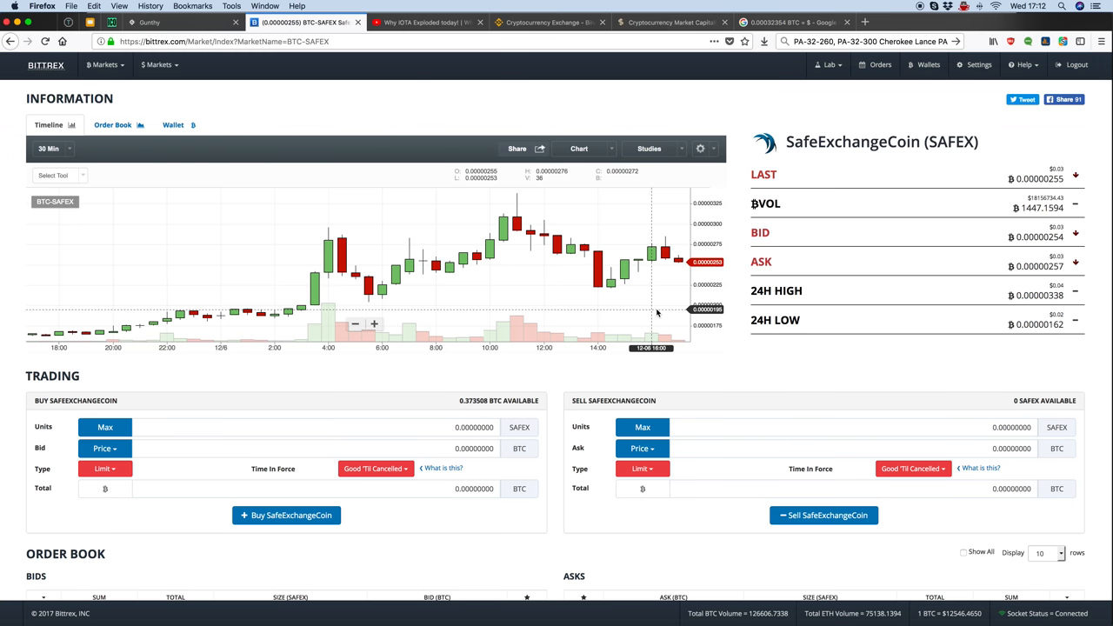
Step: Add a Bollinger Bands study to the BTC-SAFEX chart with channel fill turned off
left_click(579, 148)
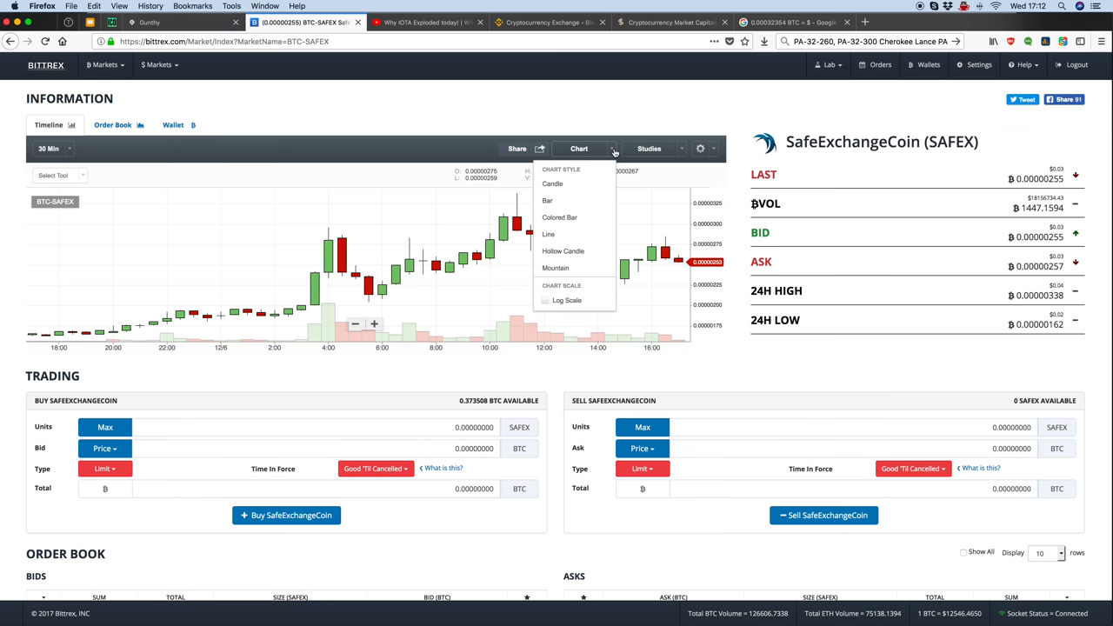
mouse_move(592, 183)
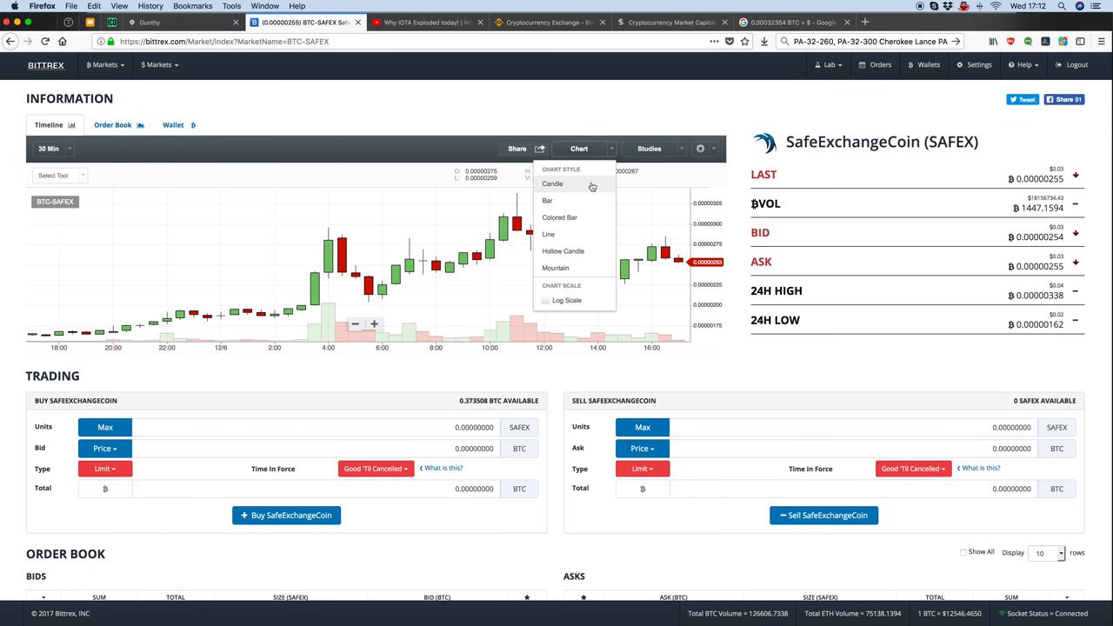
left_click(648, 148)
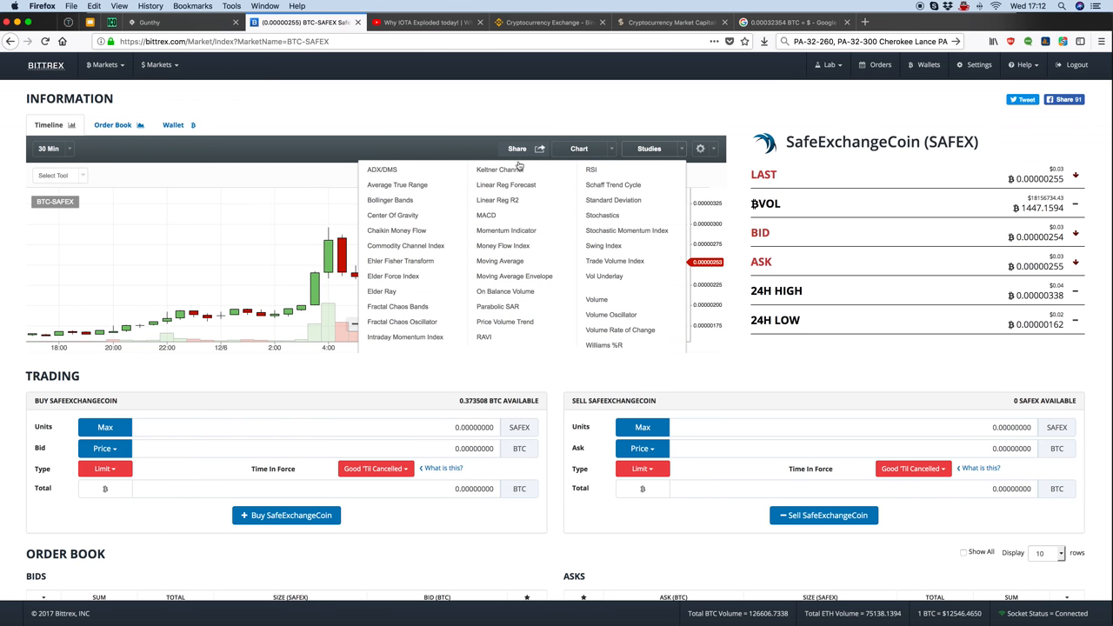
left_click(390, 200)
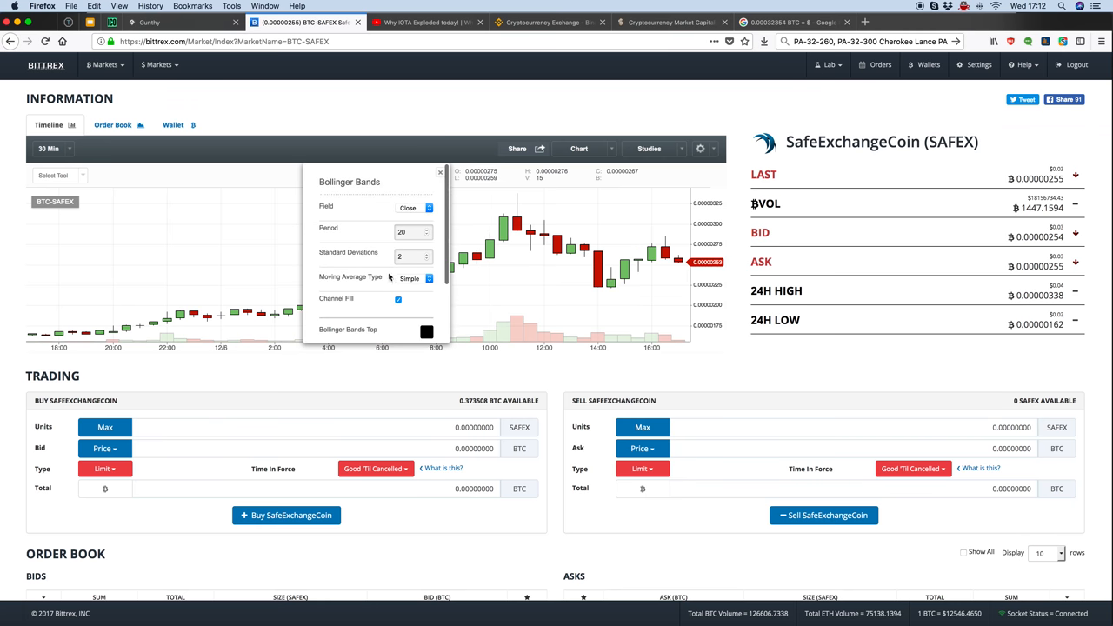
scroll("down", 3)
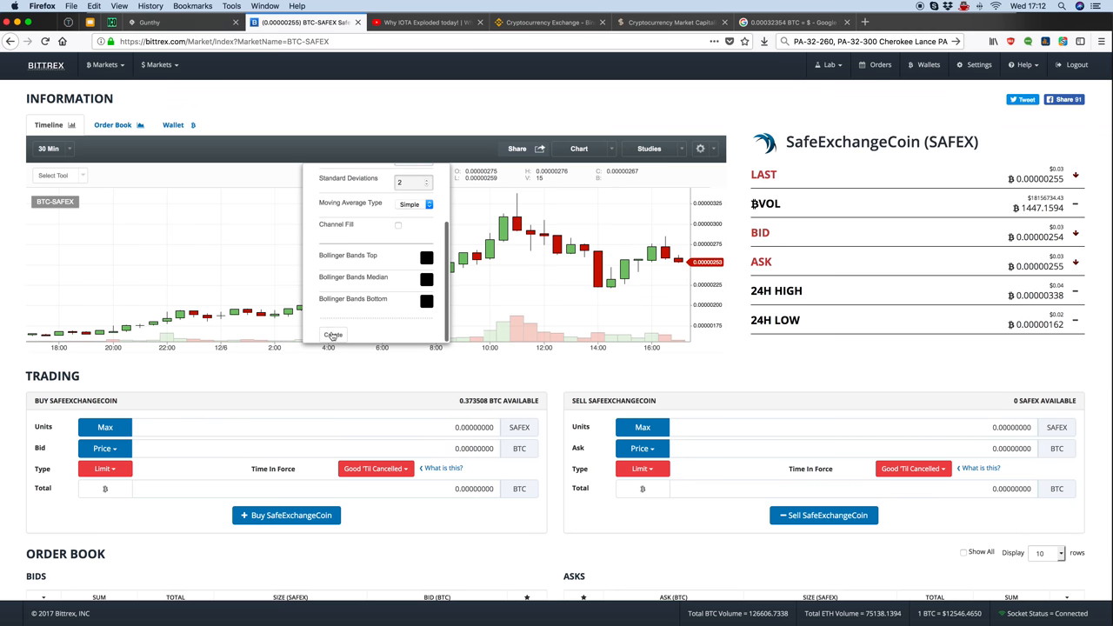
left_click(333, 335)
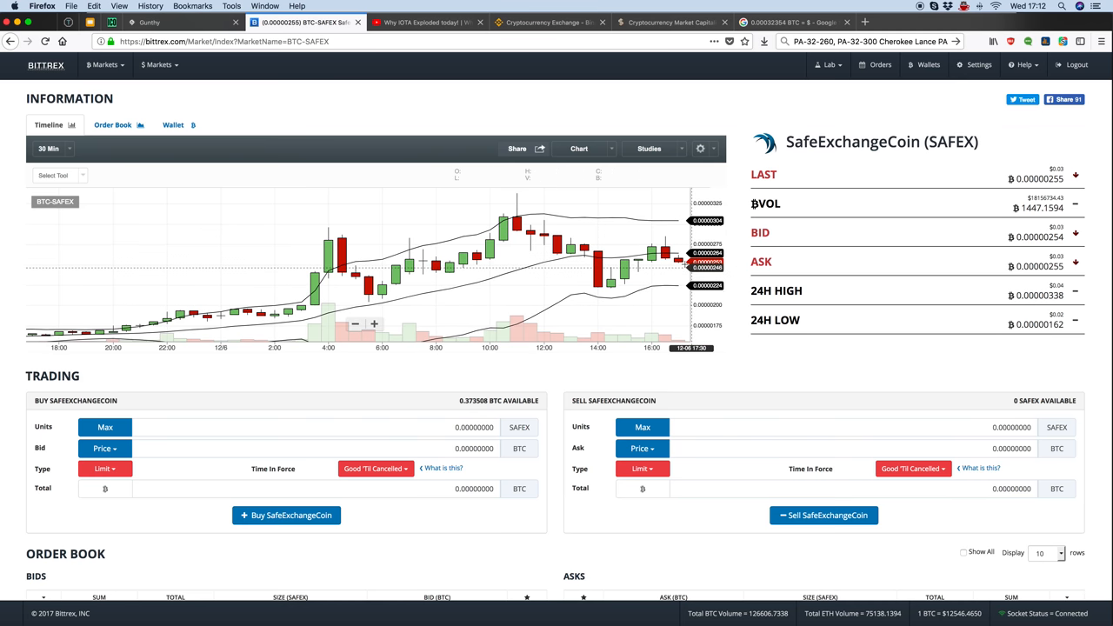
mouse_move(650, 261)
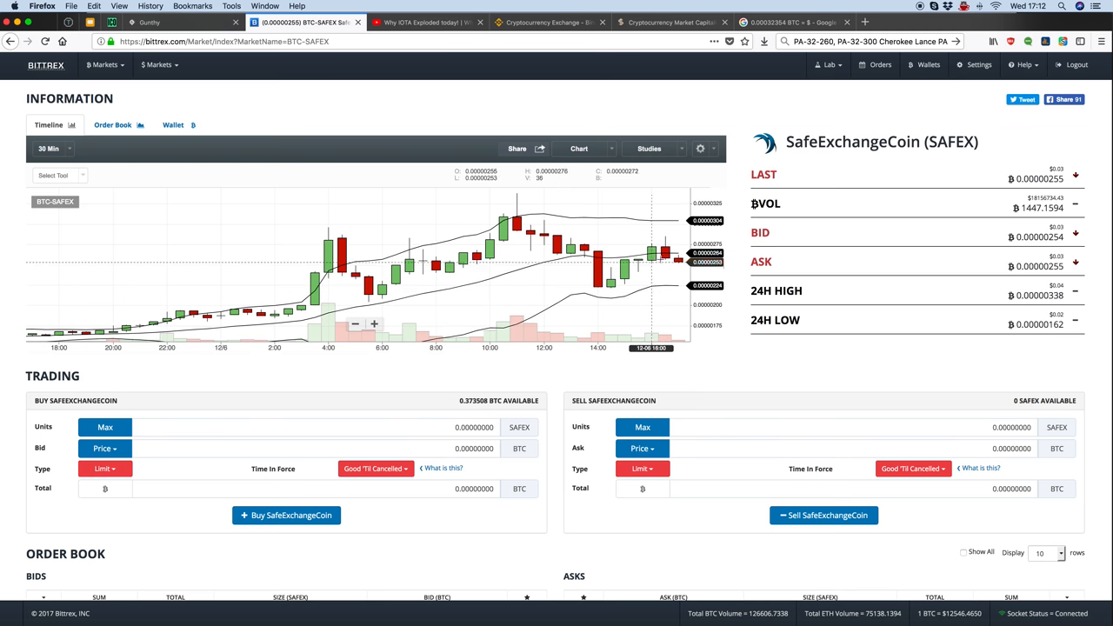
mouse_move(691, 261)
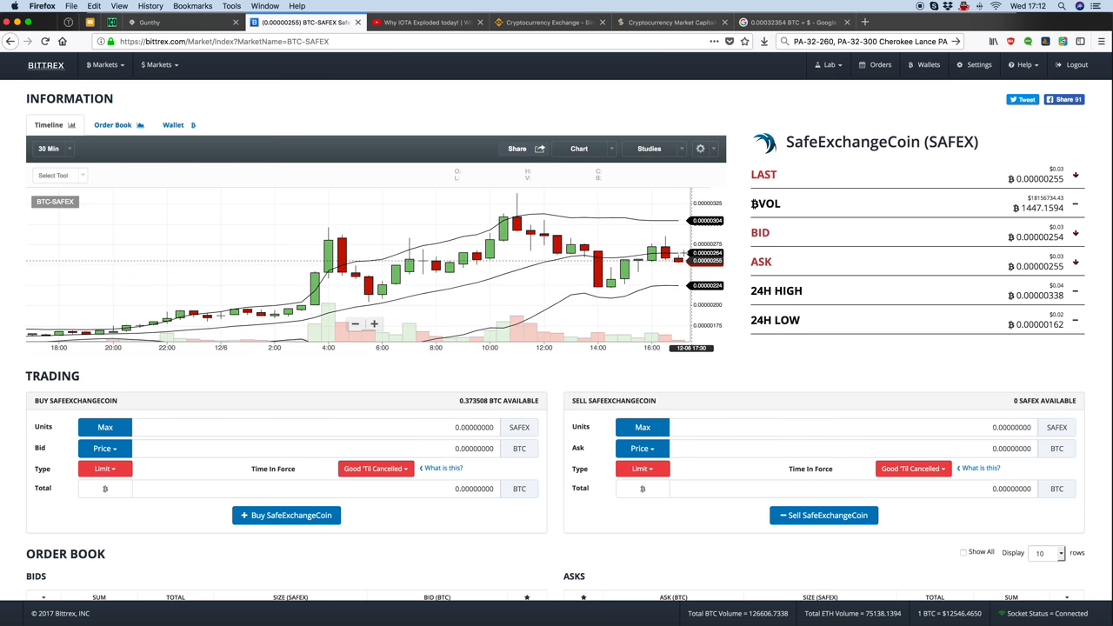
mouse_move(676, 280)
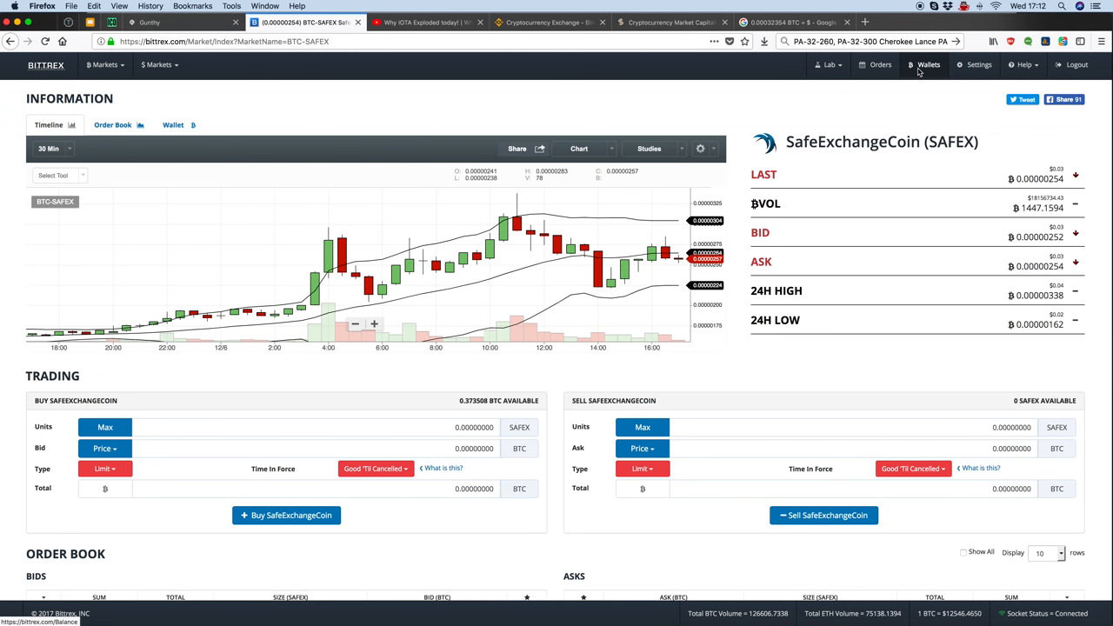
Step: Show the account balances page and highlight the estimated USD account value
left_click(928, 65)
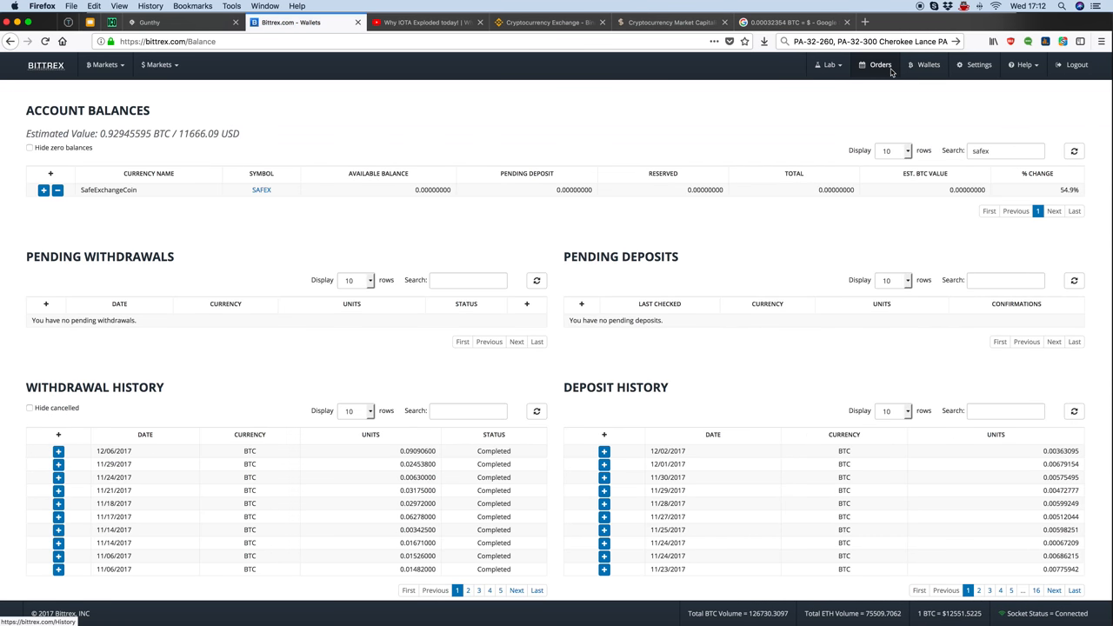
mouse_move(624, 131)
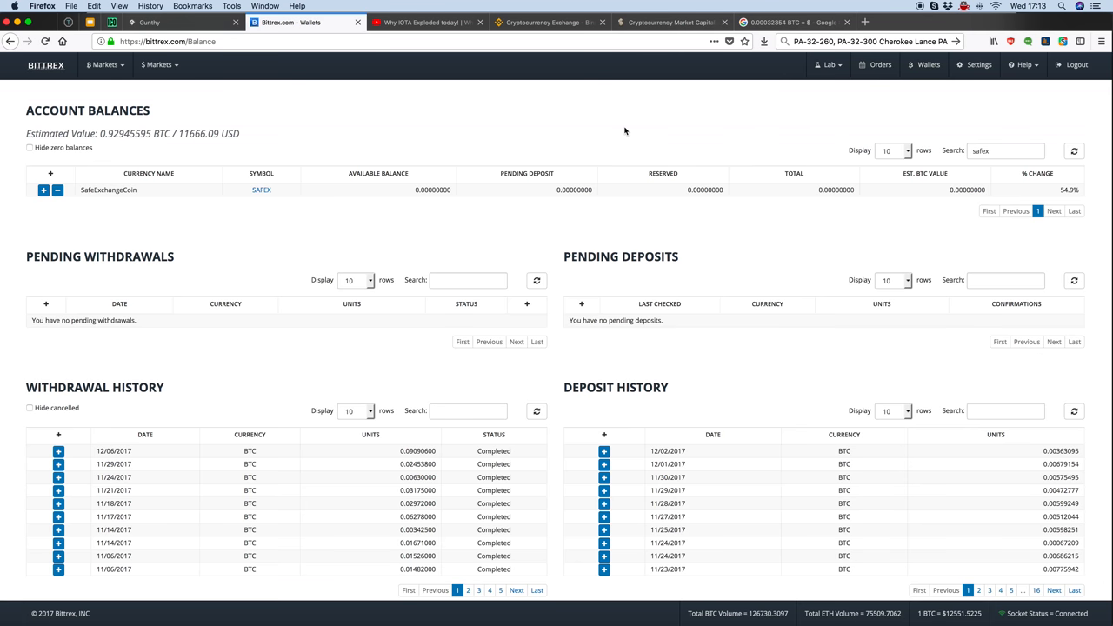
mouse_move(173, 158)
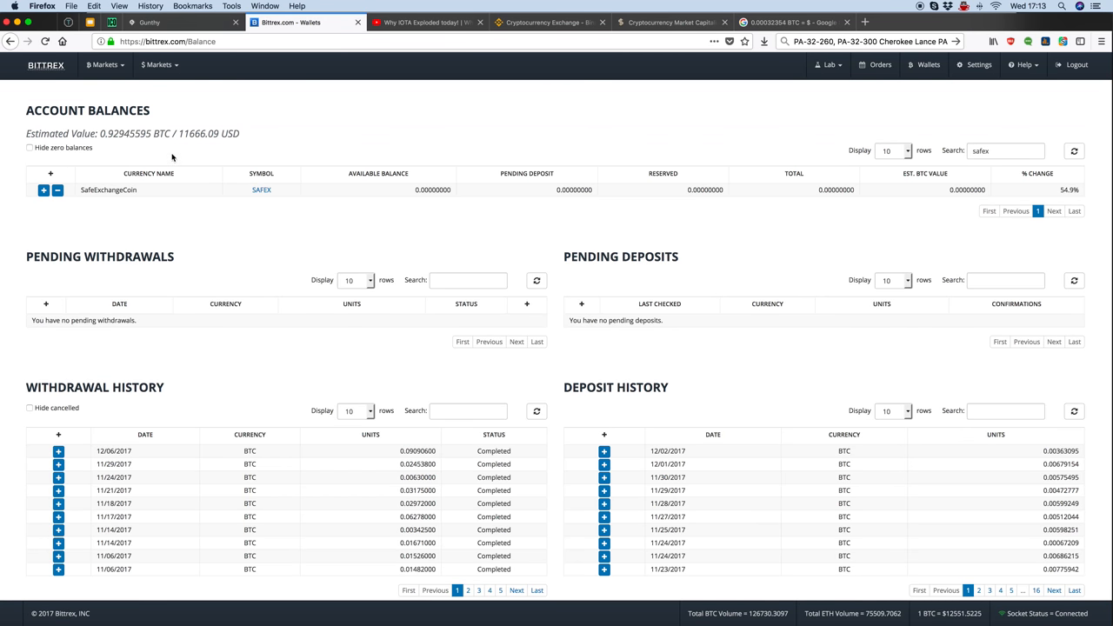
double_click(198, 133)
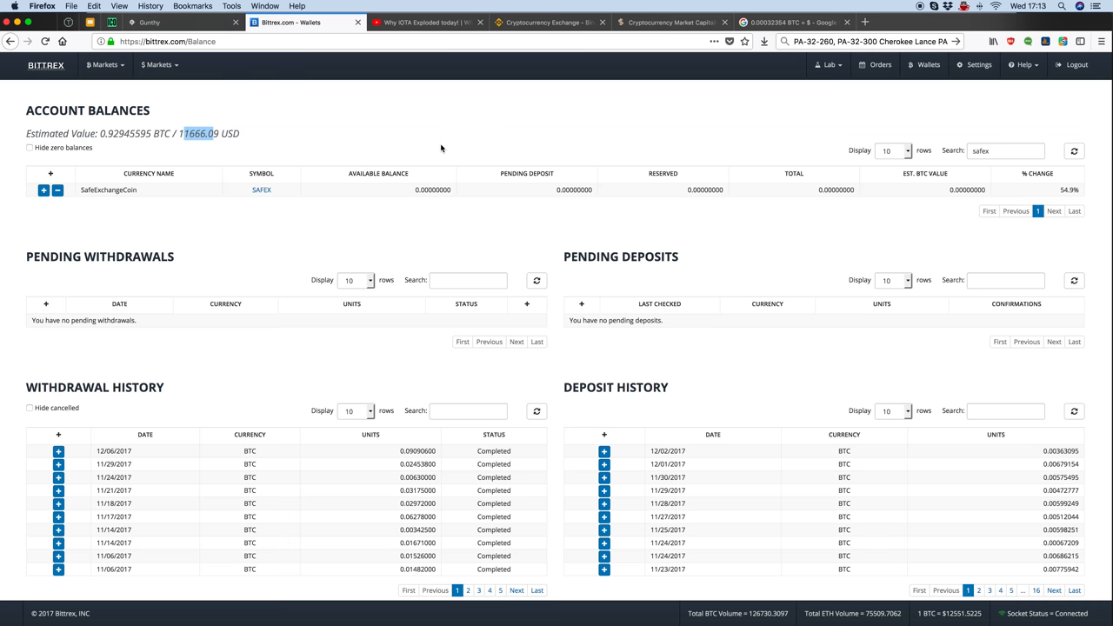
mouse_move(465, 144)
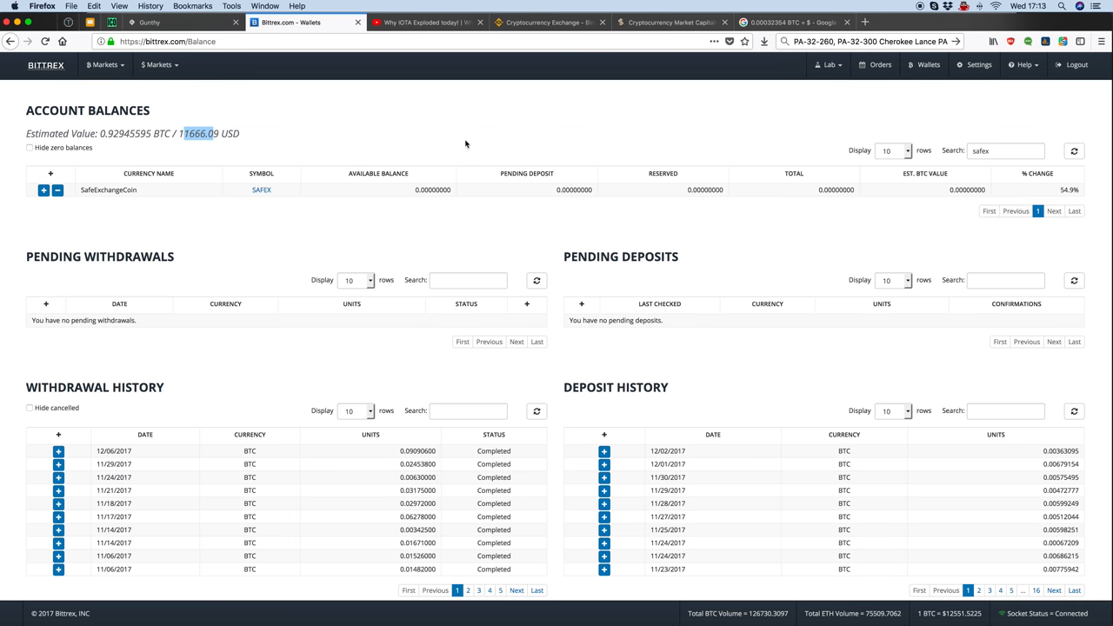
mouse_move(453, 142)
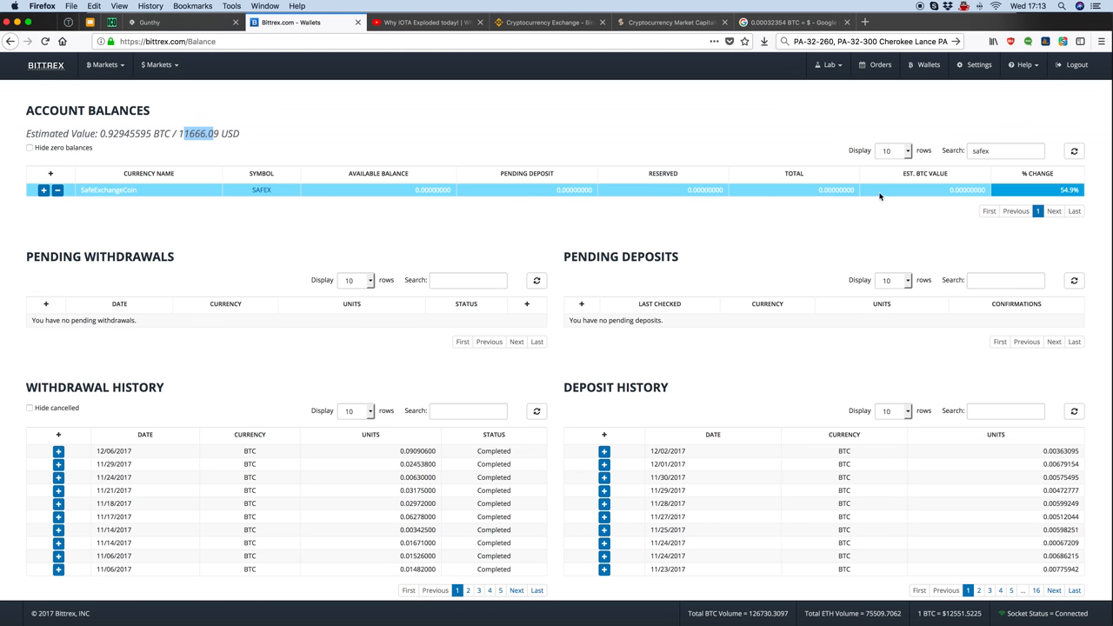
mouse_move(623, 192)
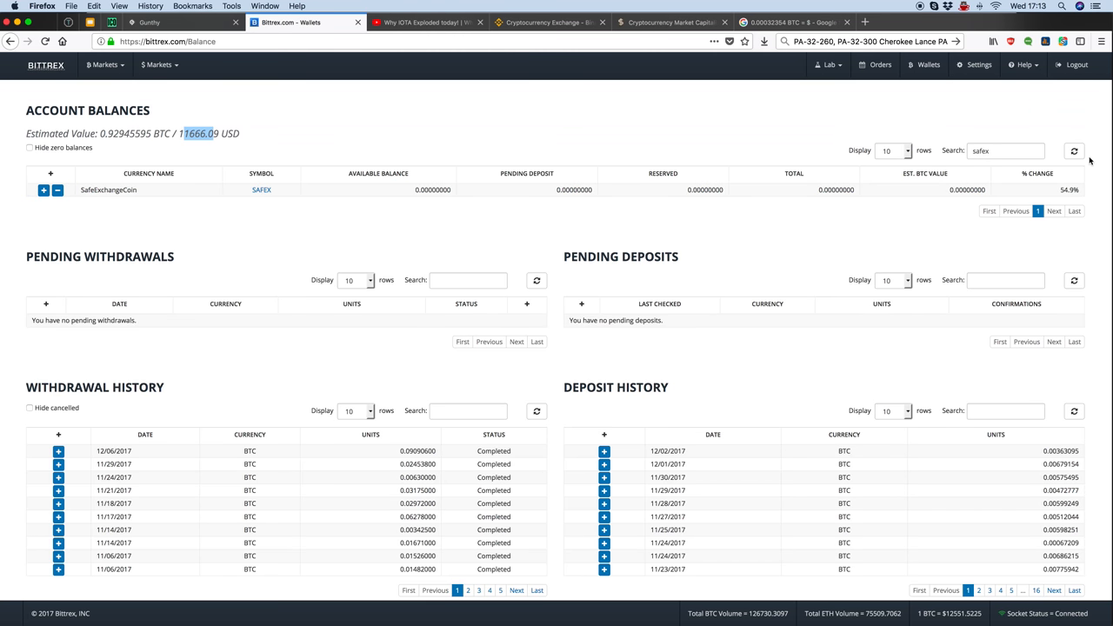
mouse_move(737, 155)
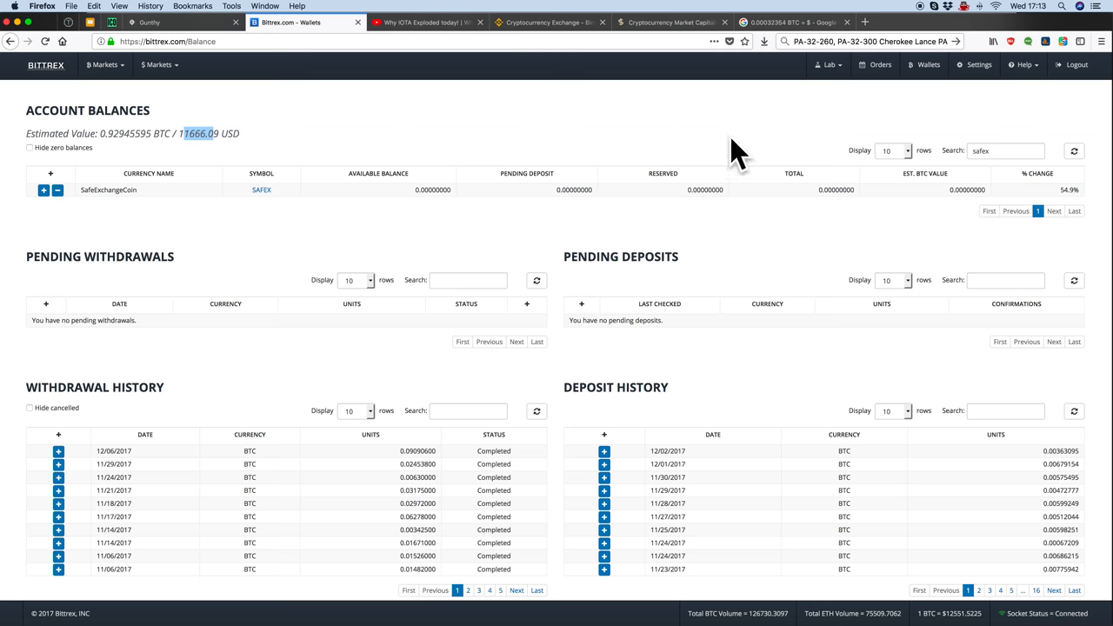
Step: Switch to CoinMarketCap's top-100 listing and highlight NEO's price of $36.67
left_click(670, 21)
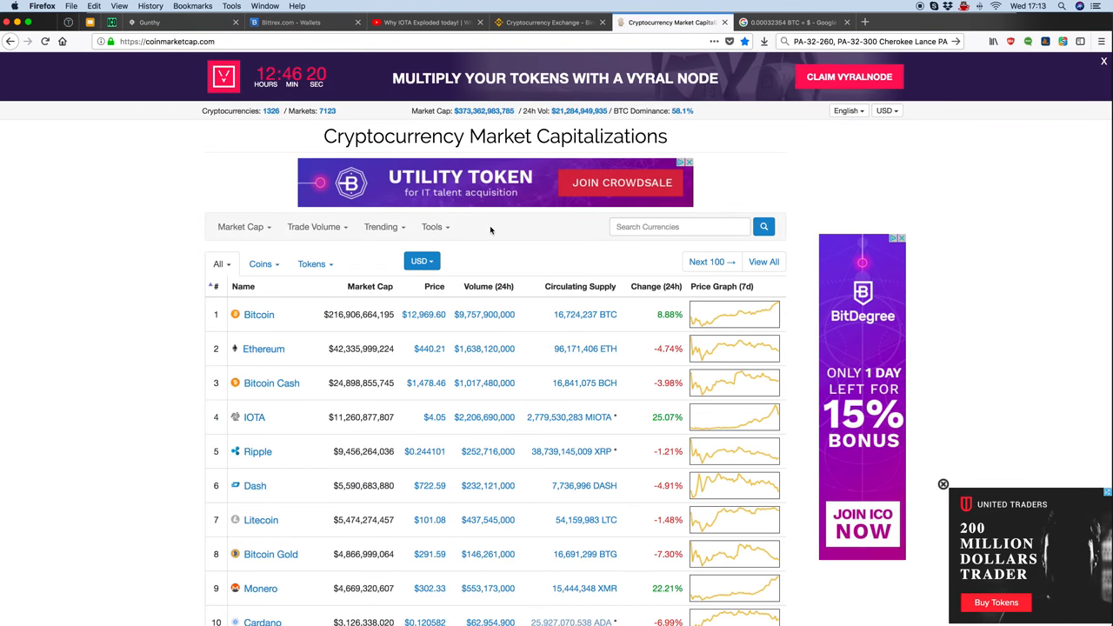
scroll("down", 3)
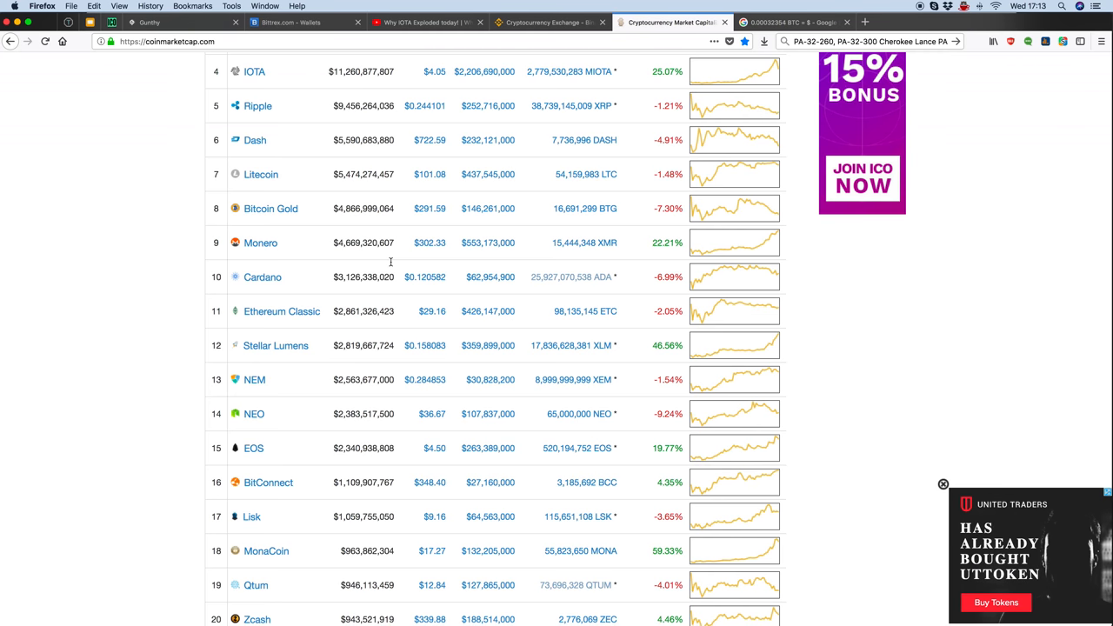
mouse_move(433, 383)
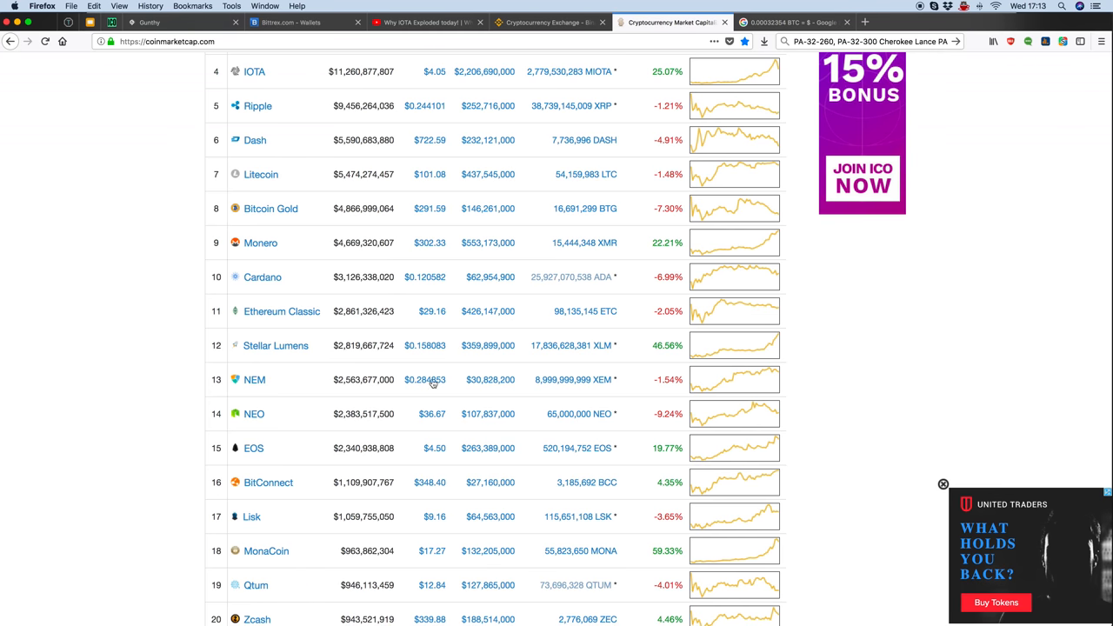
double_click(431, 414)
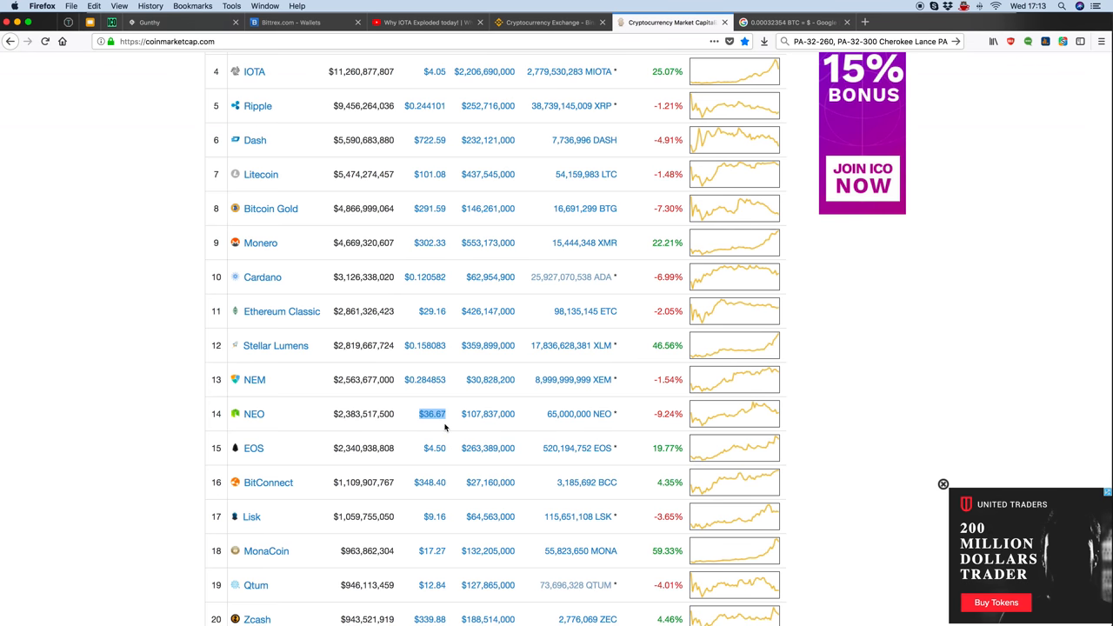
Step: Browse the coin table down past rank 40 and back up to the top
scroll("down", 3)
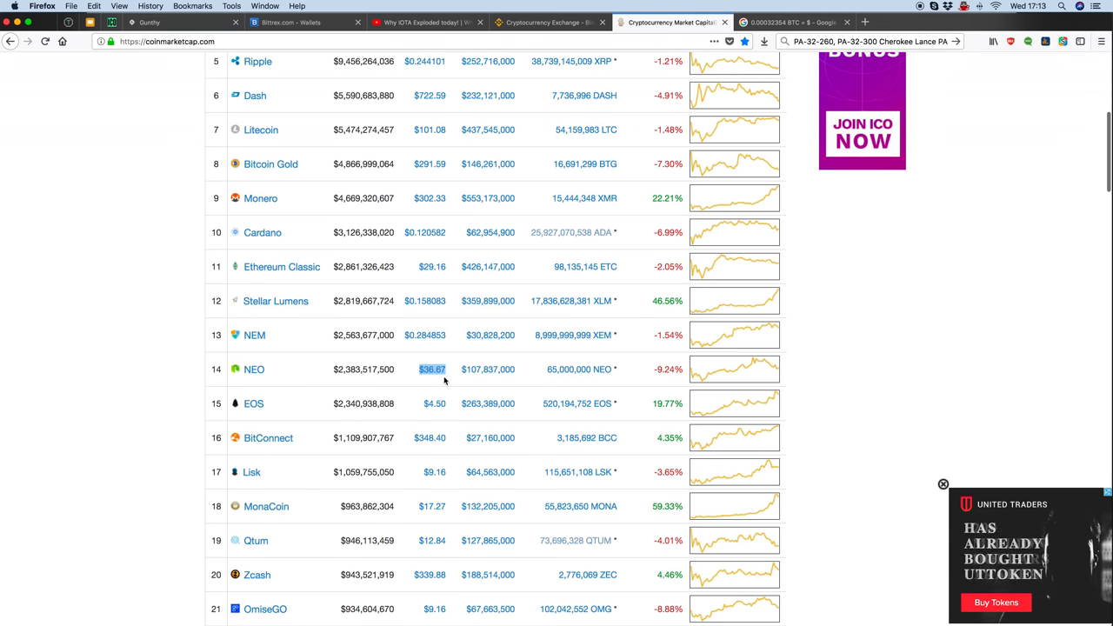
mouse_move(409, 414)
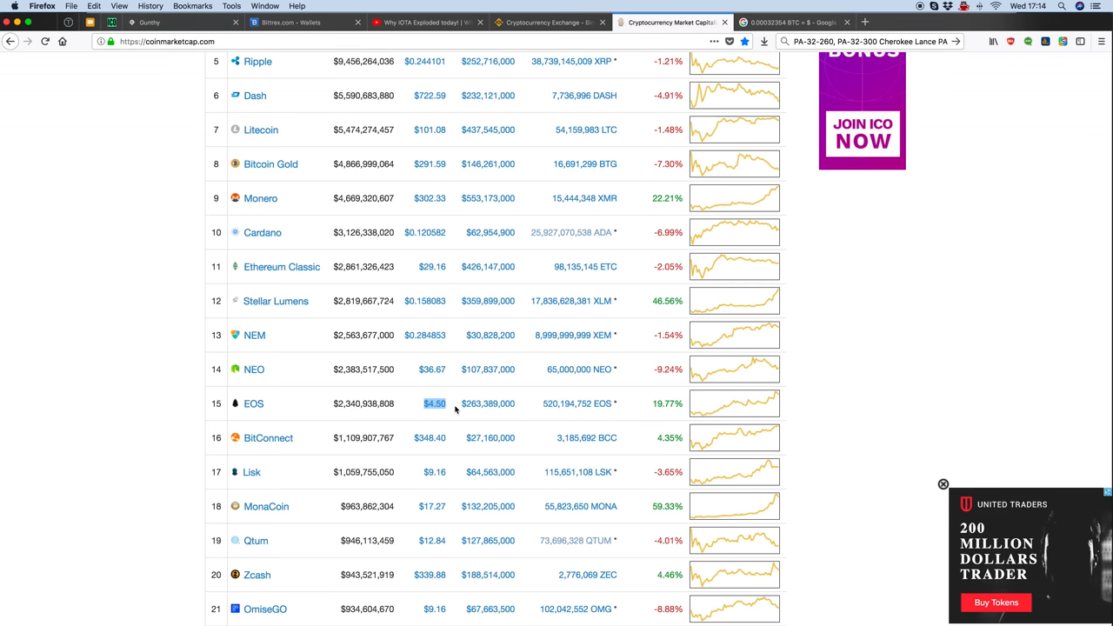
scroll("down", 3)
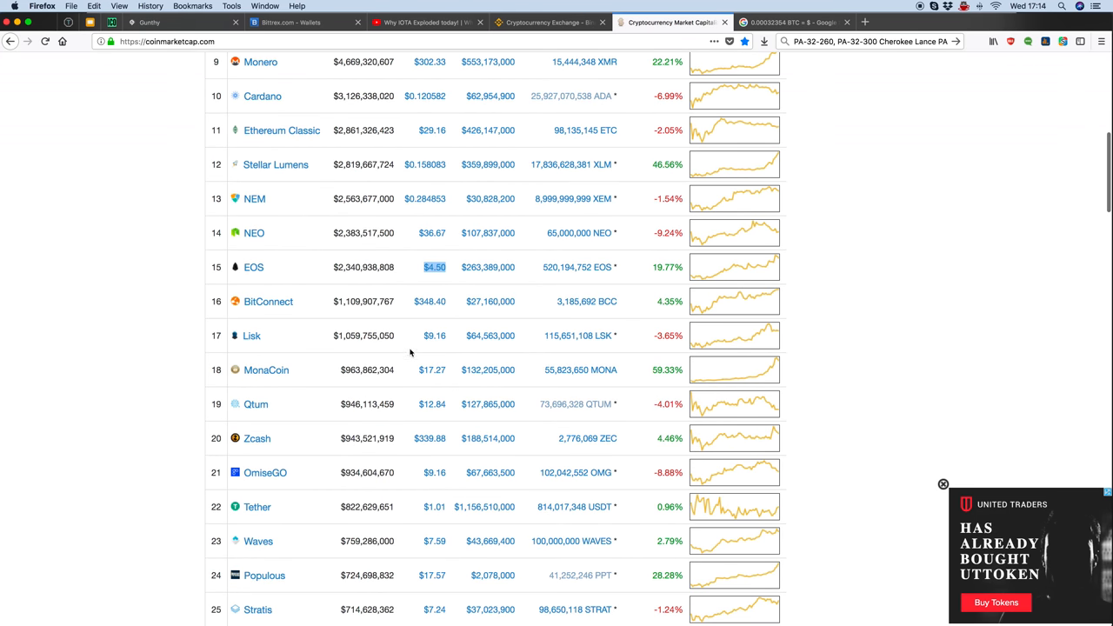
mouse_move(768, 349)
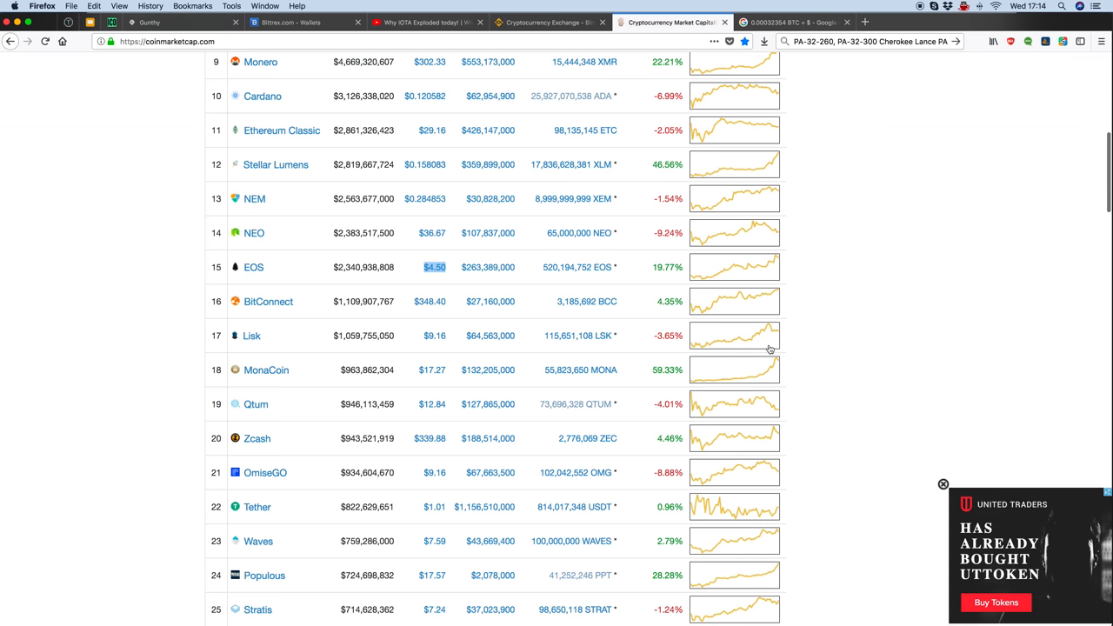
mouse_move(804, 339)
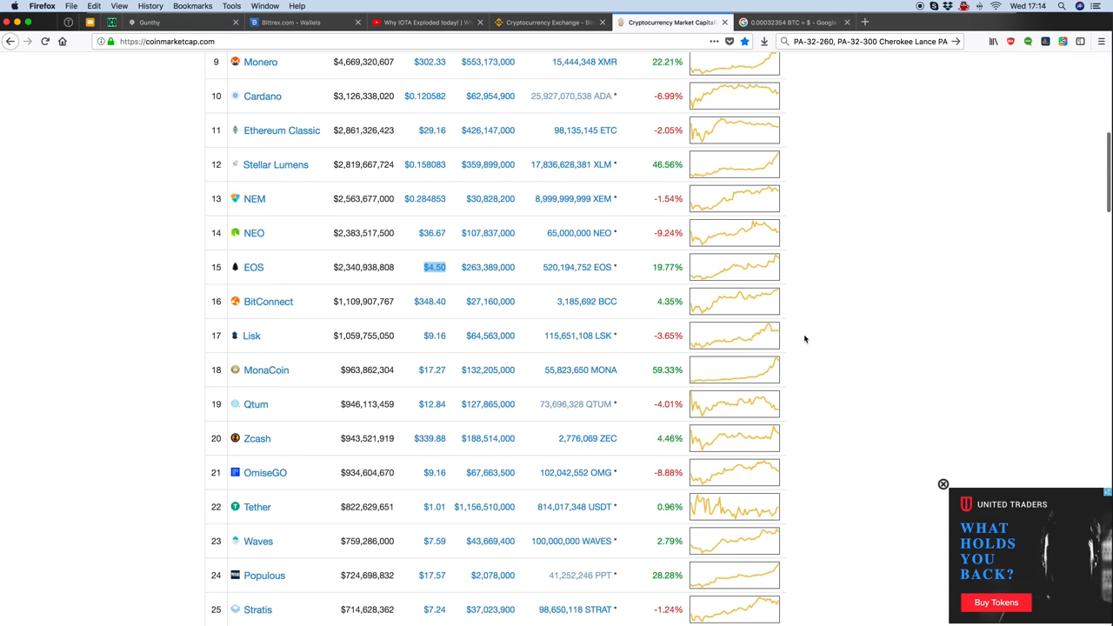
mouse_move(422, 335)
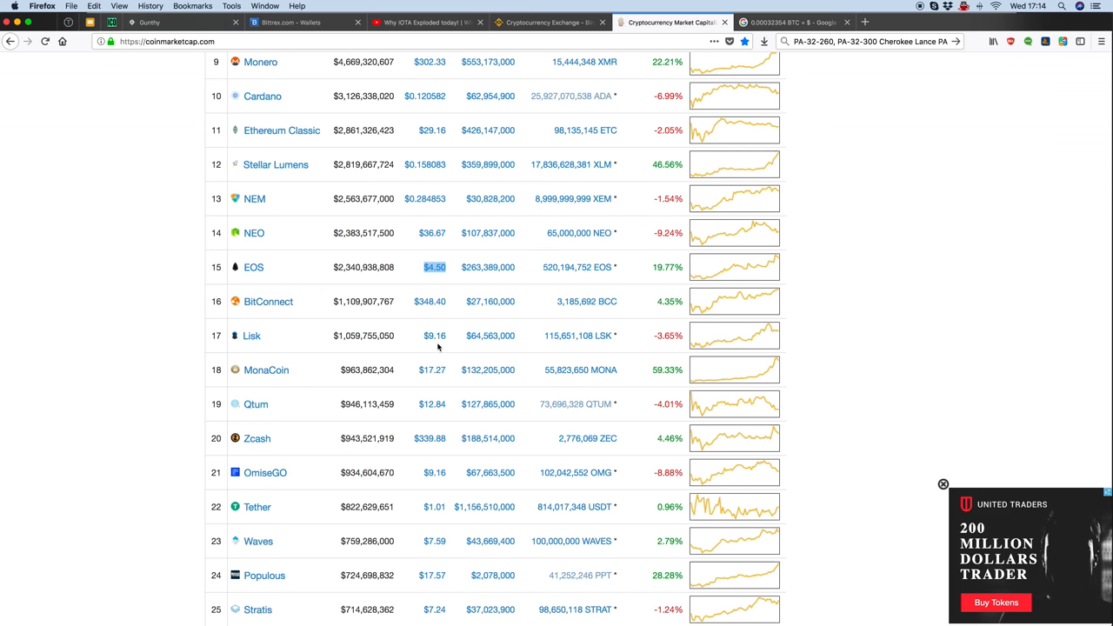
scroll("up", 3)
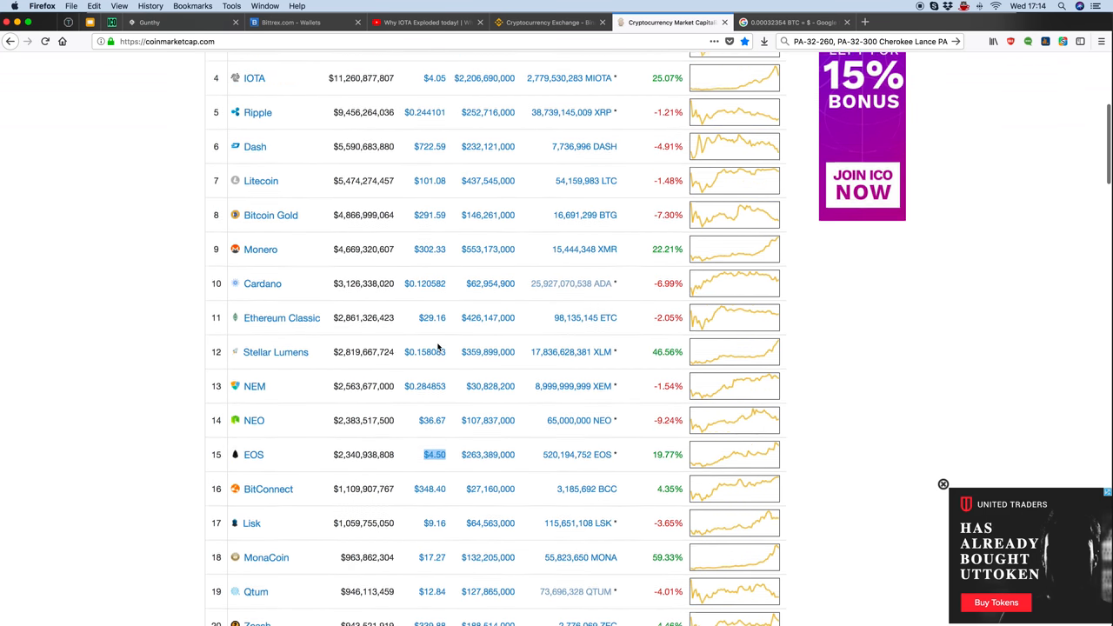
scroll("up", 3)
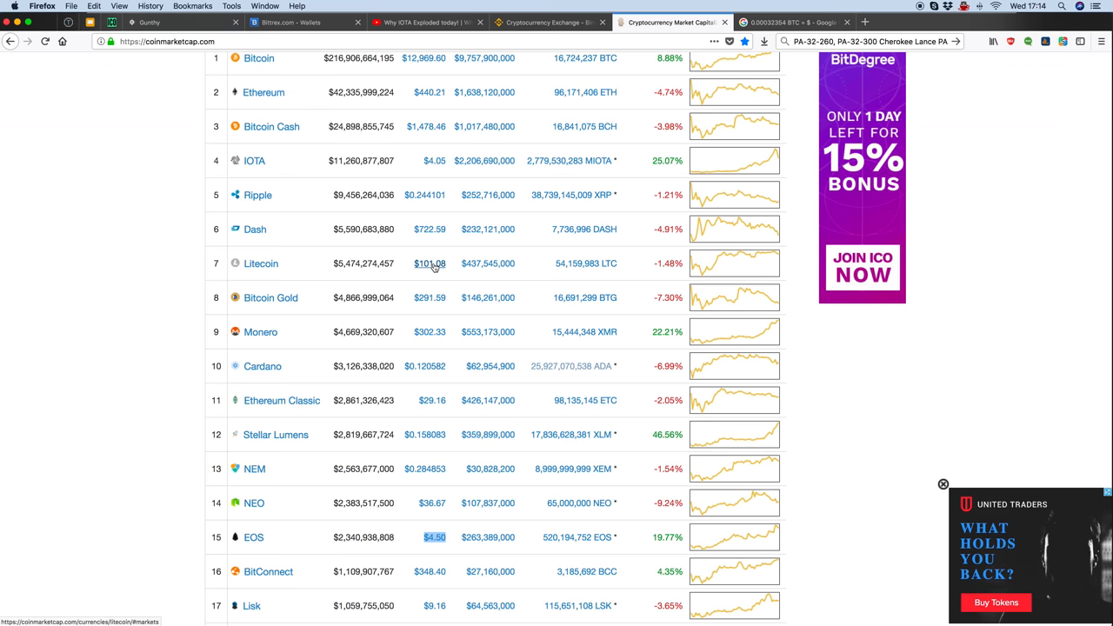
scroll("up", 3)
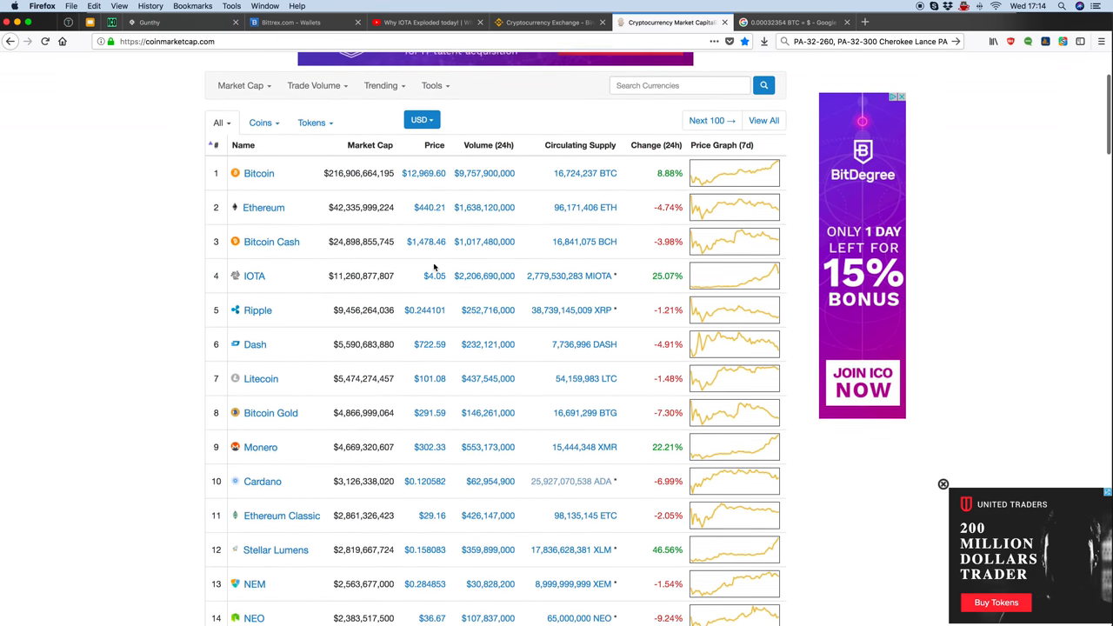
scroll("up", 3)
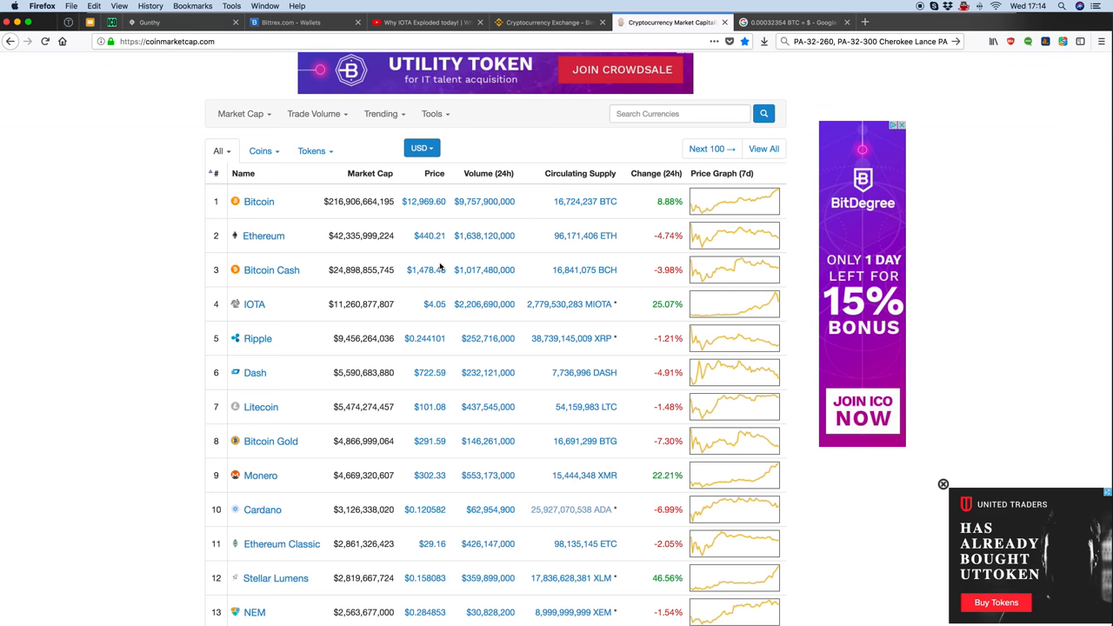
scroll("down", 3)
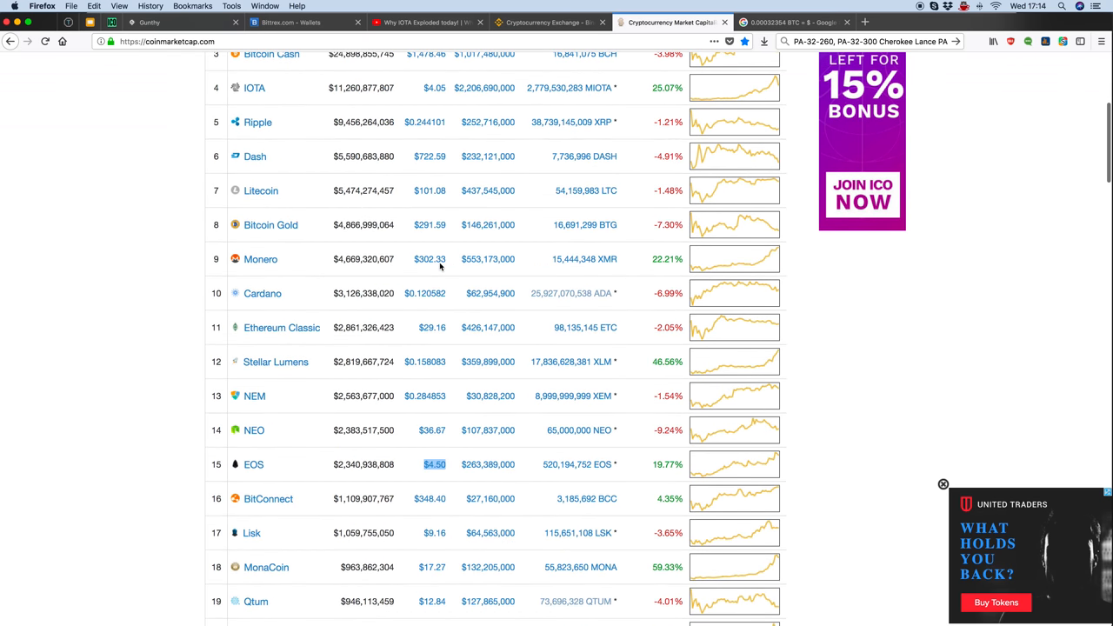
scroll("down", 3)
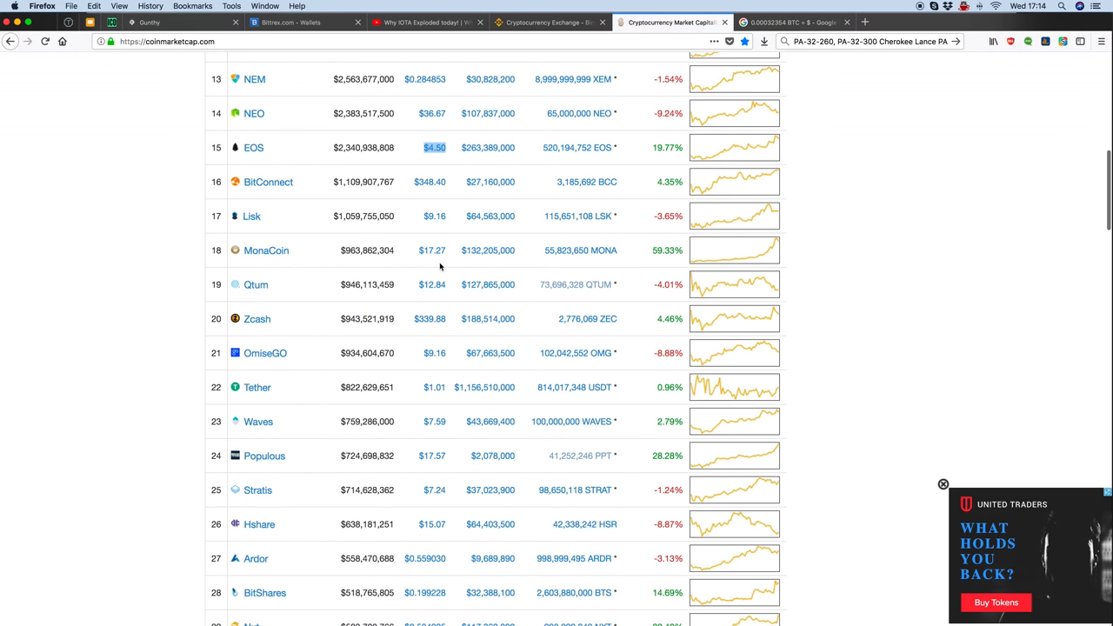
scroll("down", 3)
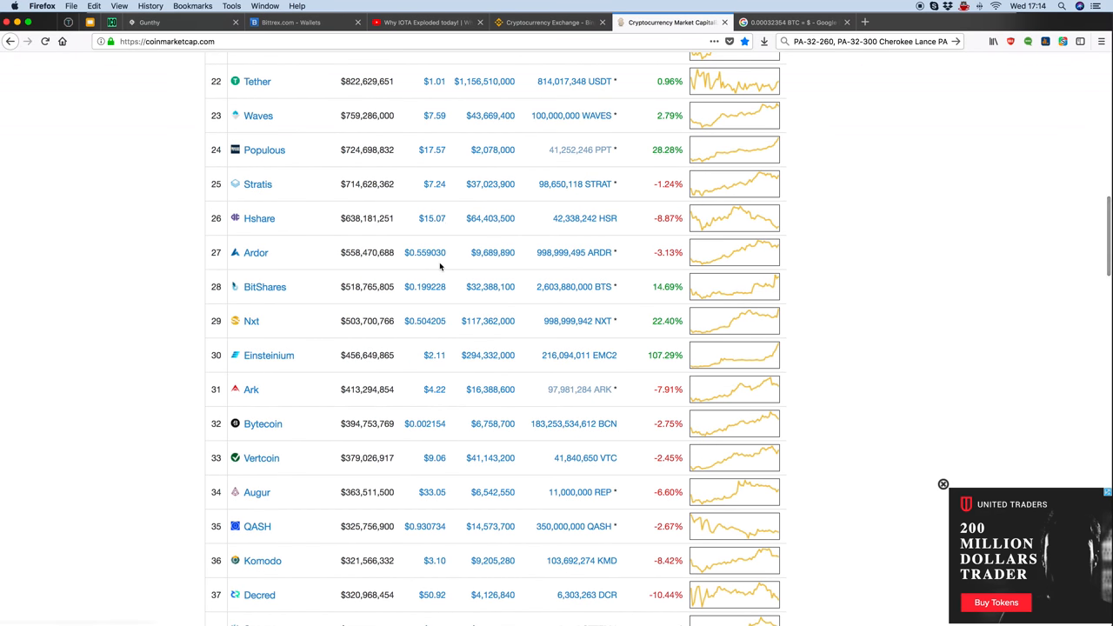
scroll("up", 3)
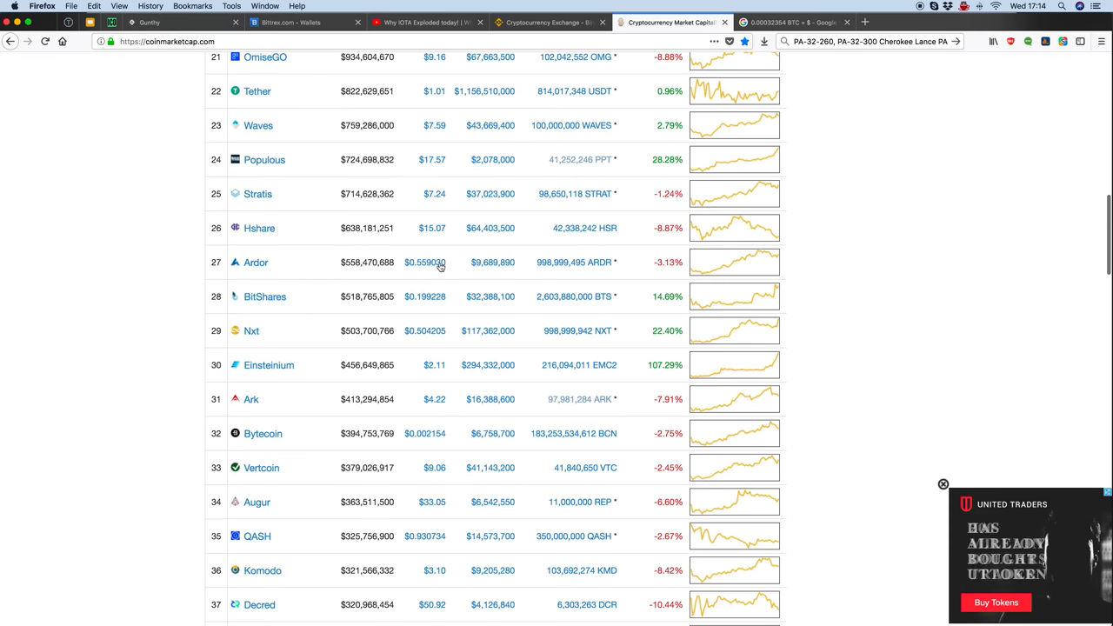
scroll("down", 3)
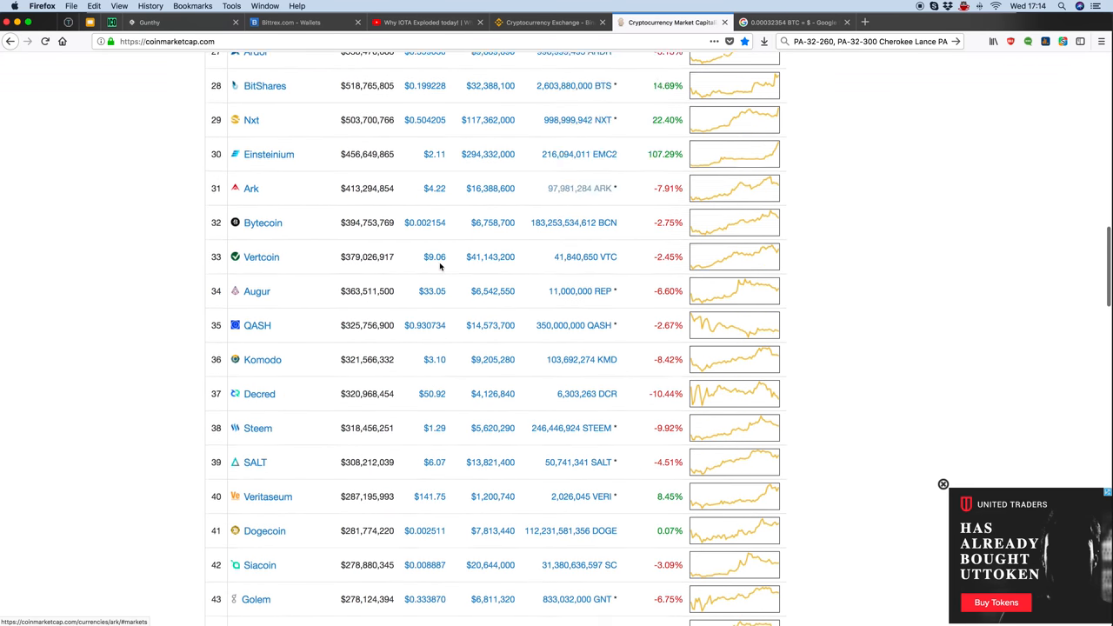
scroll("up", 3)
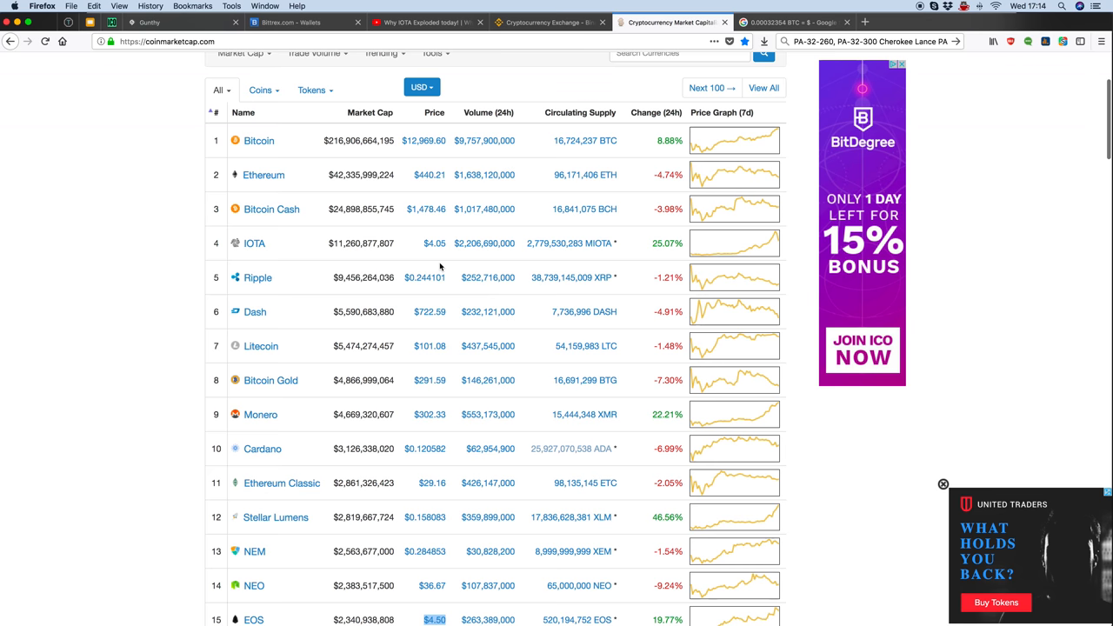
scroll("up", 3)
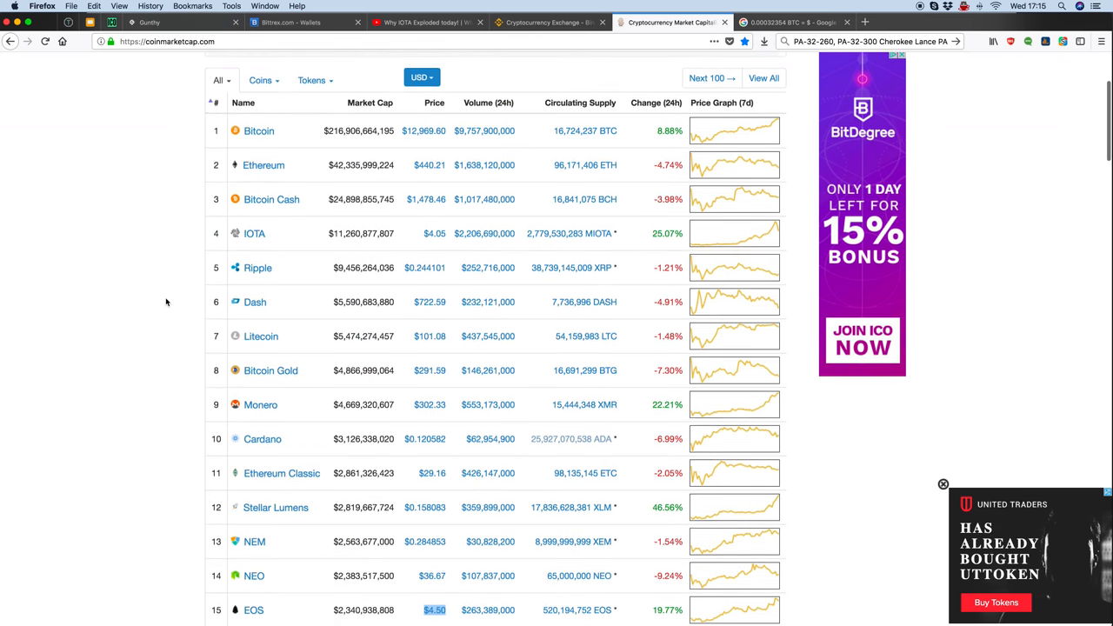
scroll("down", 3)
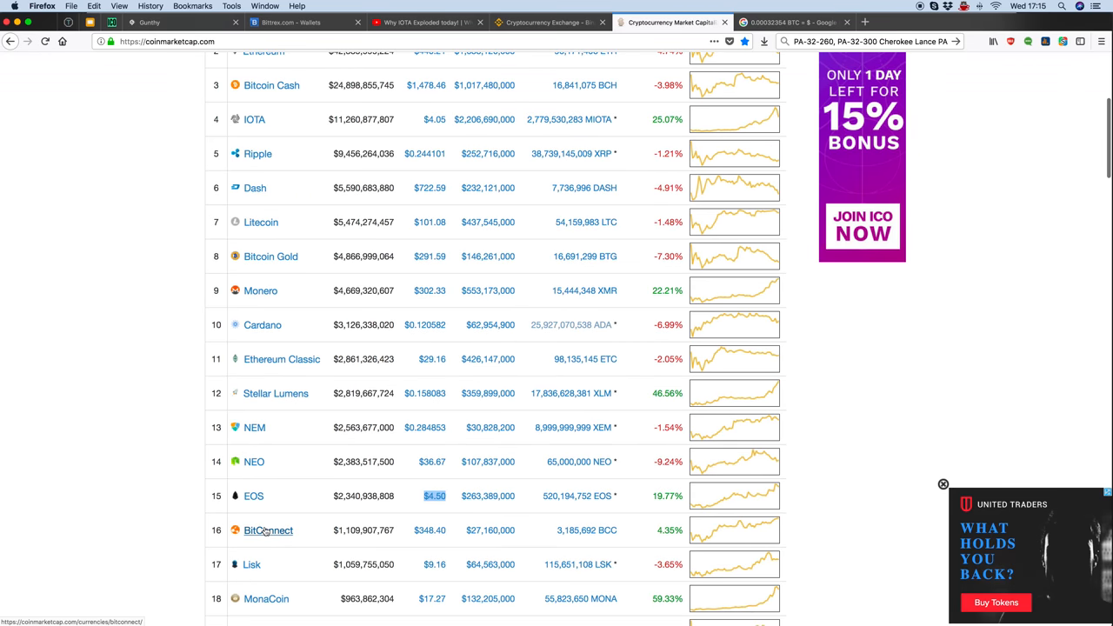
scroll("down", 3)
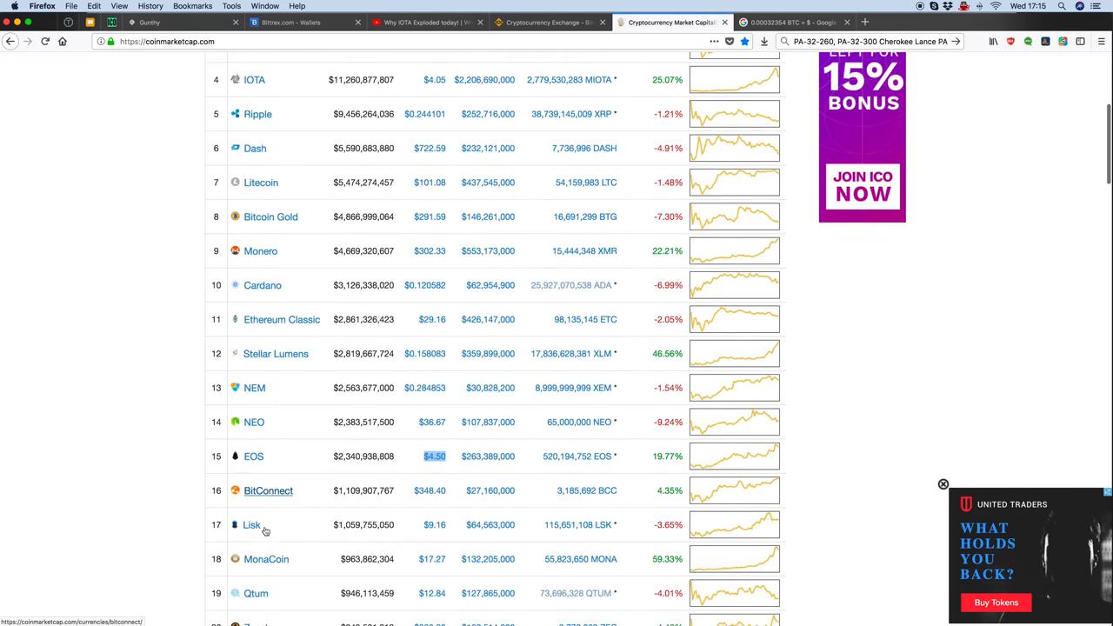
scroll("down", 3)
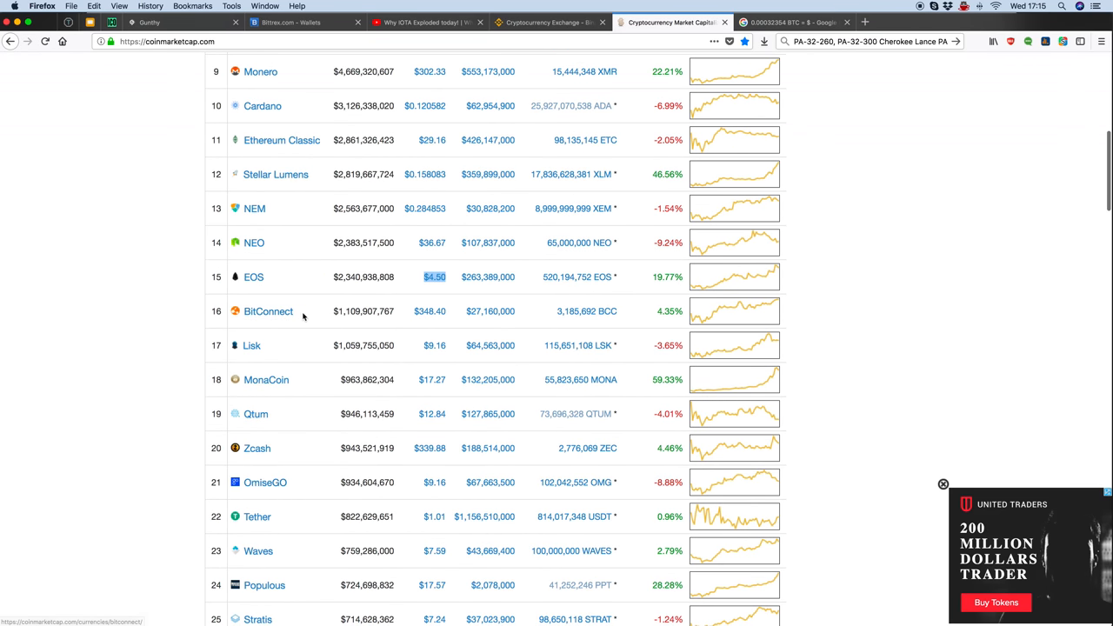
scroll("down", 3)
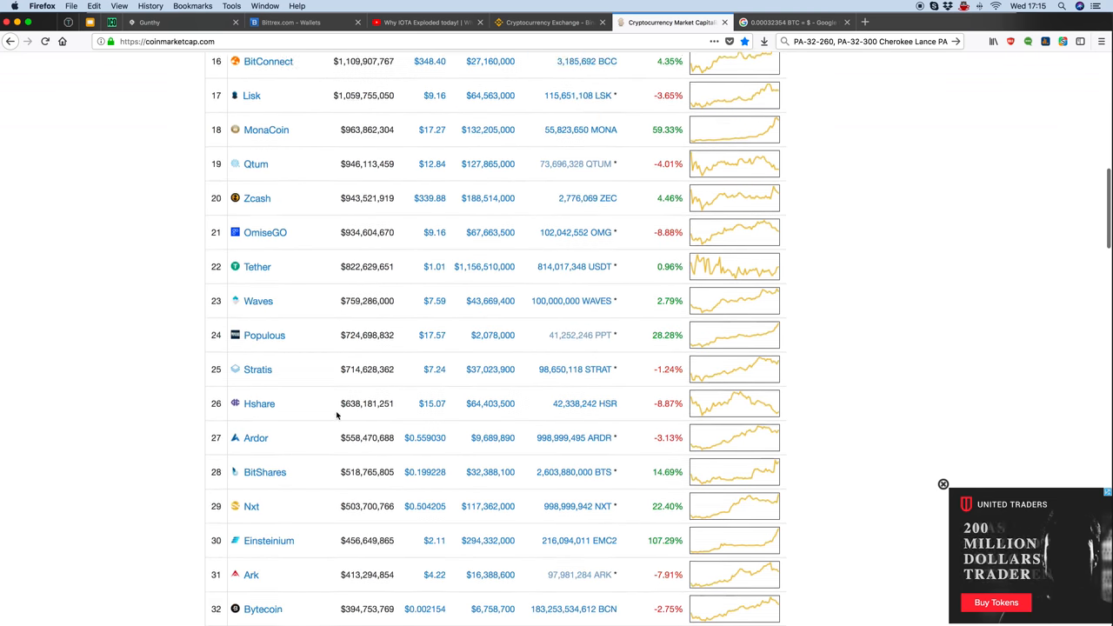
scroll("down", 3)
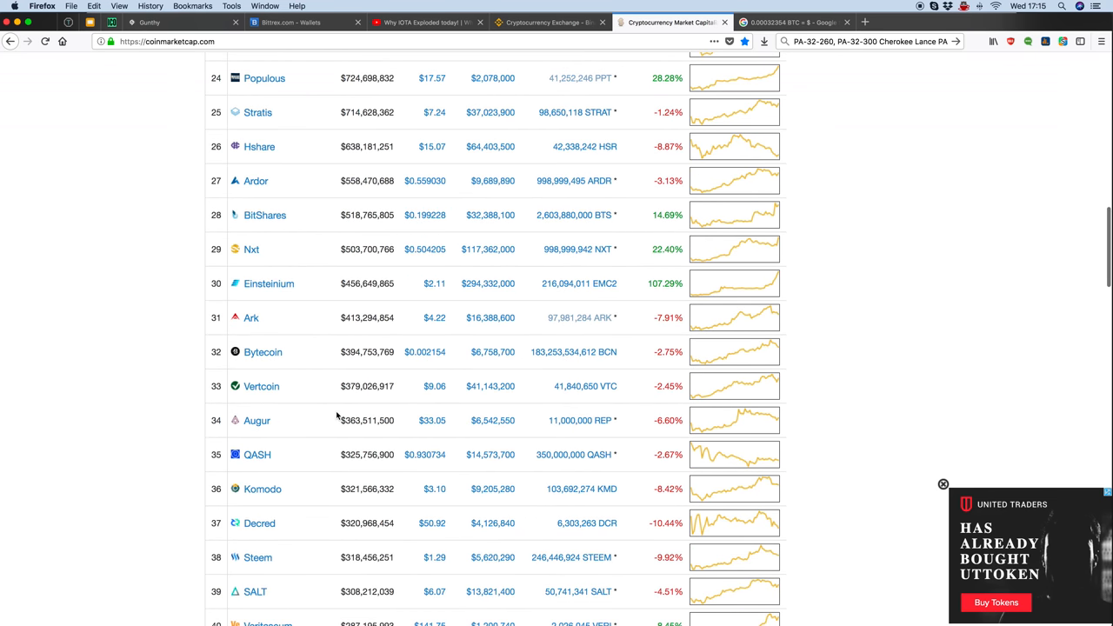
scroll("down", 3)
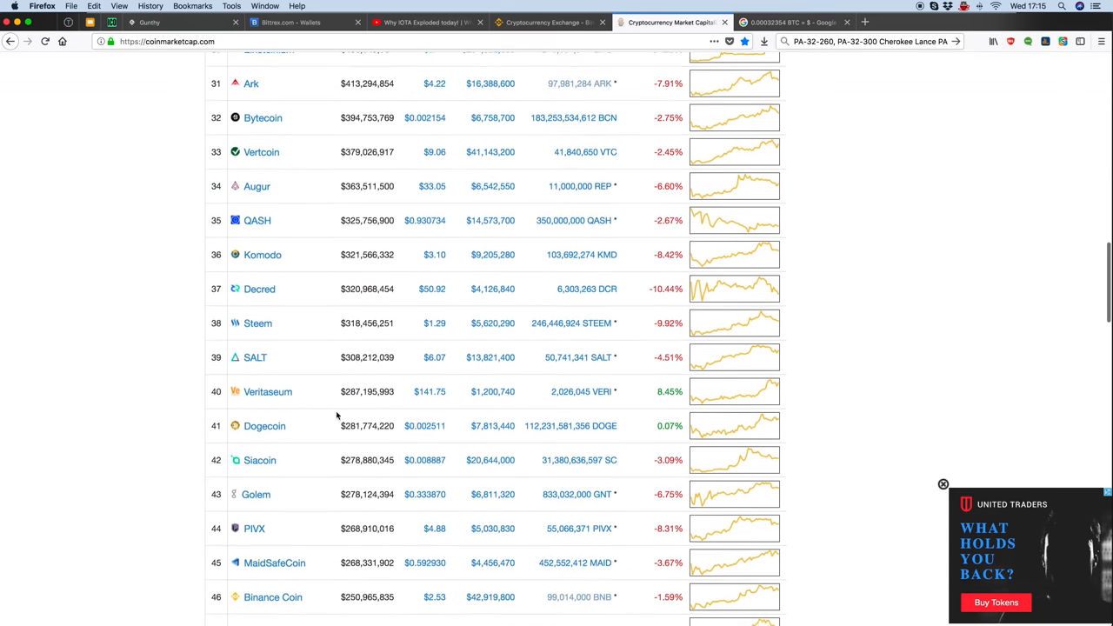
scroll("down", 3)
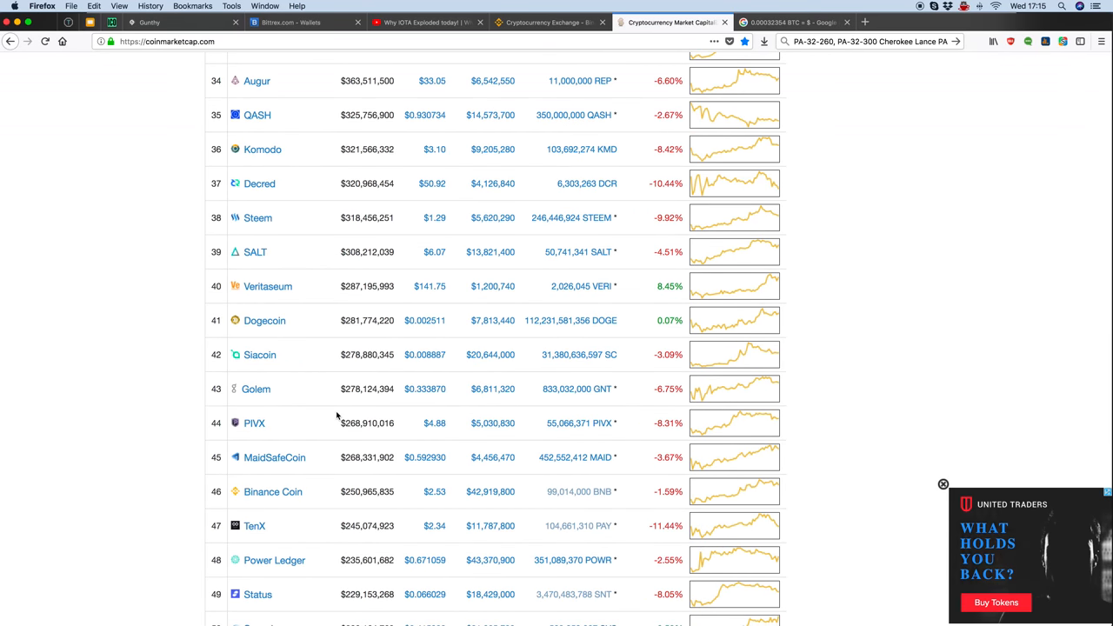
scroll("down", 3)
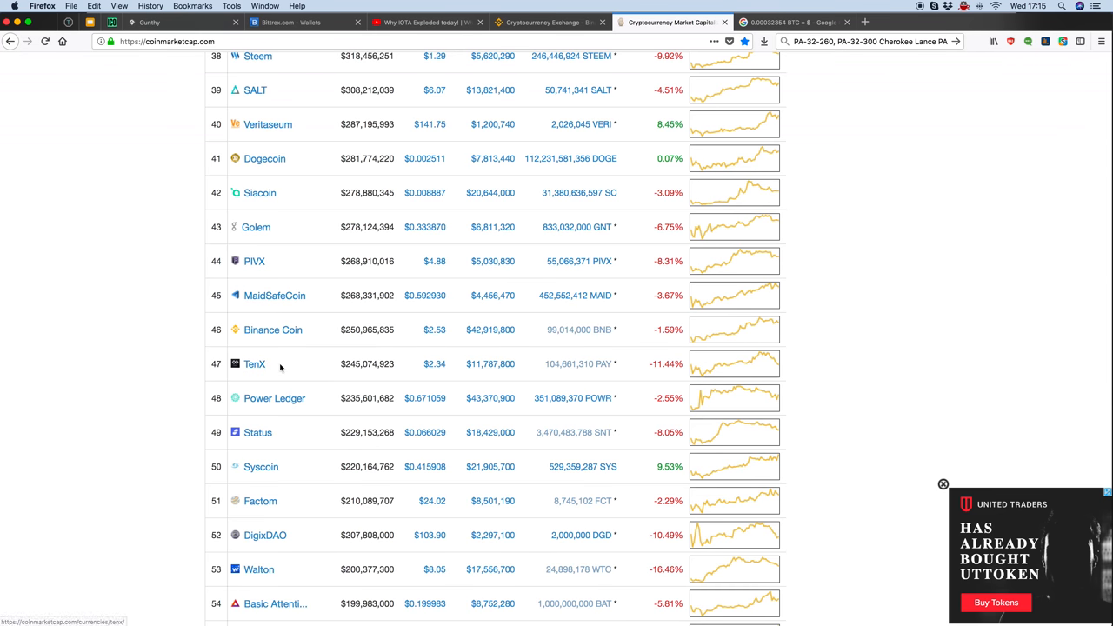
scroll("down", 3)
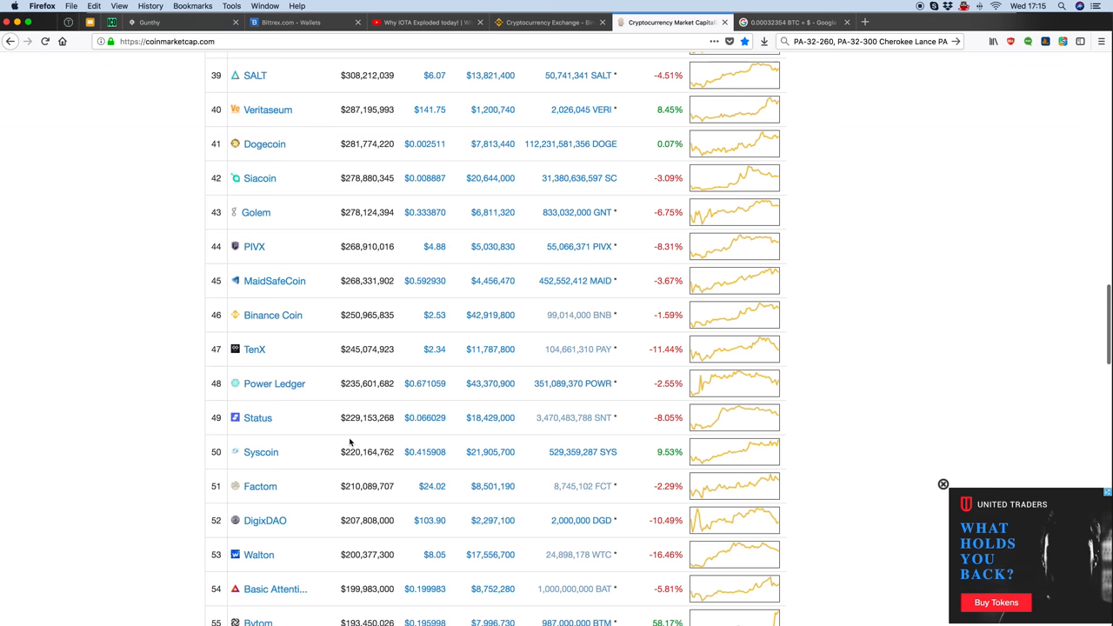
scroll("up", 3)
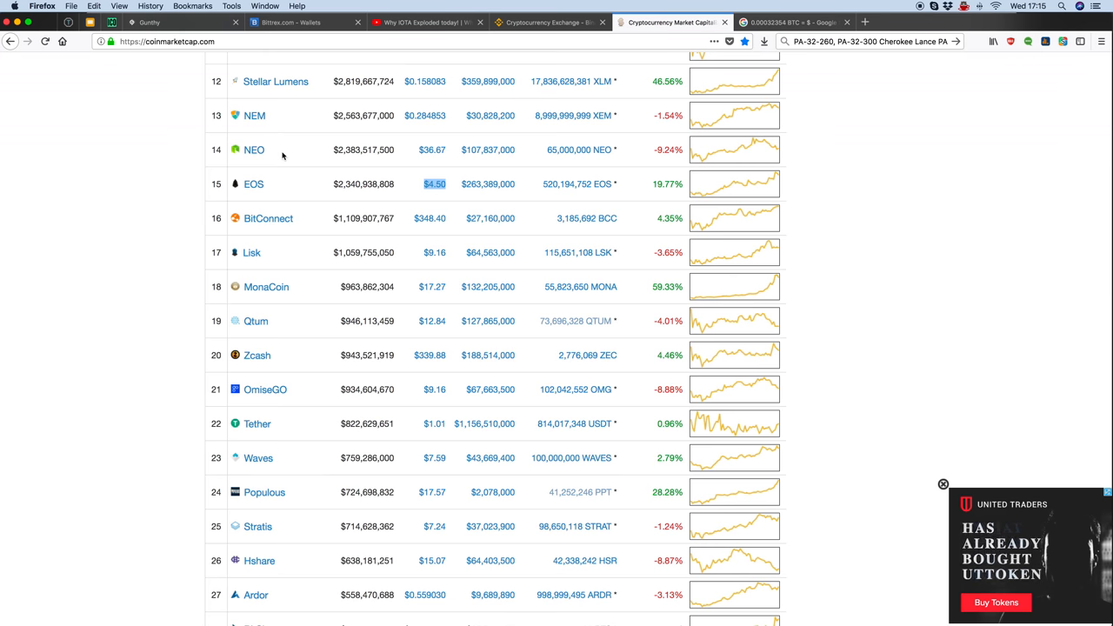
scroll("up", 3)
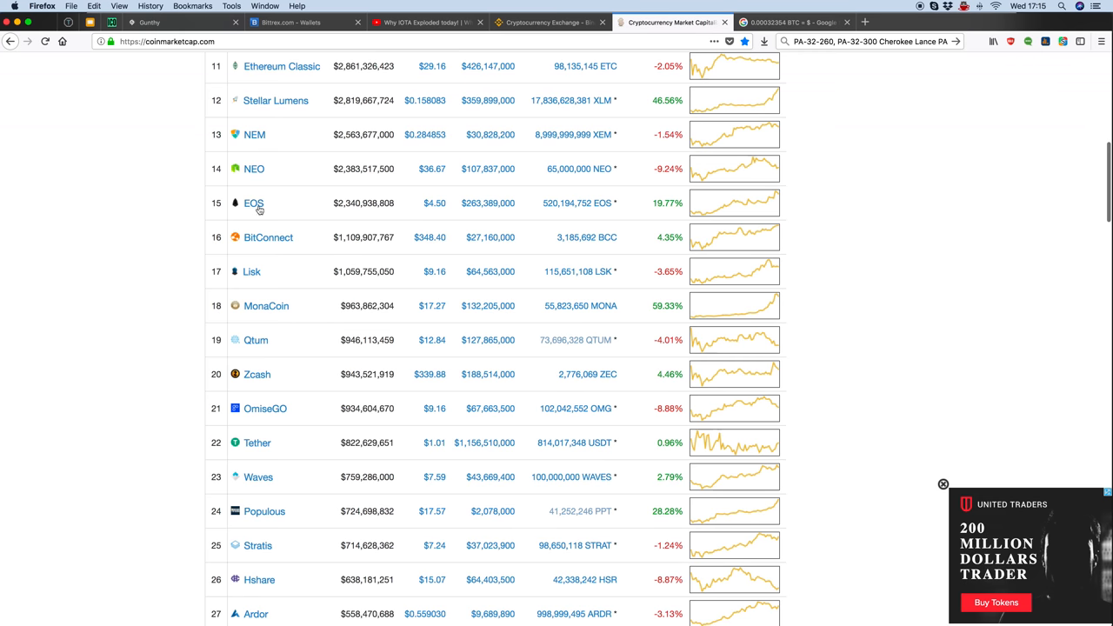
scroll("up", 3)
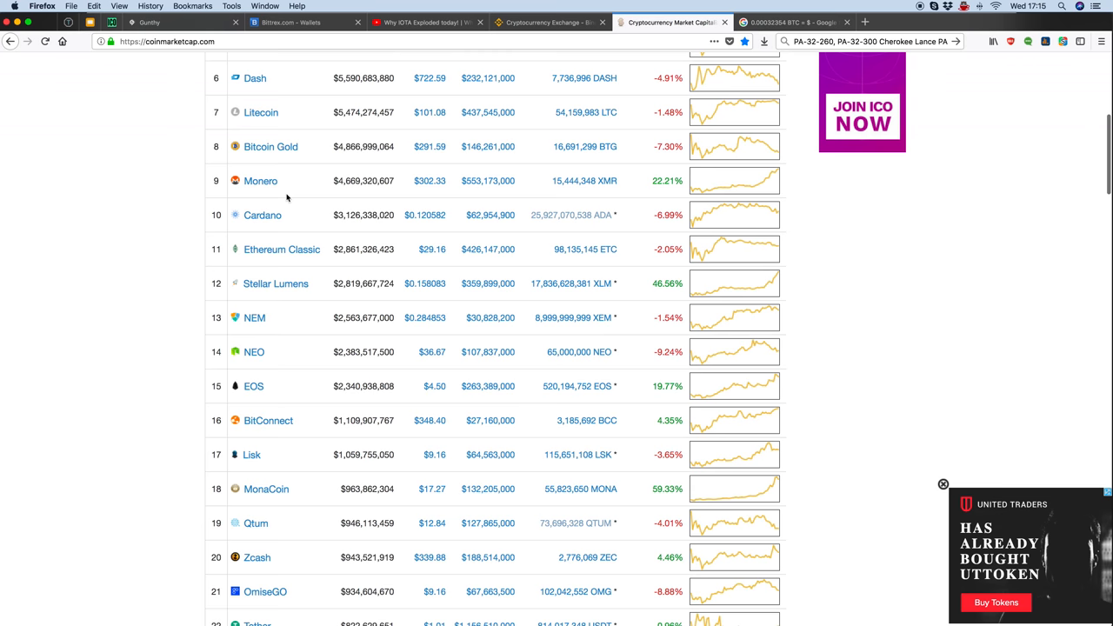
scroll("up", 3)
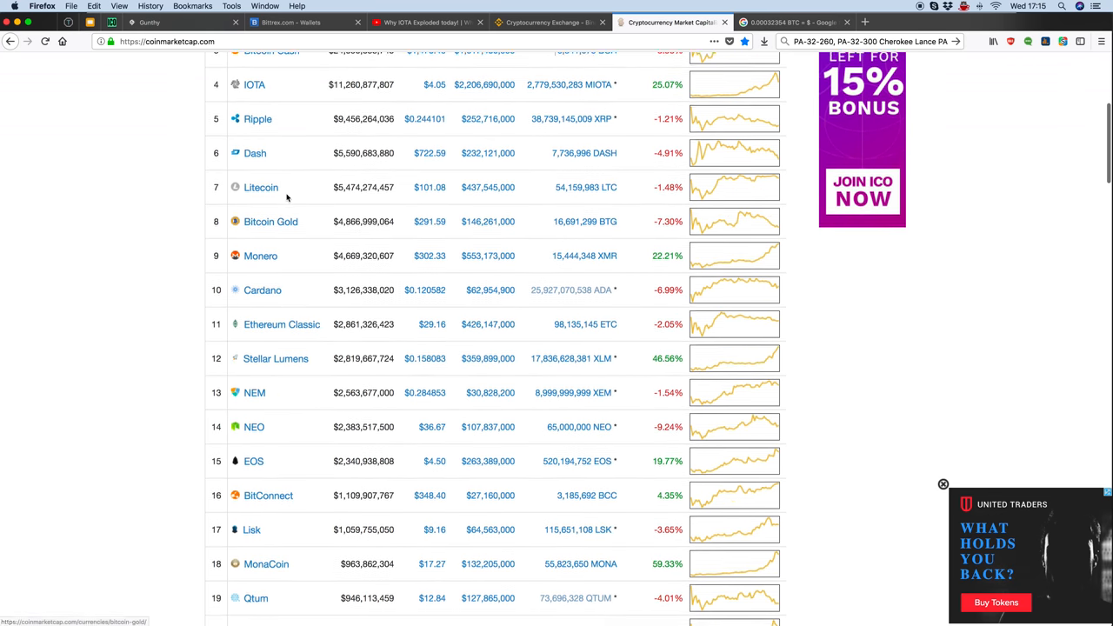
scroll("down", 3)
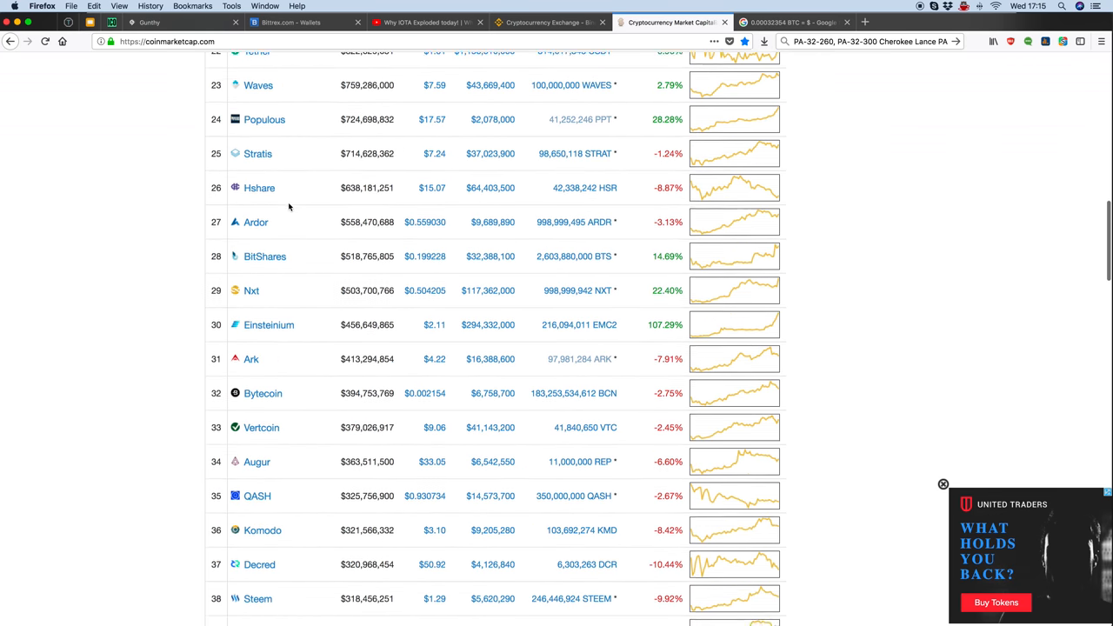
scroll("down", 3)
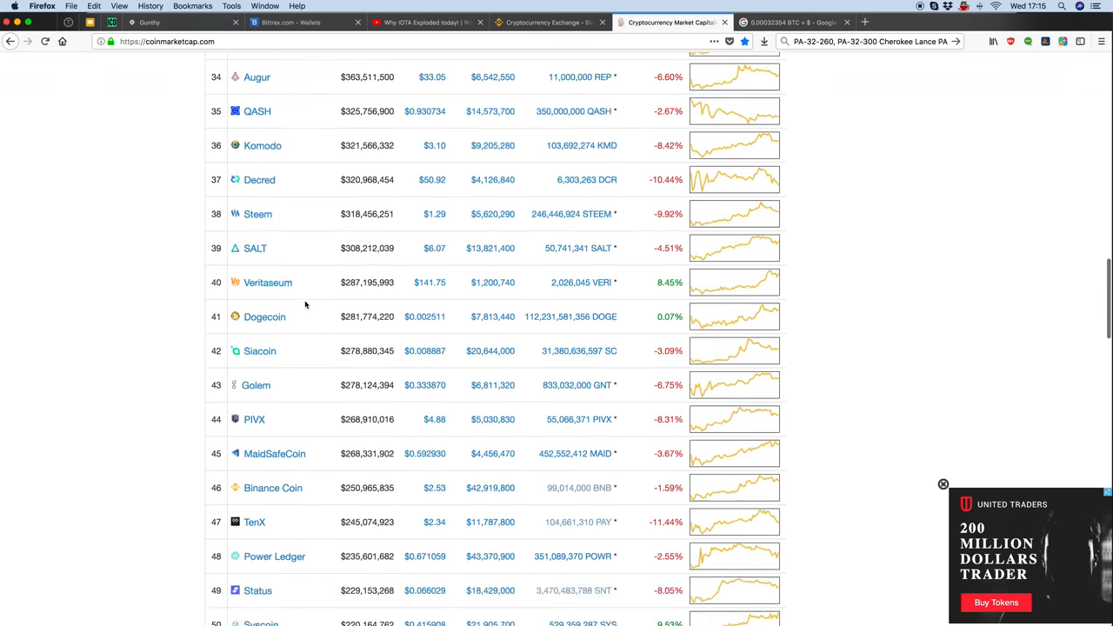
scroll("down", 3)
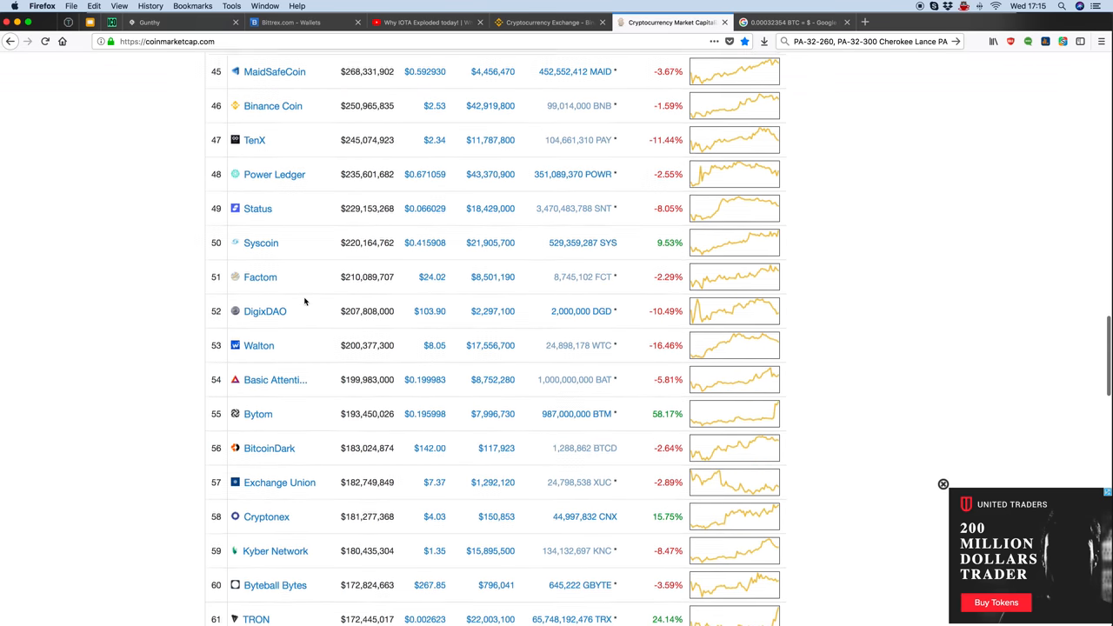
scroll("down", 3)
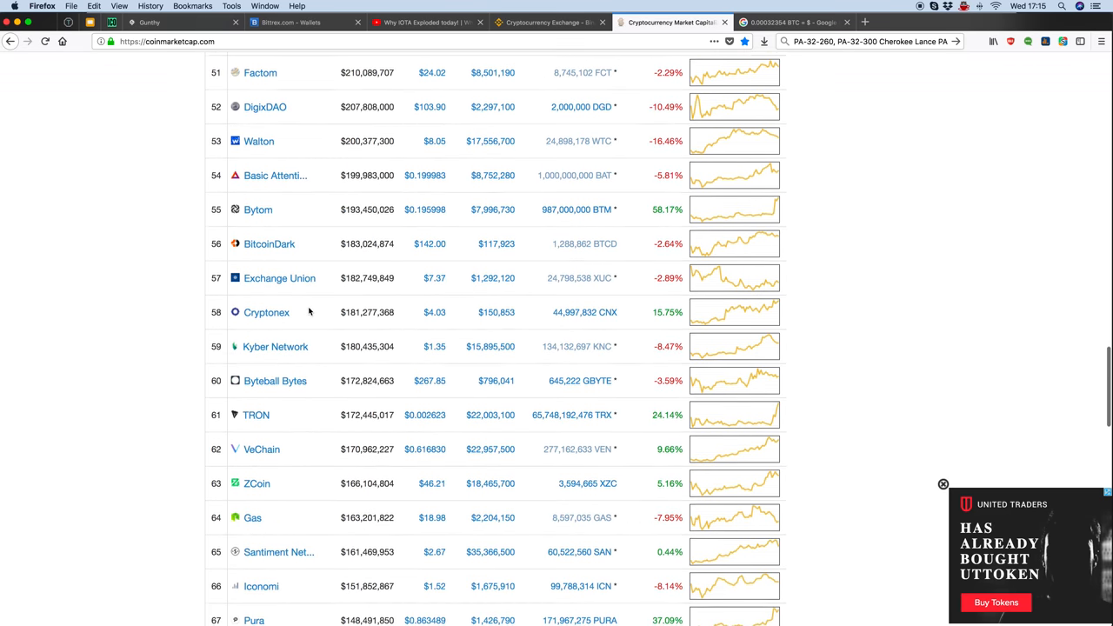
scroll("down", 3)
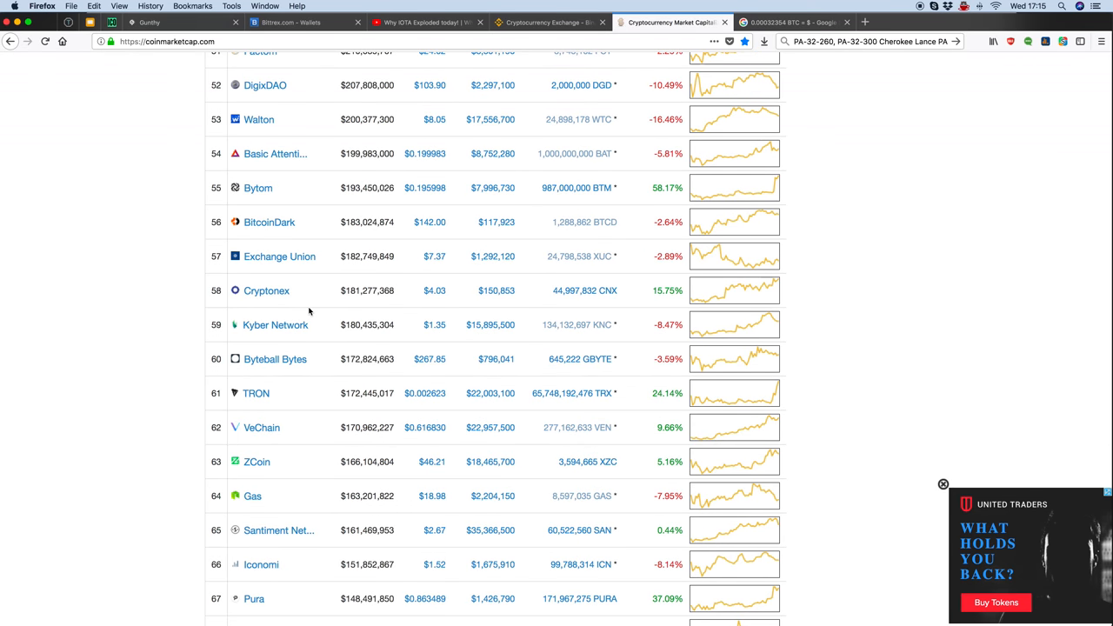
mouse_move(279, 200)
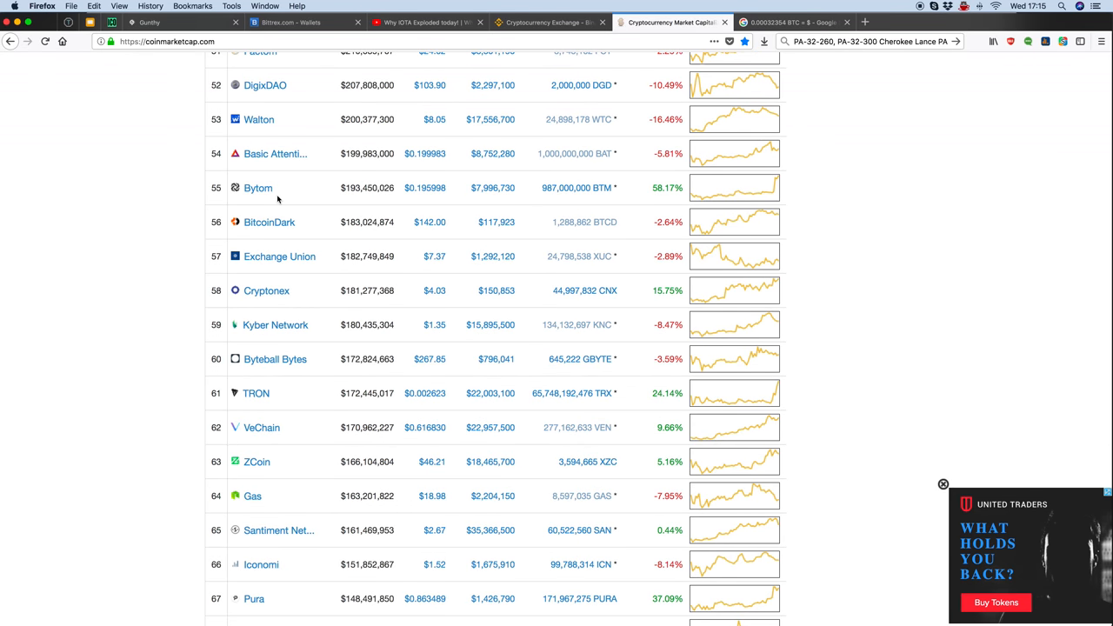
mouse_move(246, 486)
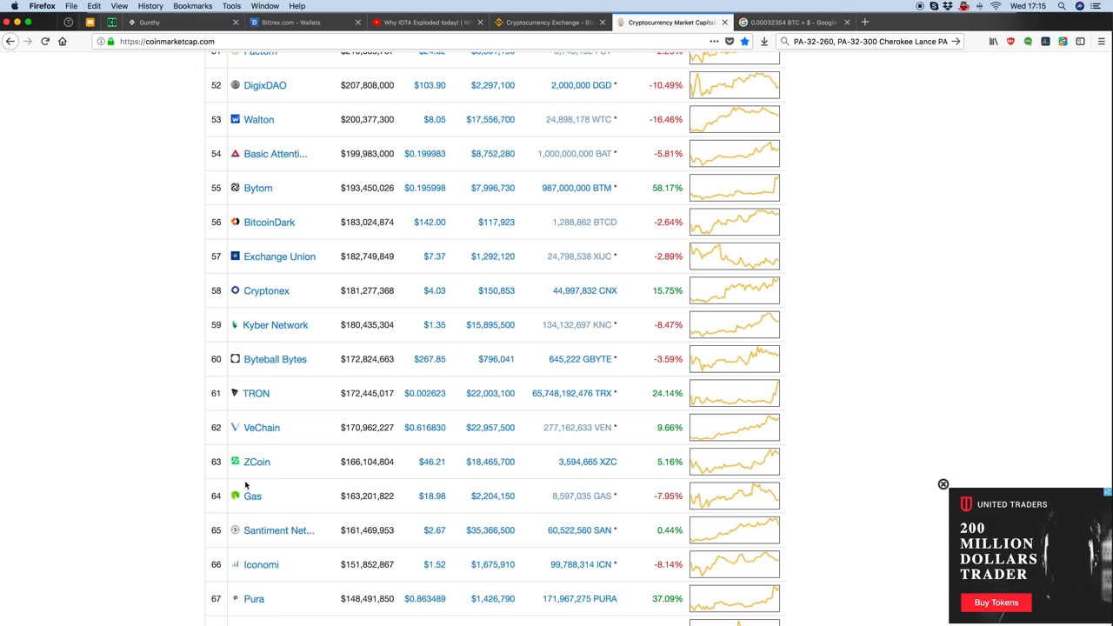
mouse_move(190, 381)
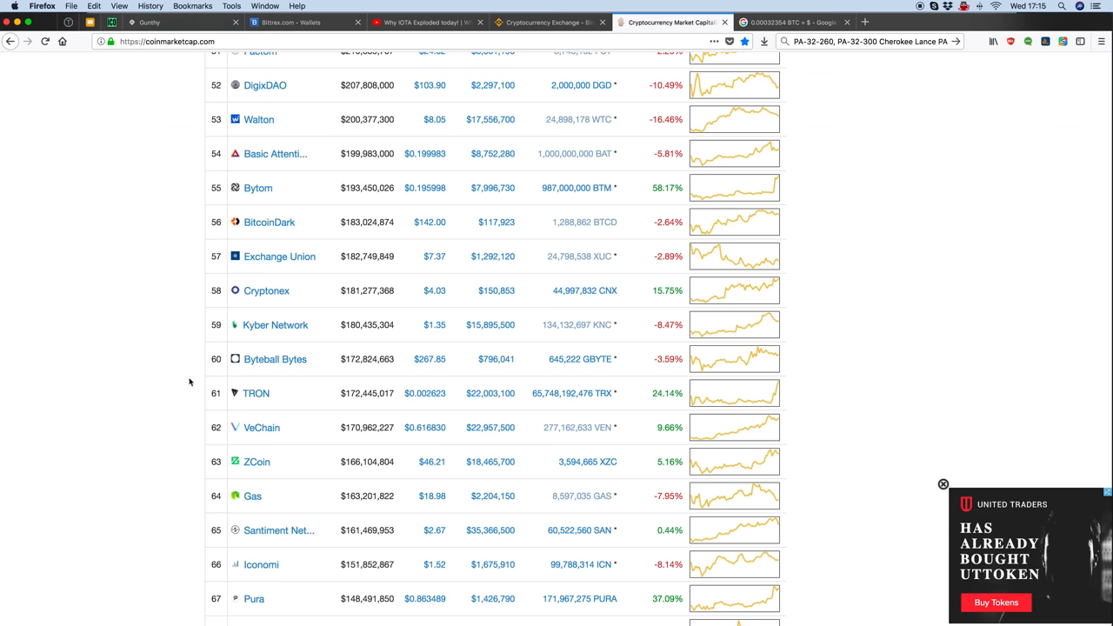
mouse_move(256, 488)
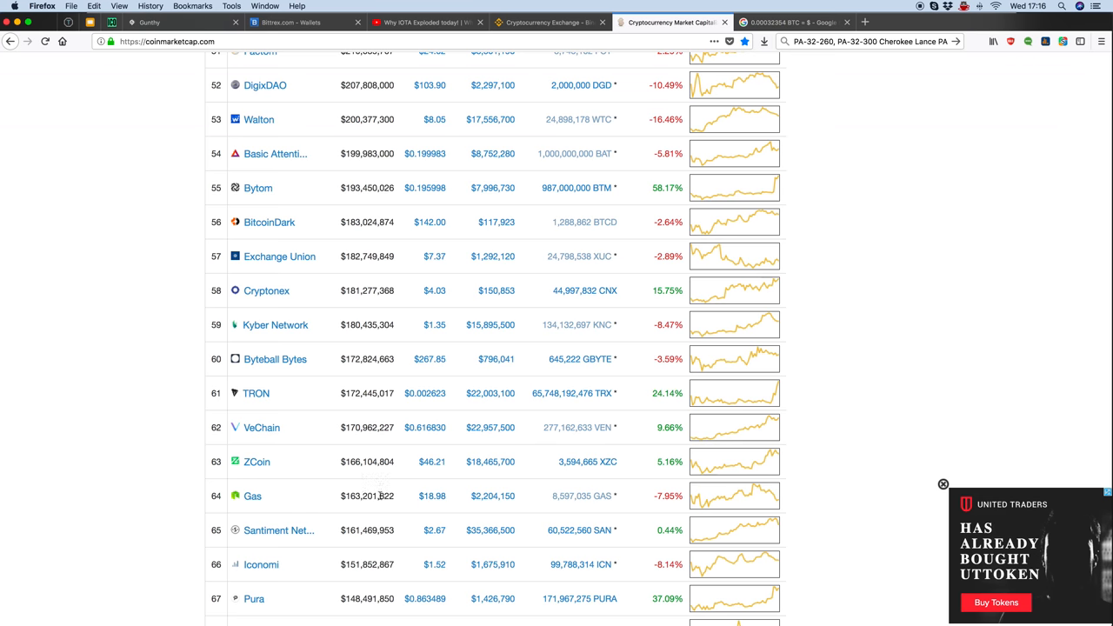
mouse_move(292, 502)
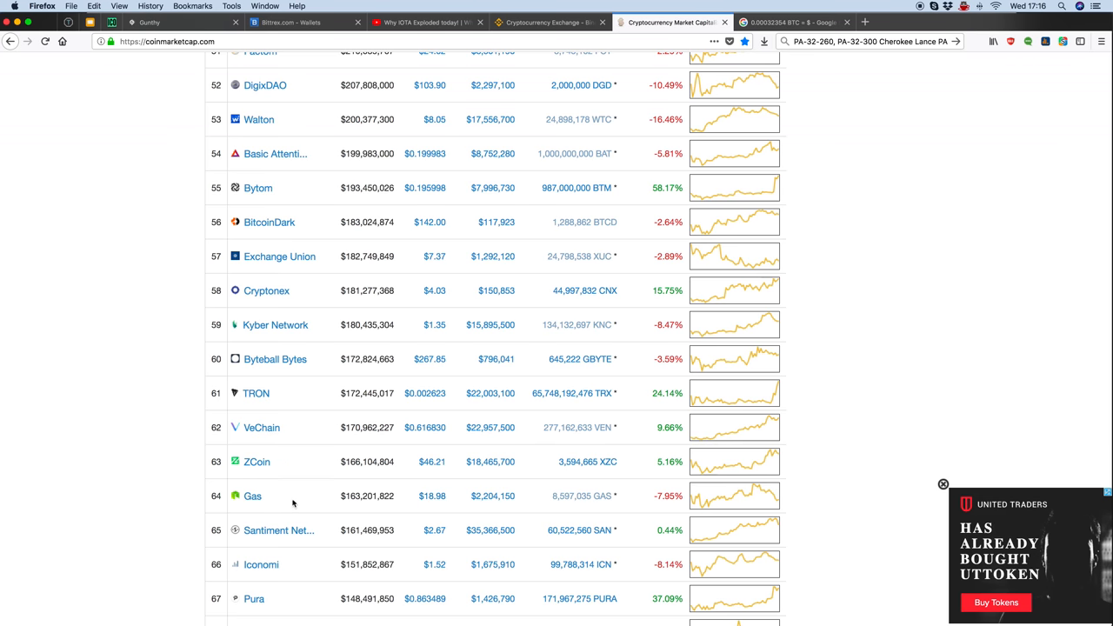
Step: Scroll to the list's end at Decentraland (rank 100) and Total Market Cap, then back toward the top
scroll("down", 3)
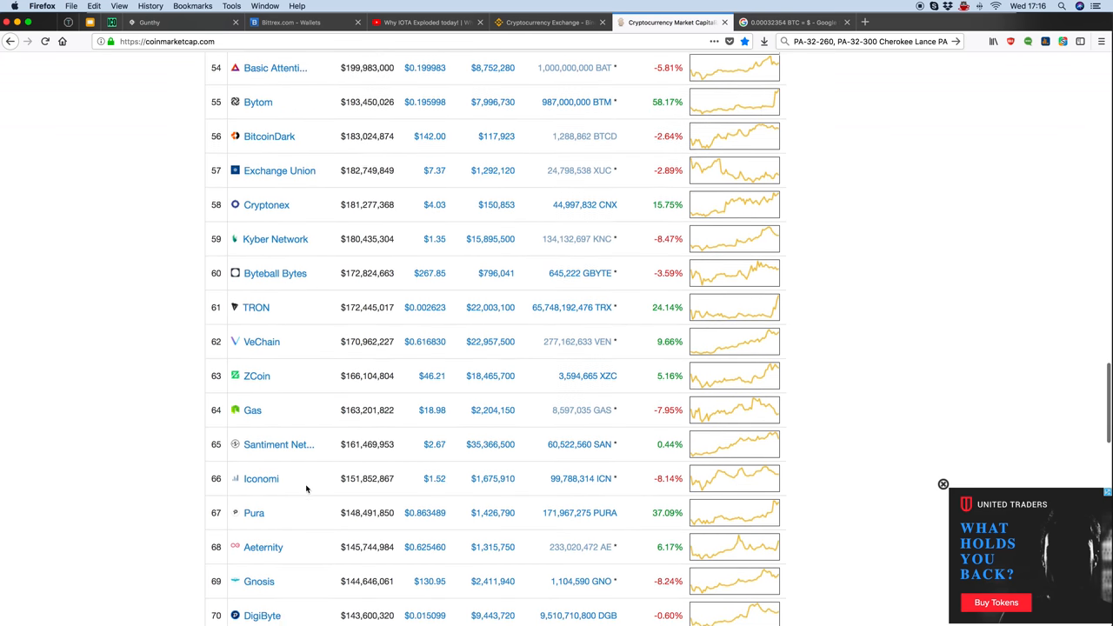
scroll("down", 3)
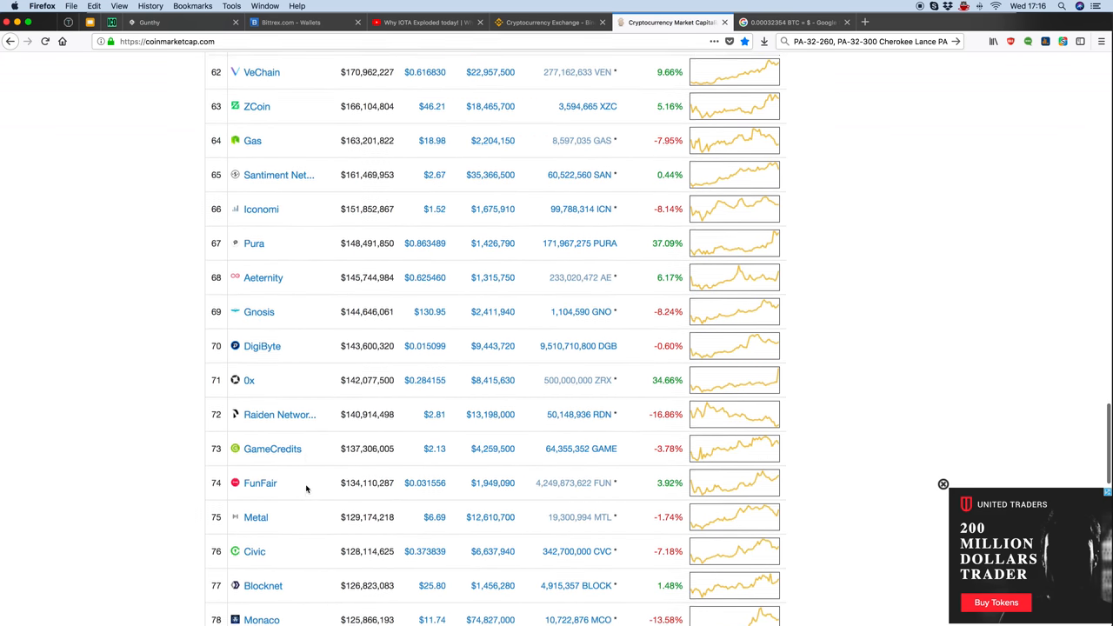
scroll("down", 3)
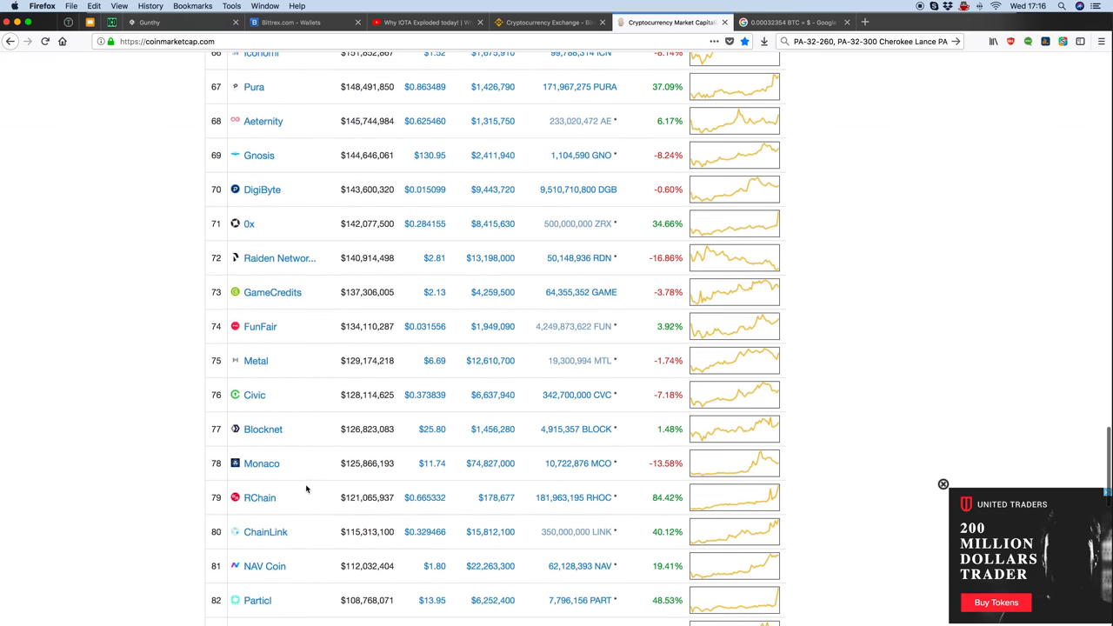
scroll("down", 3)
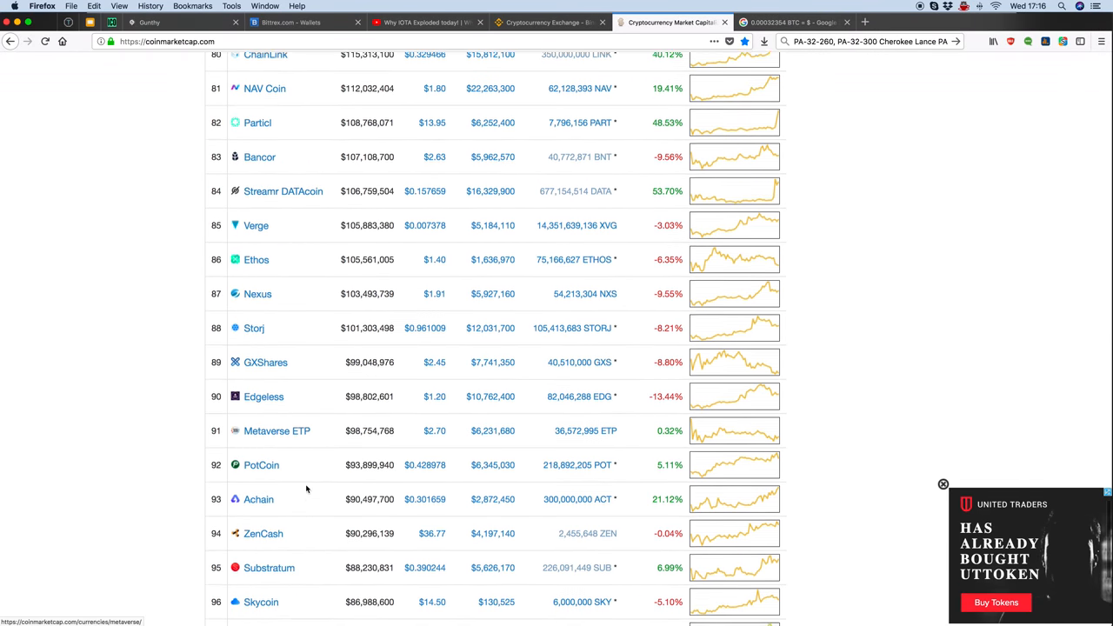
scroll("down", 3)
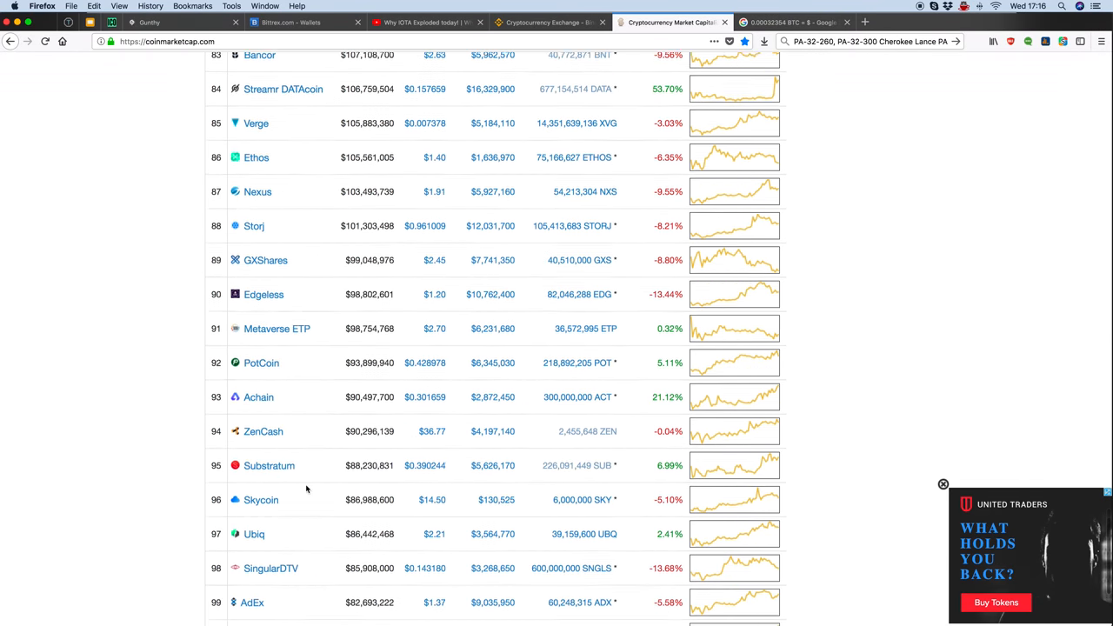
scroll("down", 3)
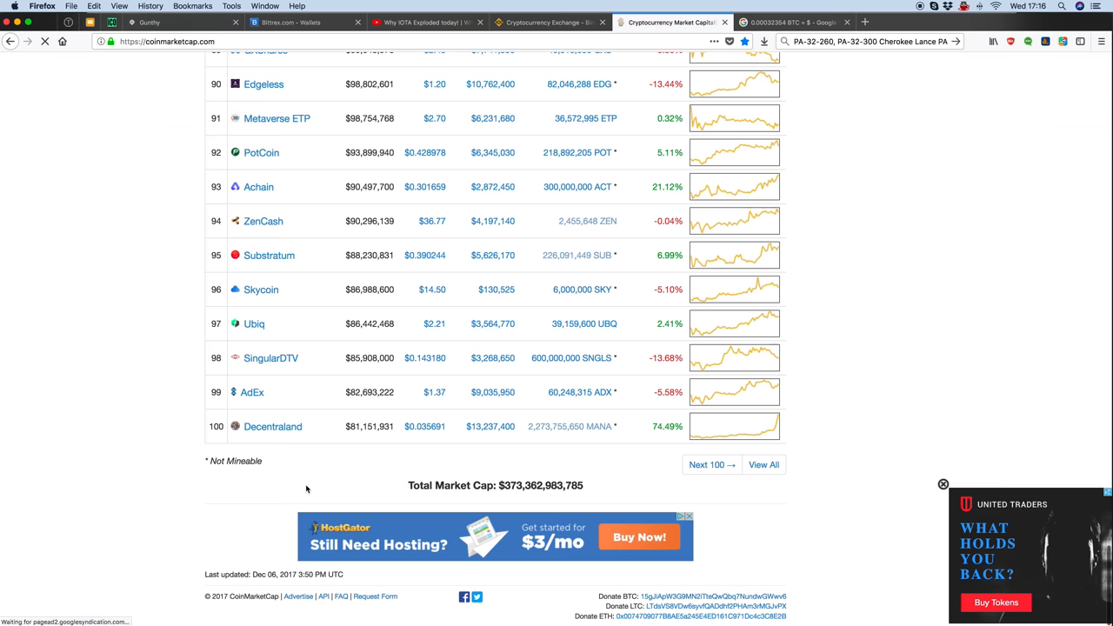
scroll("up", 3)
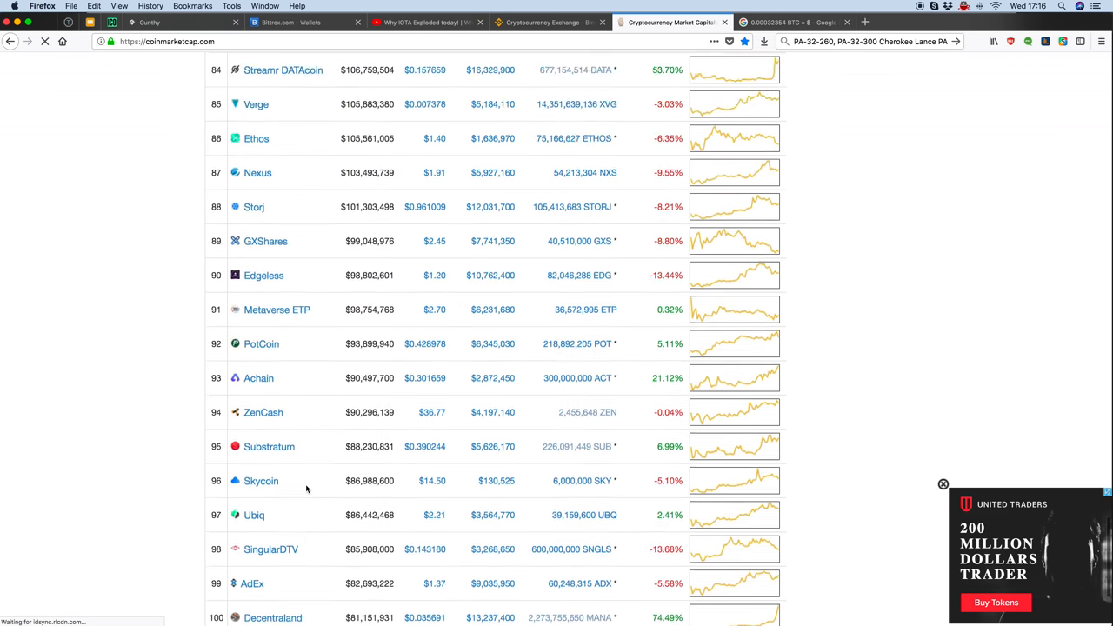
scroll("up", 3)
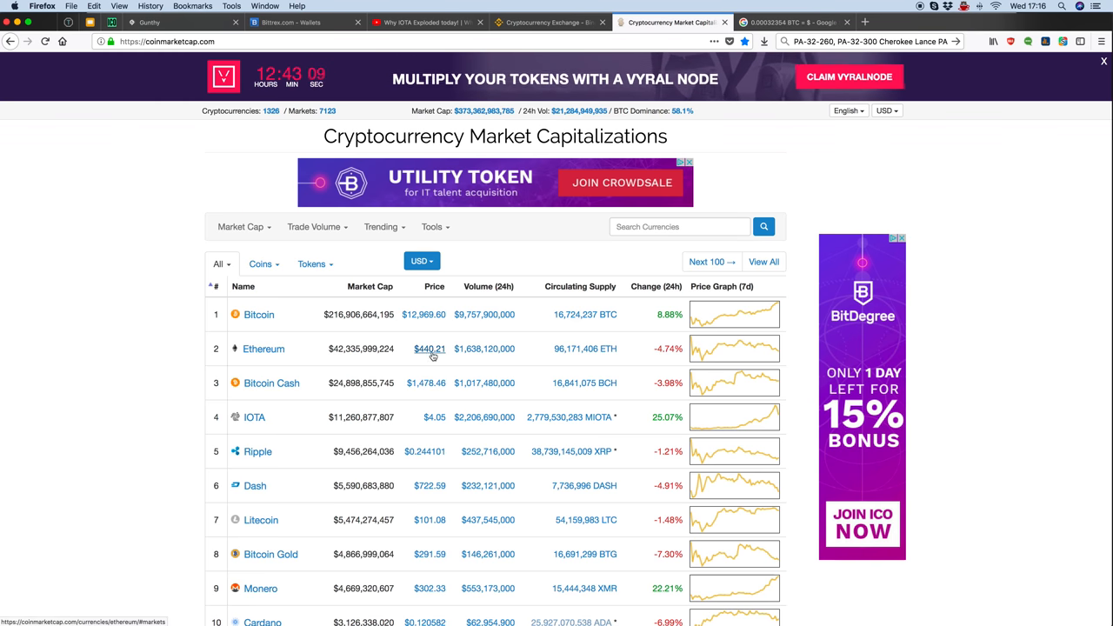
mouse_move(282, 396)
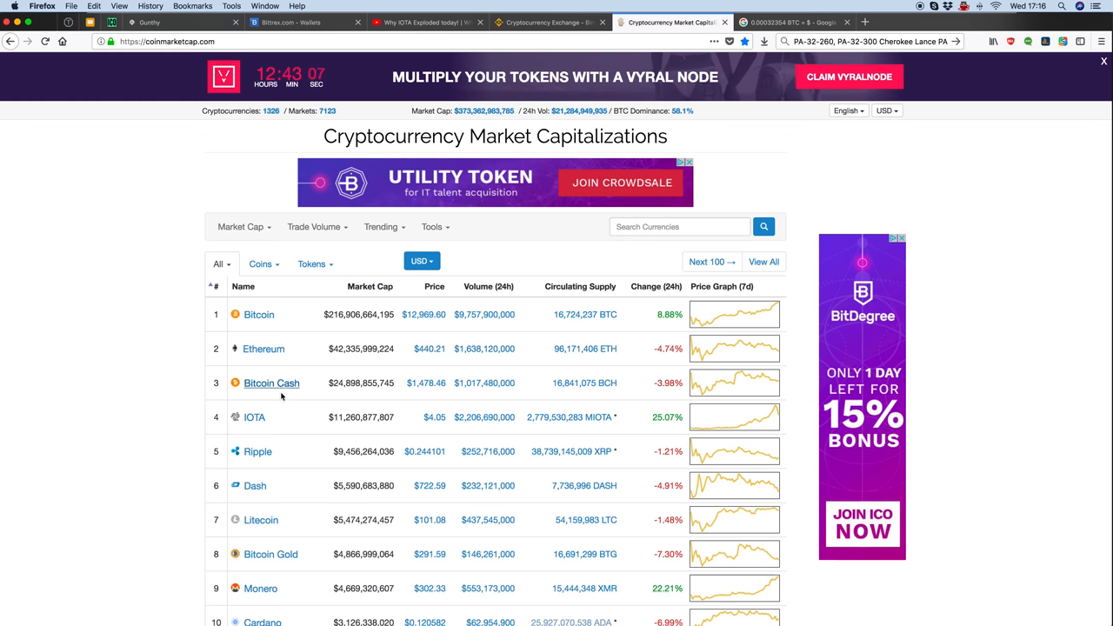
Step: Scroll from Bitcoin down to the coins ranked about 15 to 31, EOS through Ark
scroll("down", 3)
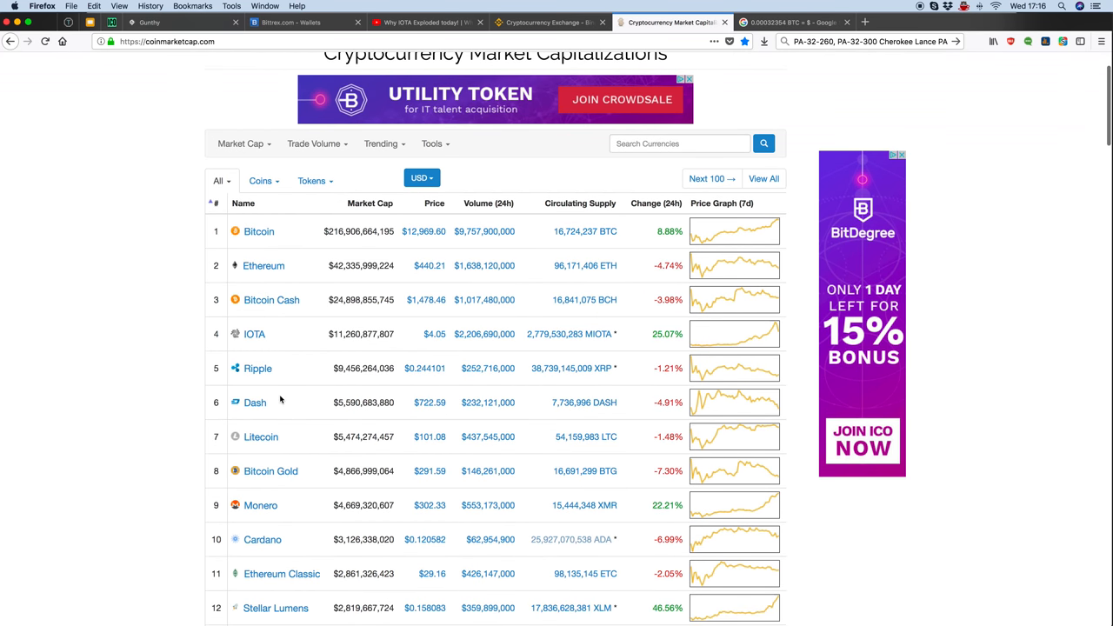
mouse_move(693, 405)
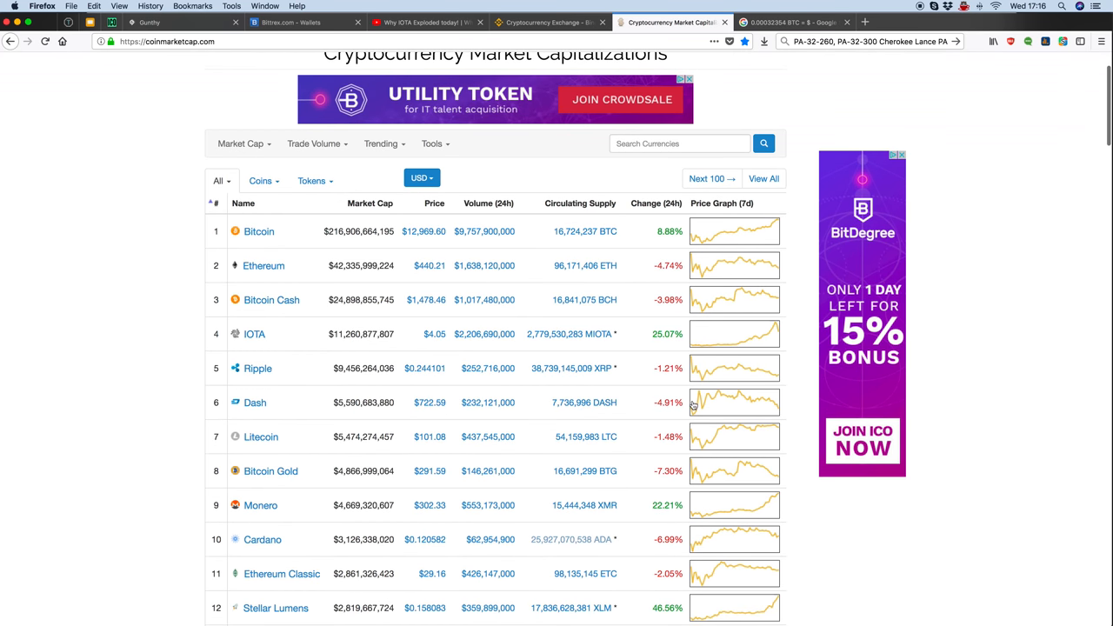
mouse_move(779, 415)
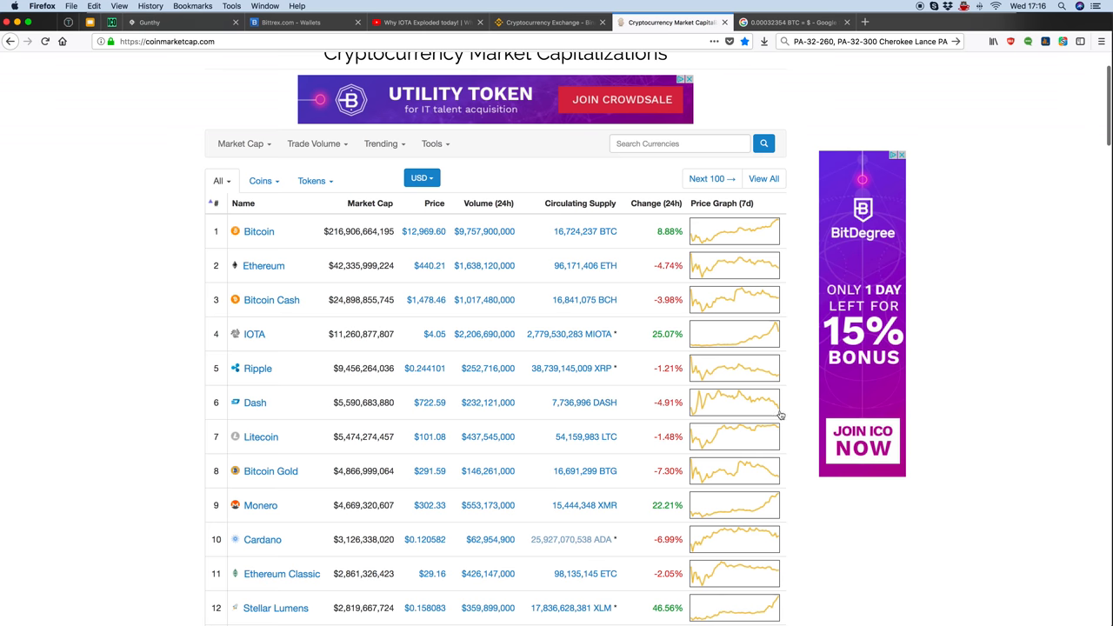
mouse_move(702, 397)
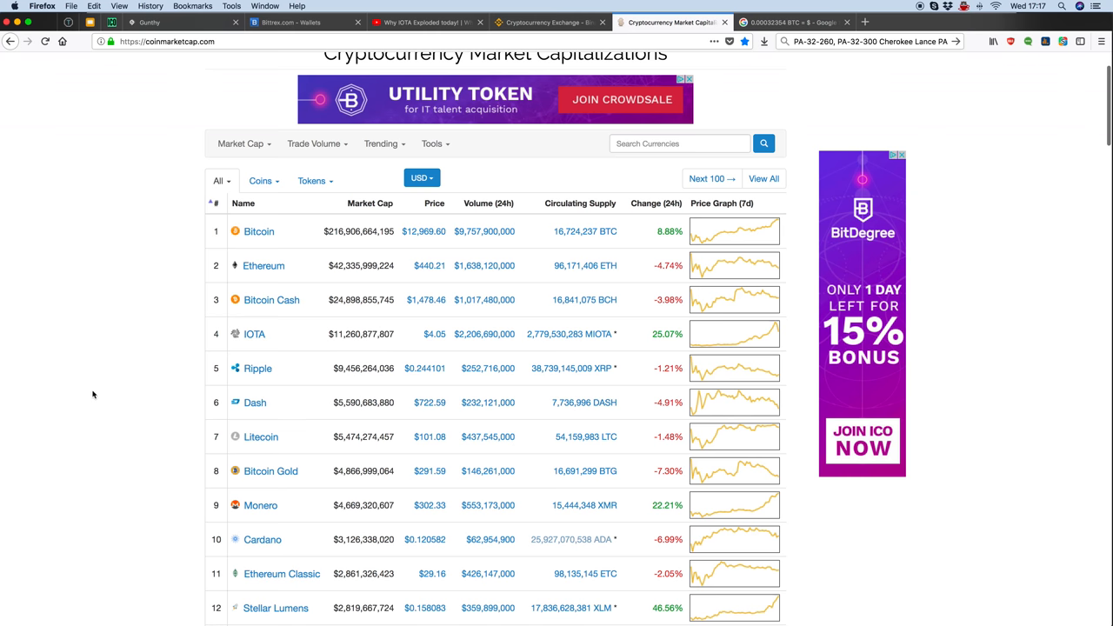
scroll("down", 3)
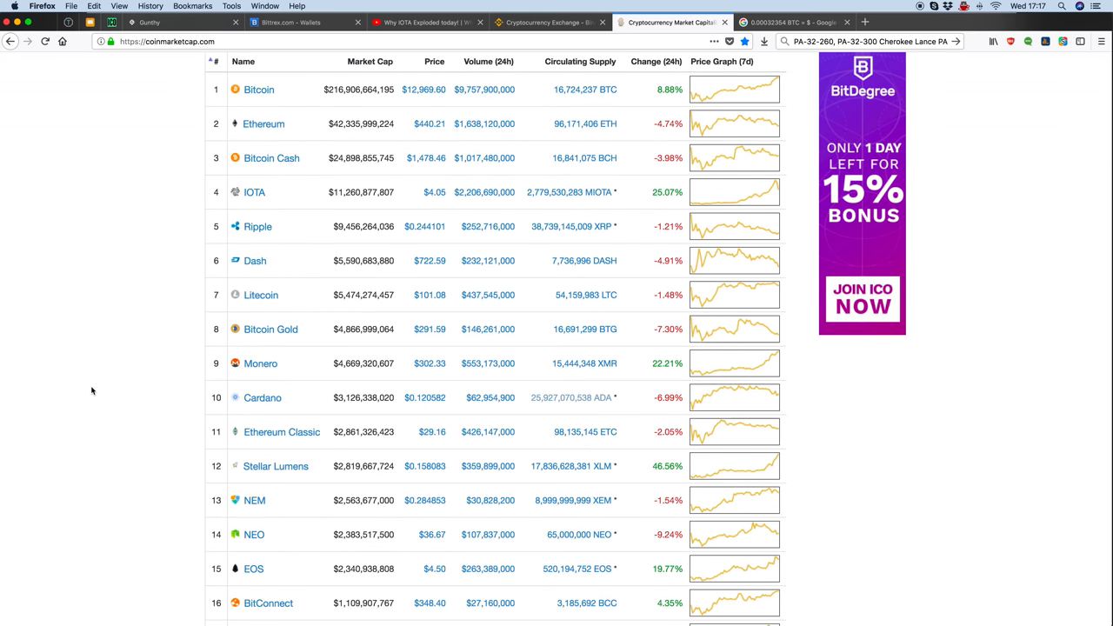
scroll("down", 3)
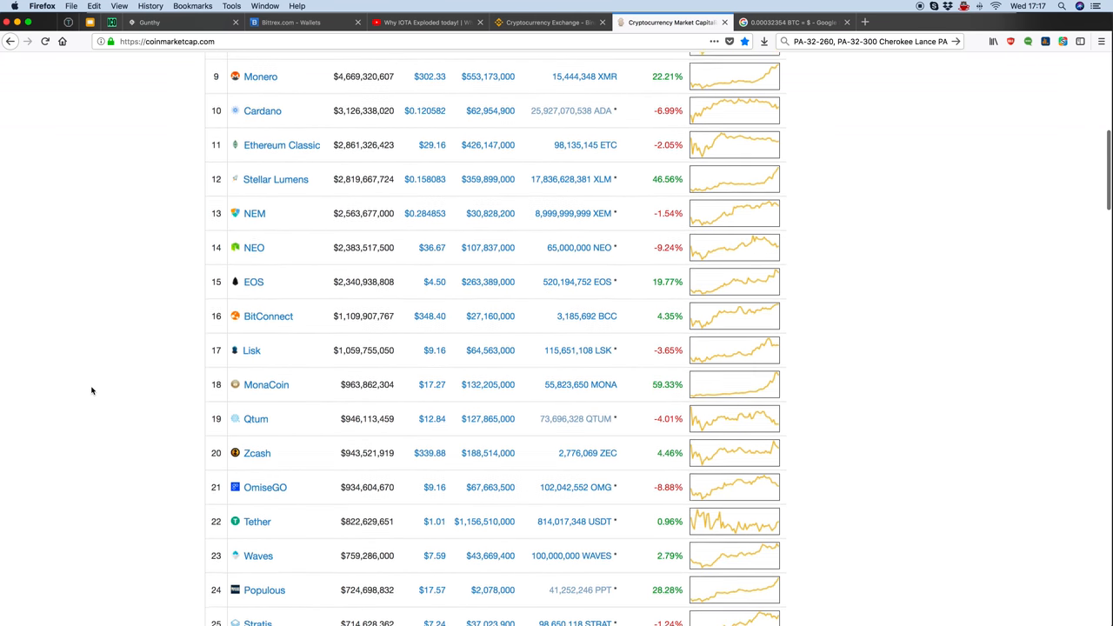
scroll("down", 3)
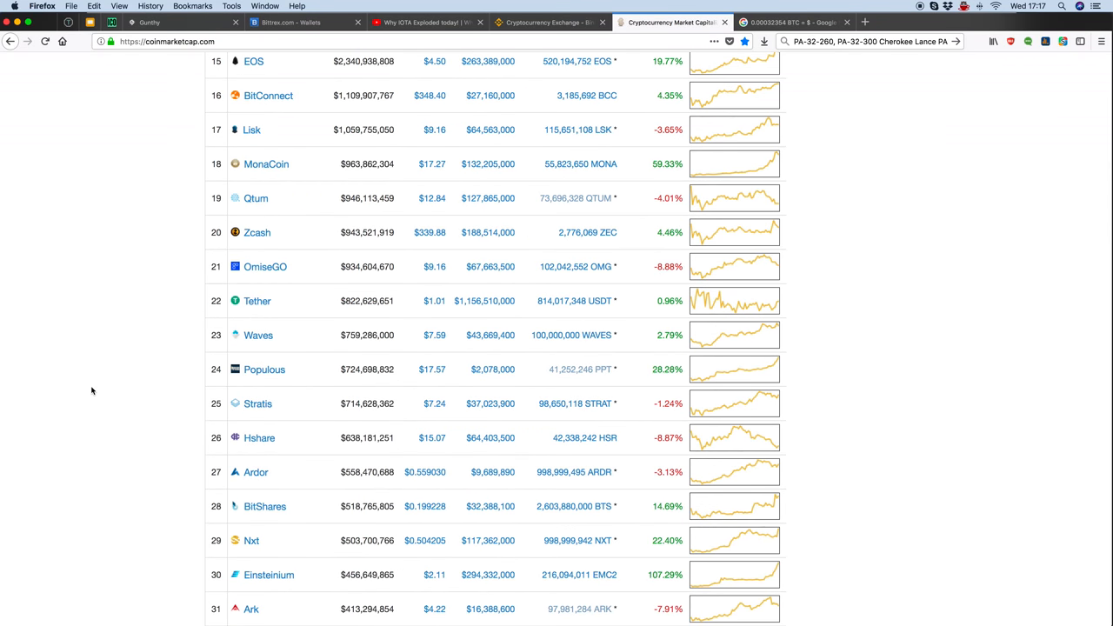